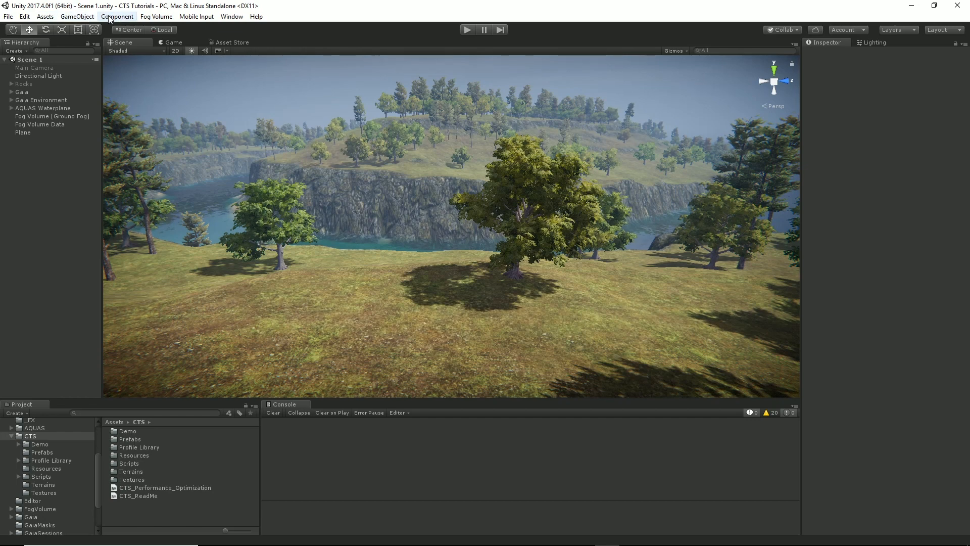
# - Set the project to linear deferred rendering via Component > CTS and select the terrain
pyautogui.click(118, 16)
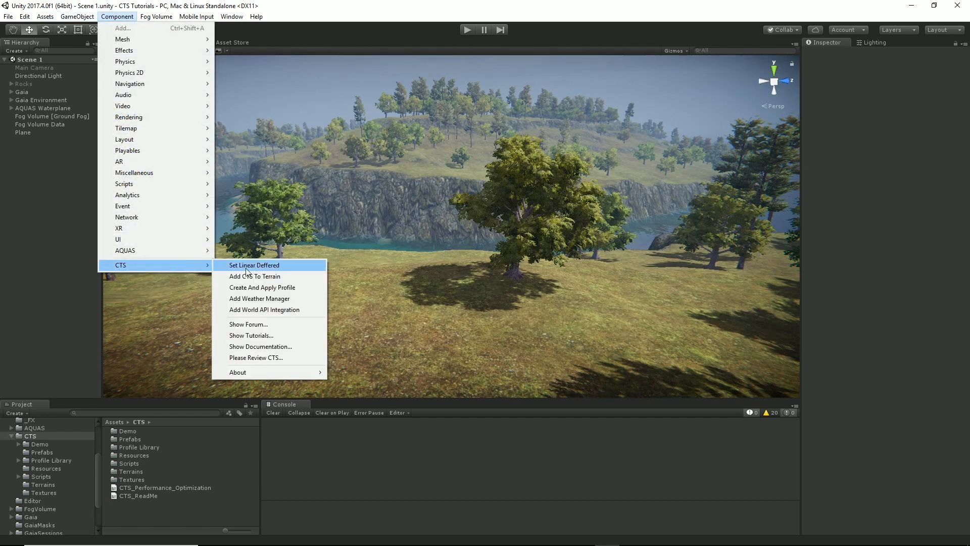
pyautogui.click(255, 265)
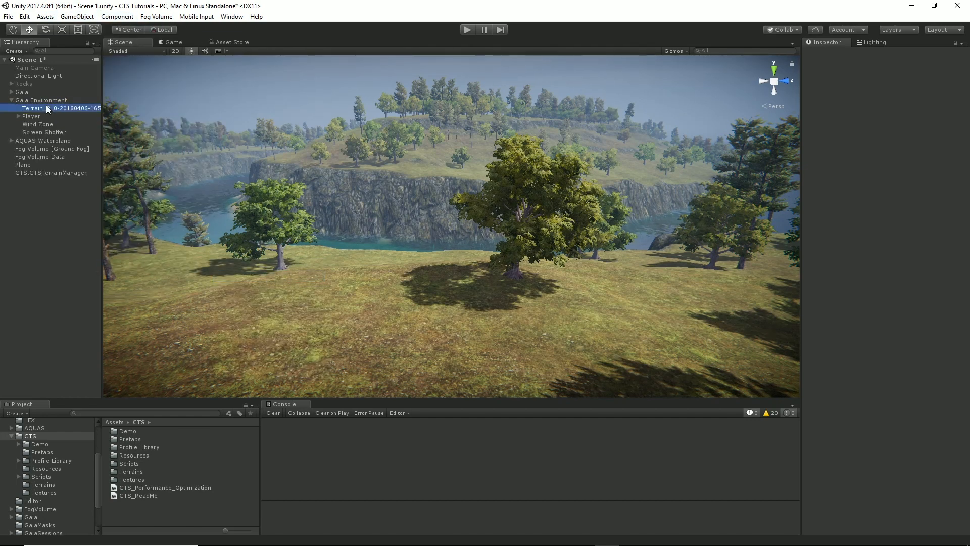
pyautogui.click(59, 108)
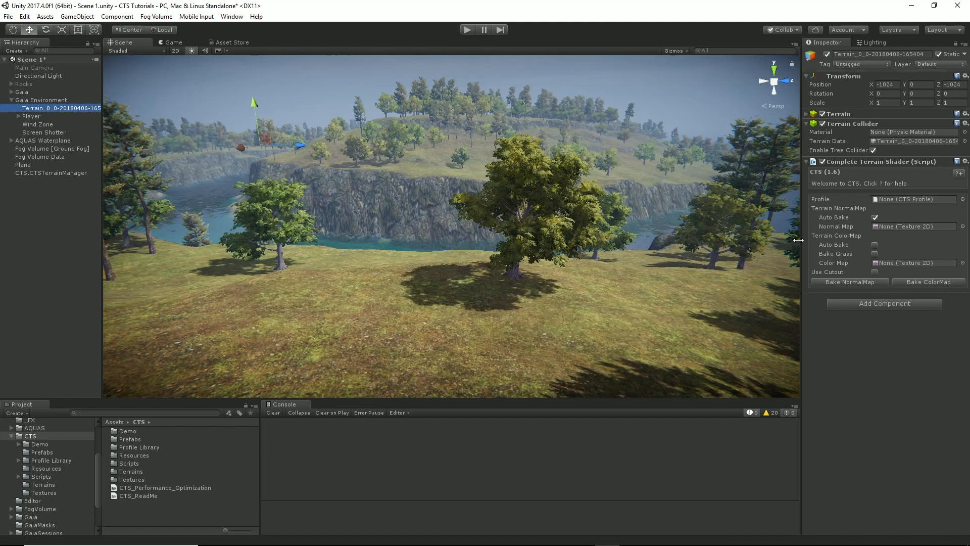
pyautogui.moveTo(902, 209)
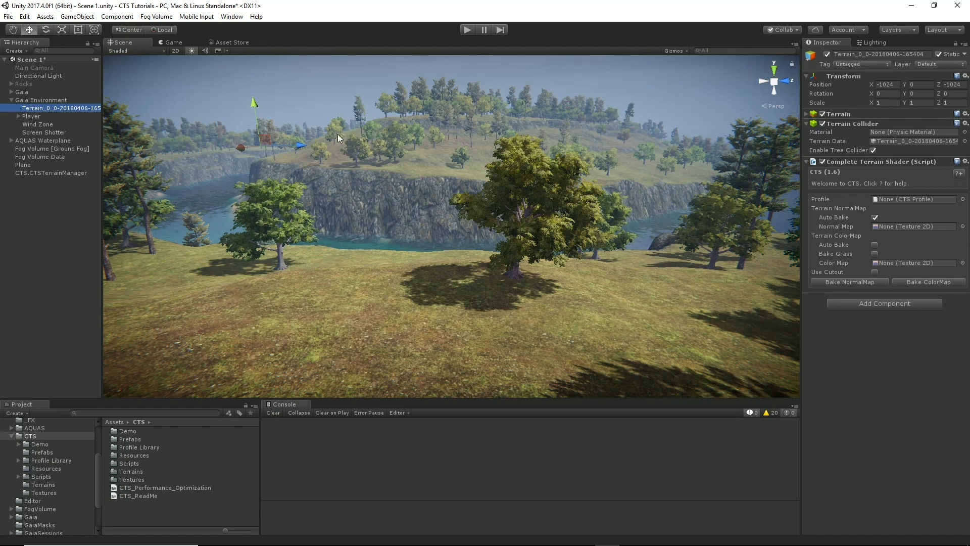
# - Create and apply a new CTS profile to the terrain and bring up its settings
pyautogui.click(117, 16)
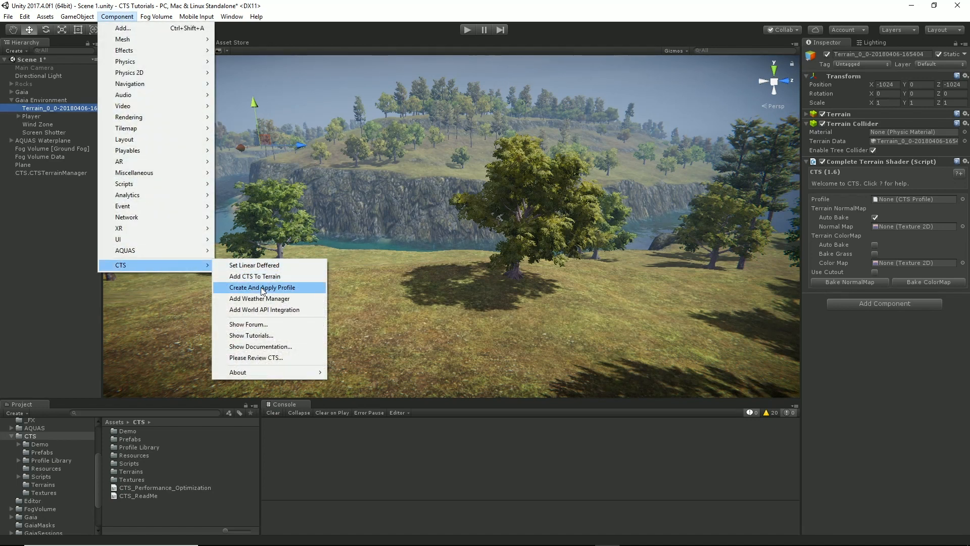
pyautogui.click(261, 287)
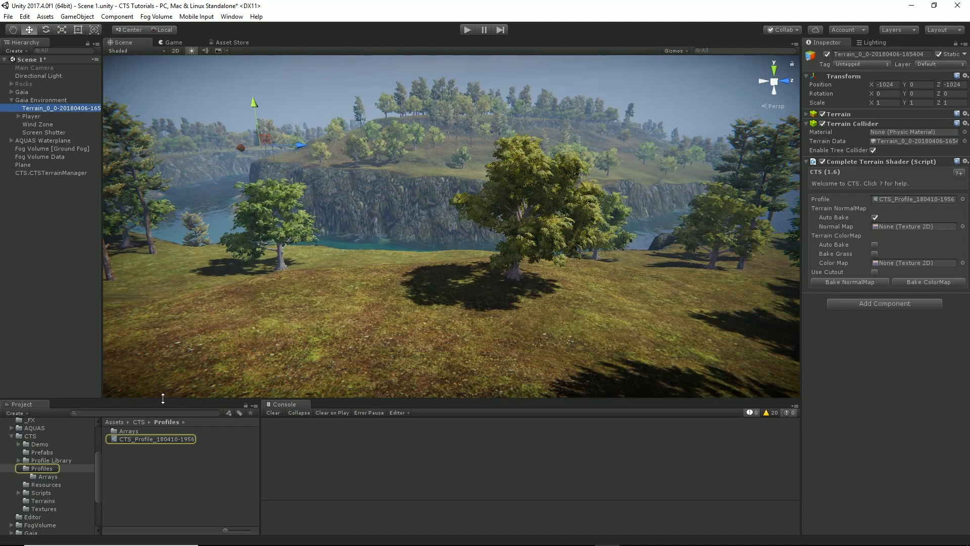
pyautogui.click(157, 438)
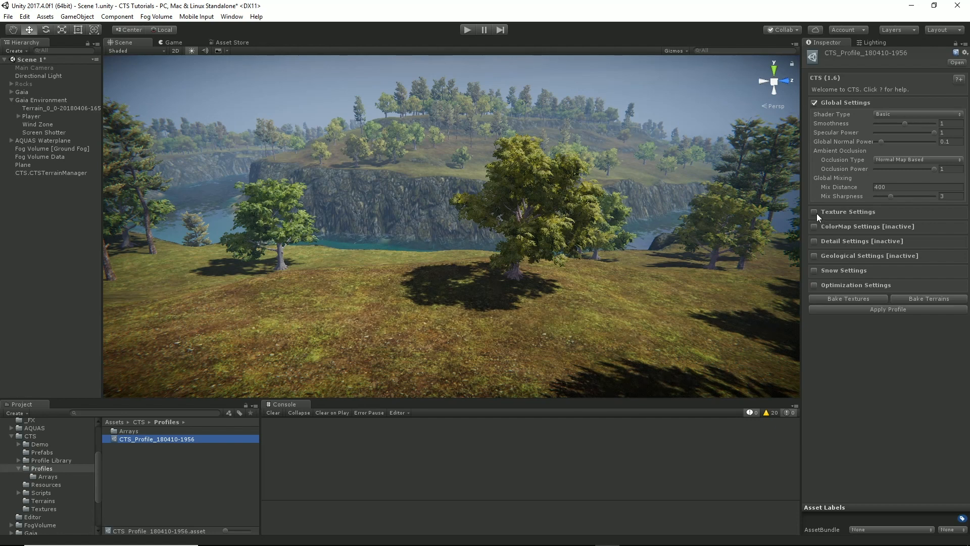
pyautogui.click(814, 211)
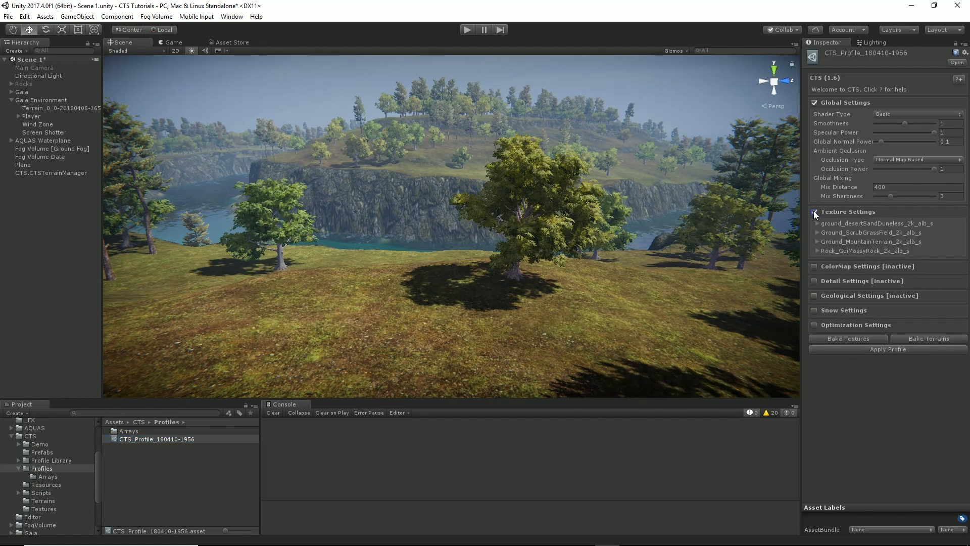
pyautogui.click(814, 211)
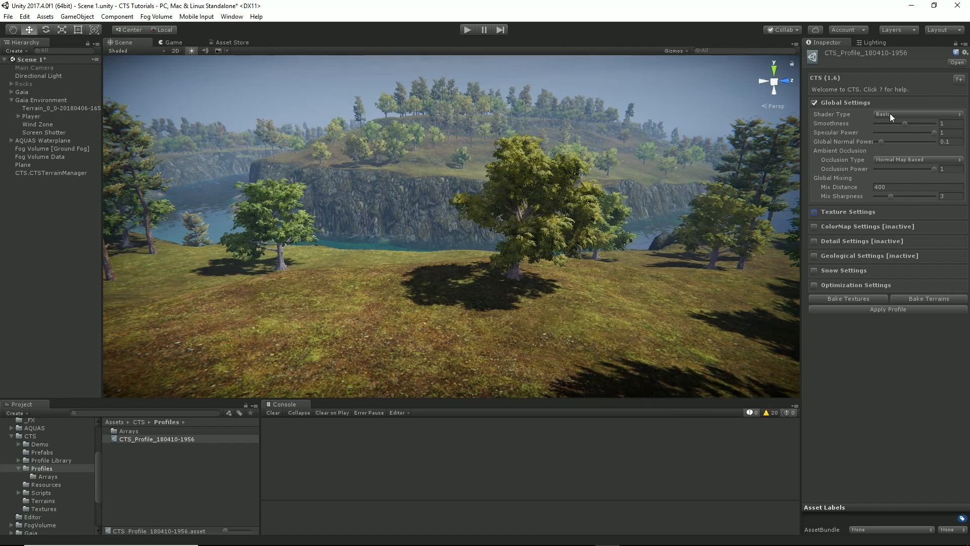
pyautogui.click(917, 114)
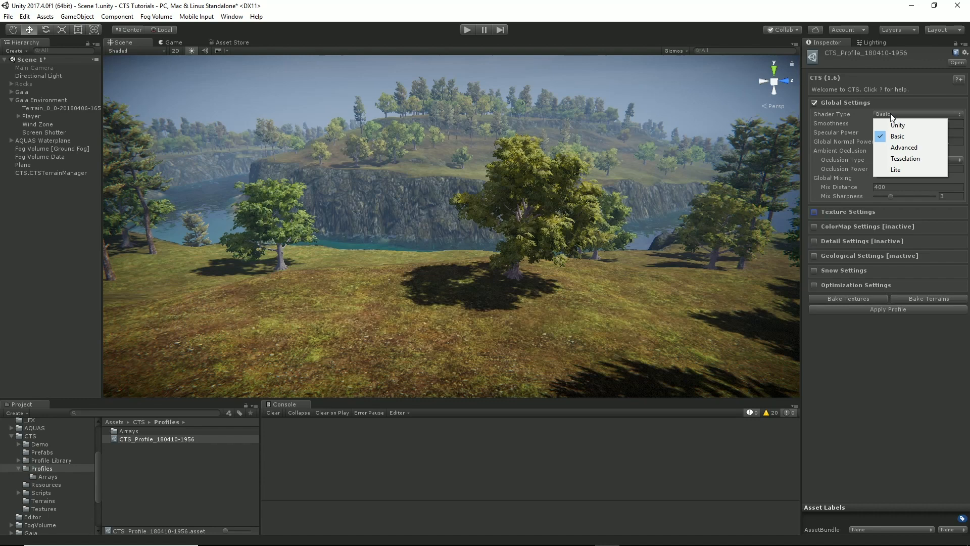
pyautogui.moveTo(900, 170)
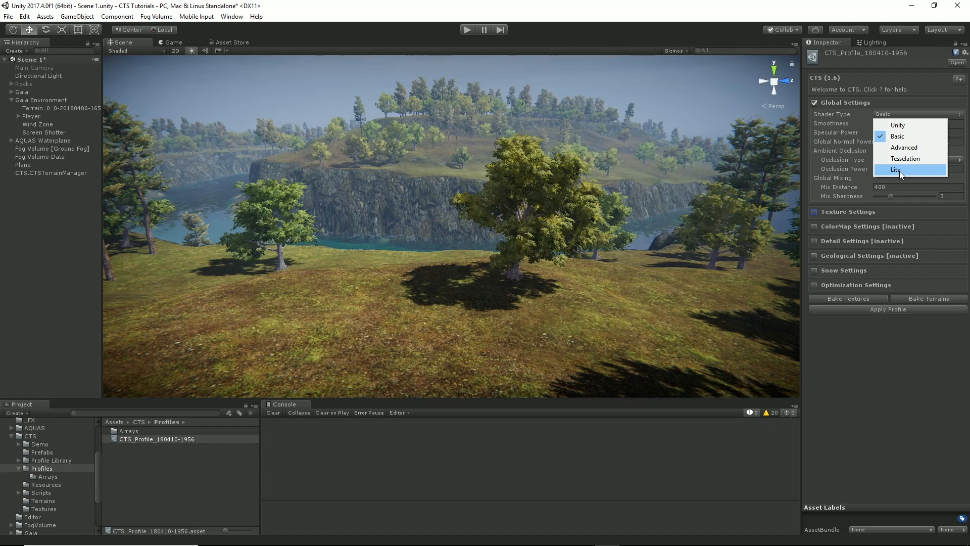
pyautogui.moveTo(900, 137)
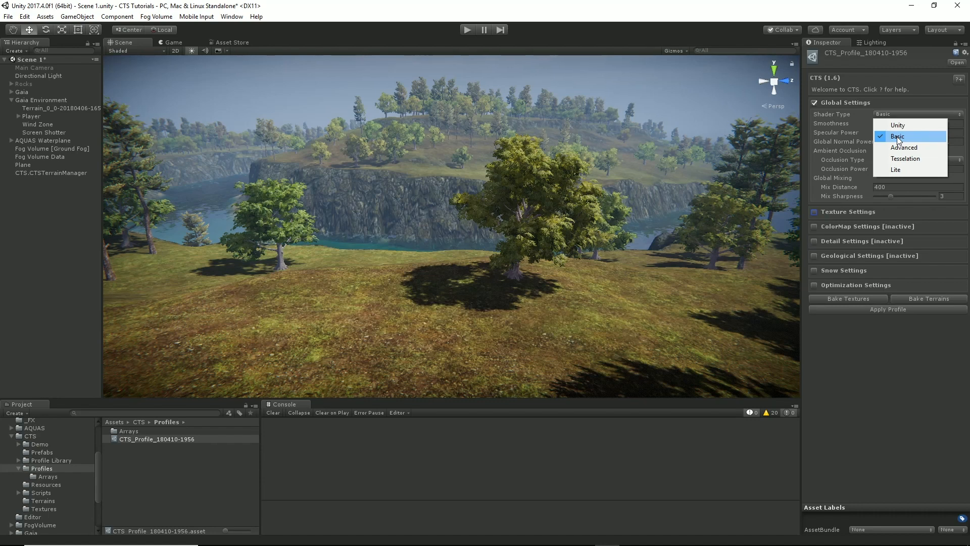
pyautogui.moveTo(903, 148)
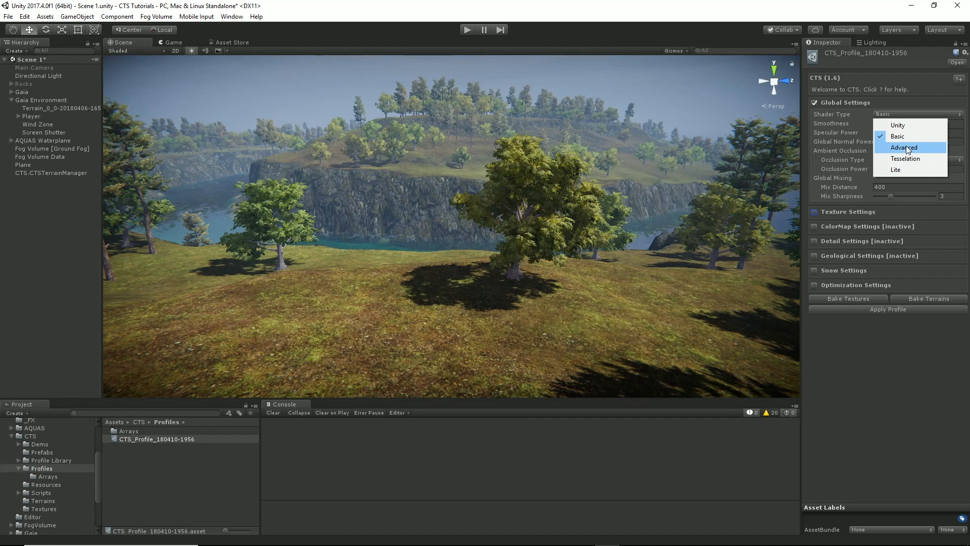
pyautogui.moveTo(910, 158)
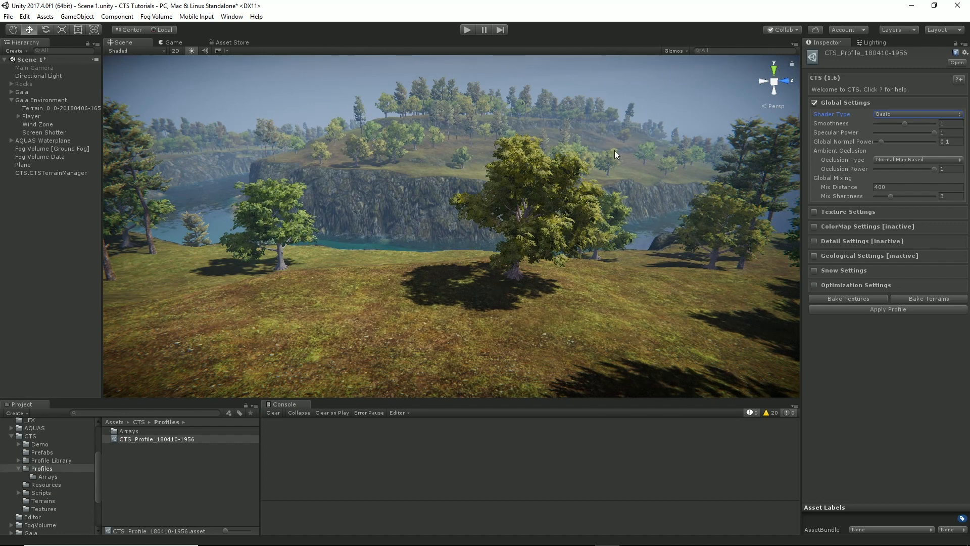
# - Raise the CTS profile's Global Normal Power to about 0.622
pyautogui.click(847, 299)
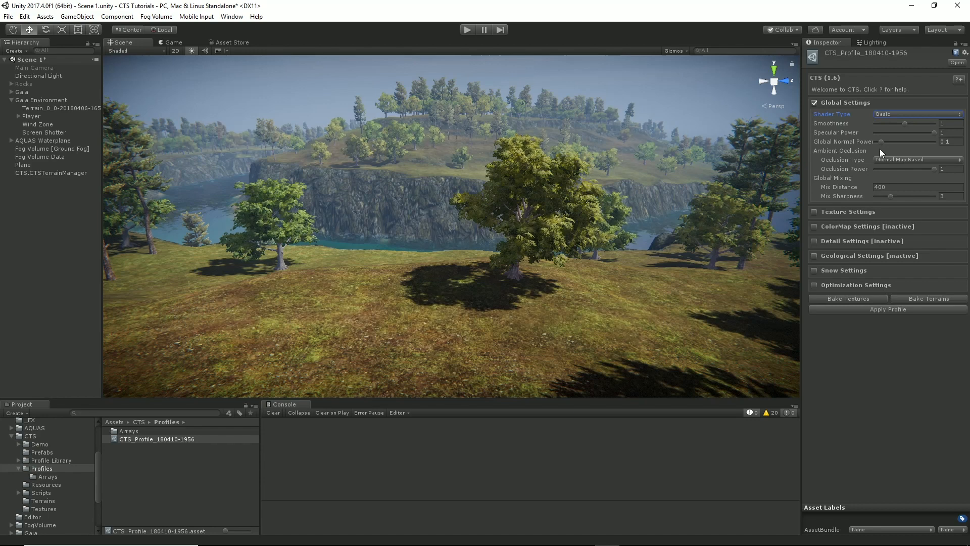
pyautogui.moveTo(888, 141); pyautogui.dragTo(930, 141)
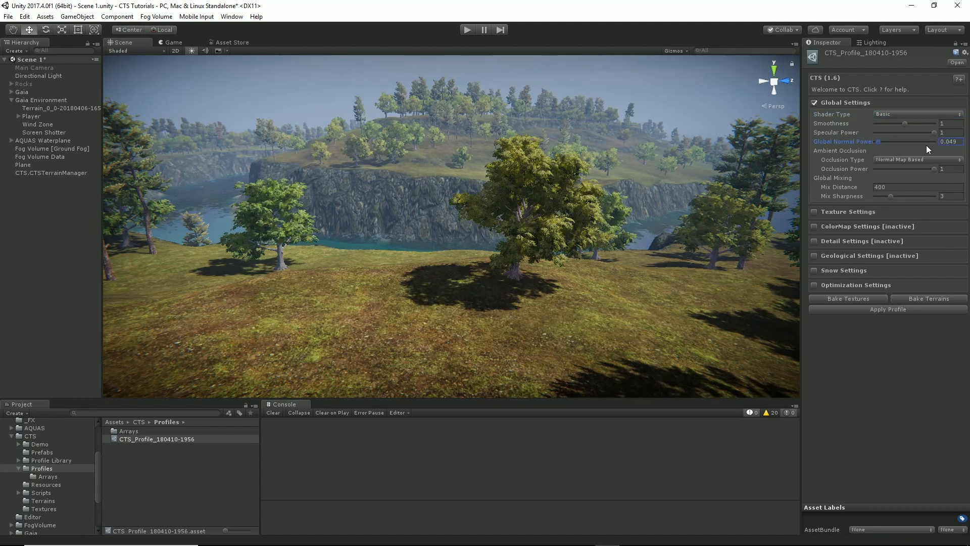
pyautogui.moveTo(877, 141); pyautogui.dragTo(922, 142)
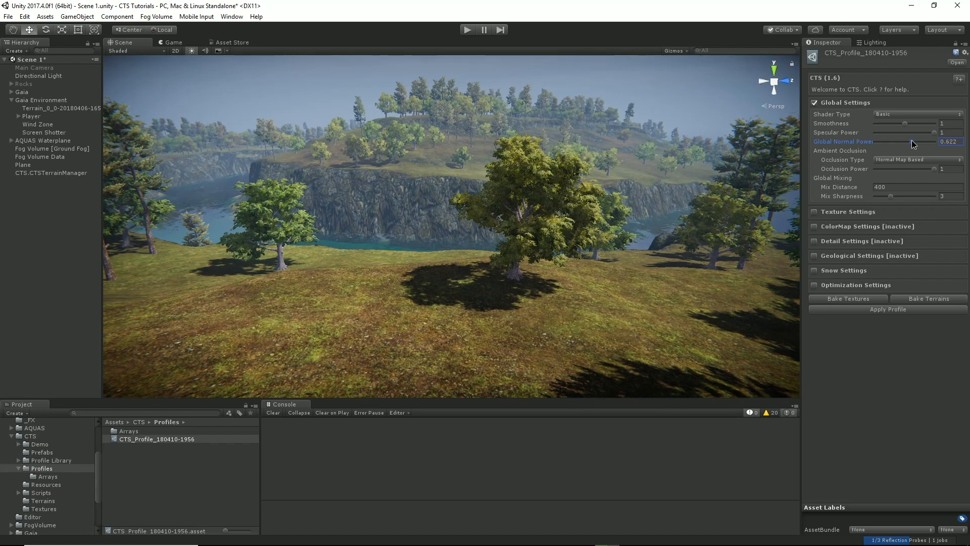
pyautogui.moveTo(568, 135)
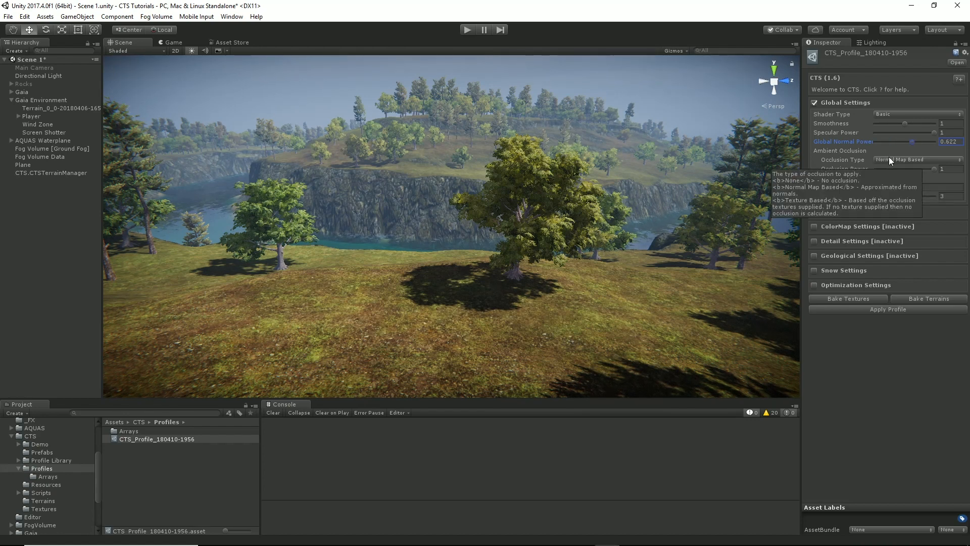
# - Try occlusion type None, return to Normal Map Based, and sweep Occlusion Power from zero up to about half
pyautogui.click(916, 159)
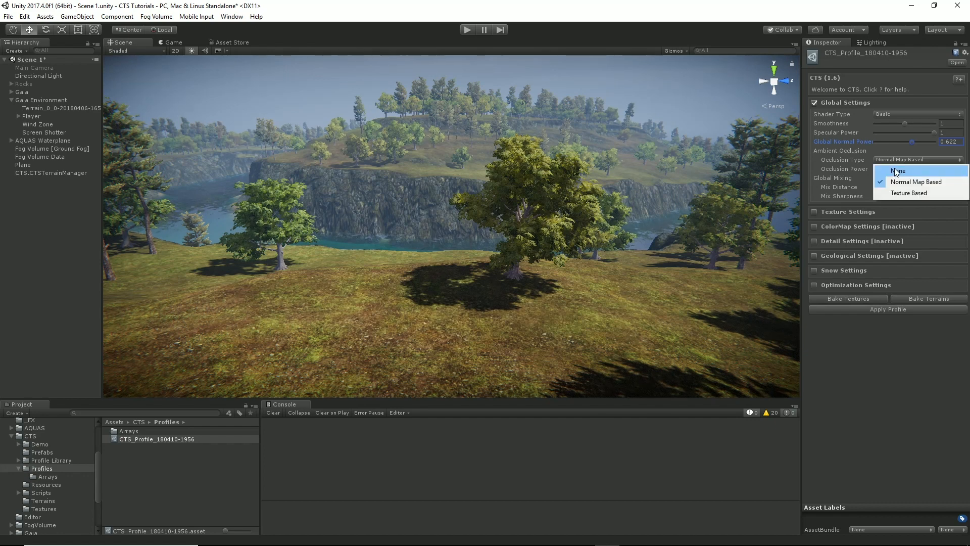
pyautogui.click(899, 169)
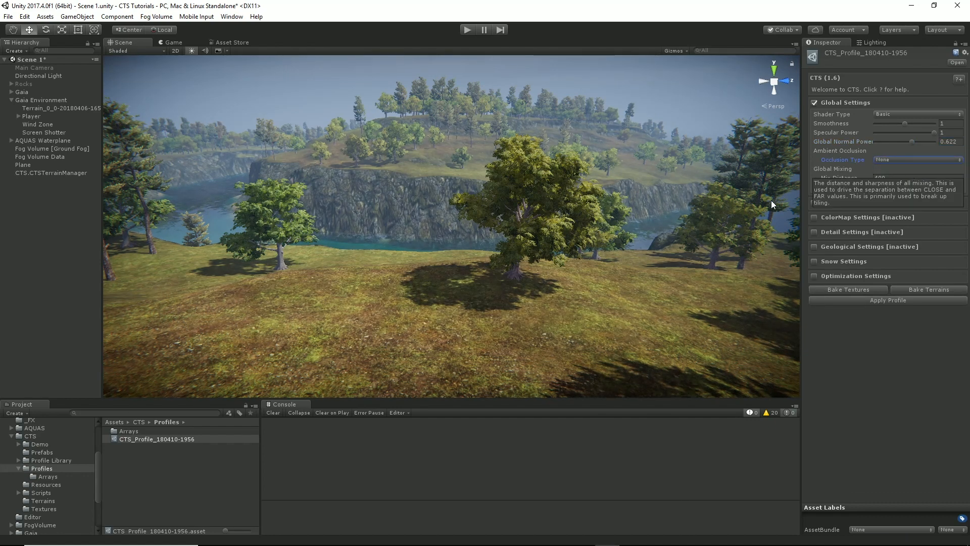
pyautogui.click(918, 159)
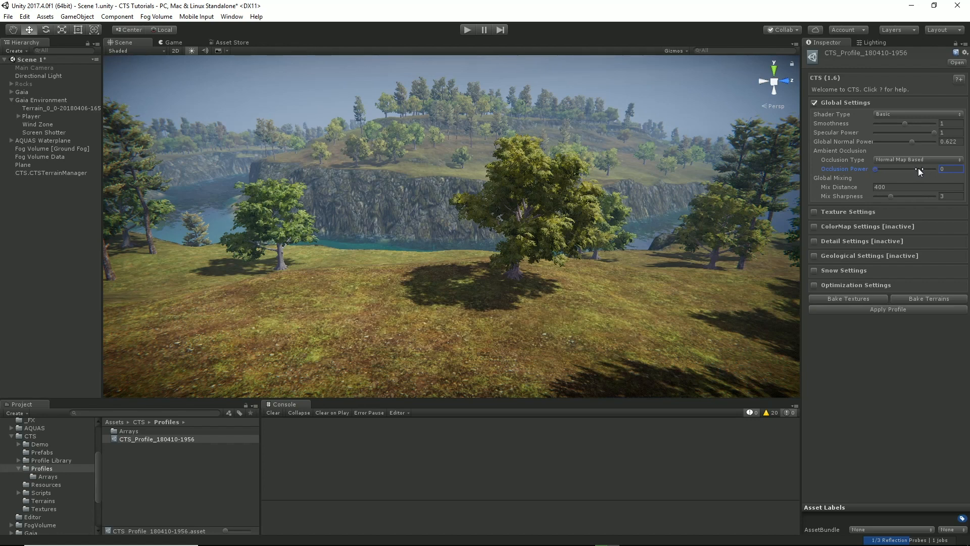
pyautogui.moveTo(876, 169); pyautogui.dragTo(906, 169)
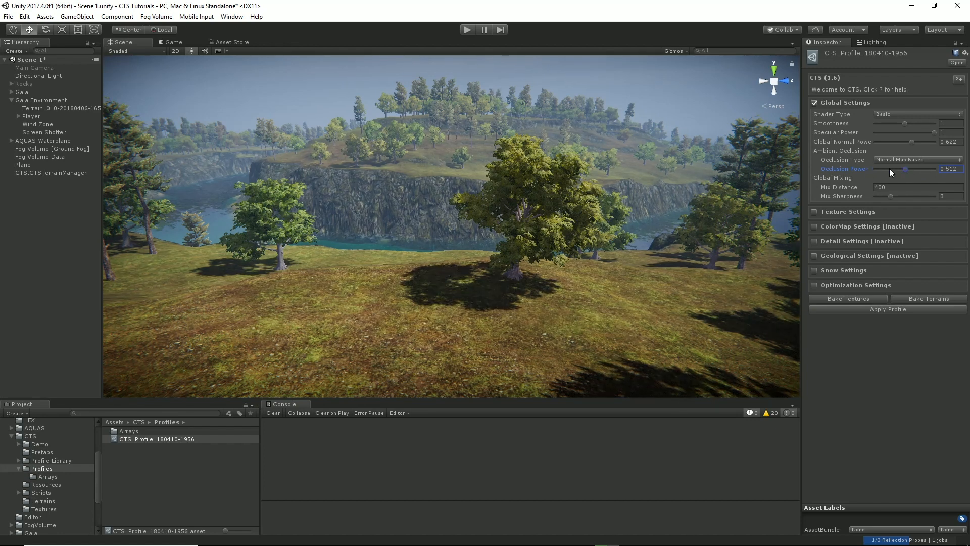
pyautogui.moveTo(906, 169); pyautogui.dragTo(959, 169)
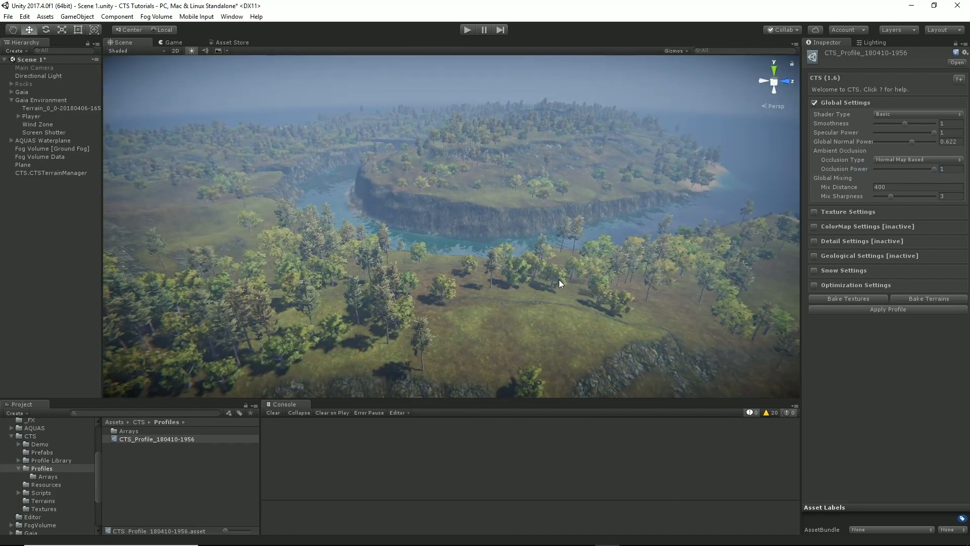
# - Fly over the terrain and raise the global Mix Distance from 200 toward about 288.8
pyautogui.moveTo(559, 282); pyautogui.dragTo(546, 307)
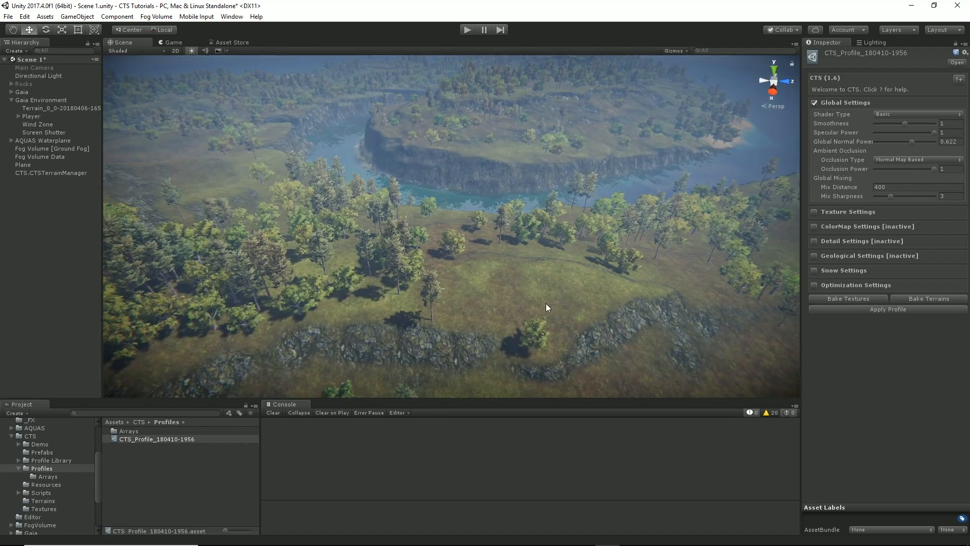
pyautogui.moveTo(425, 361)
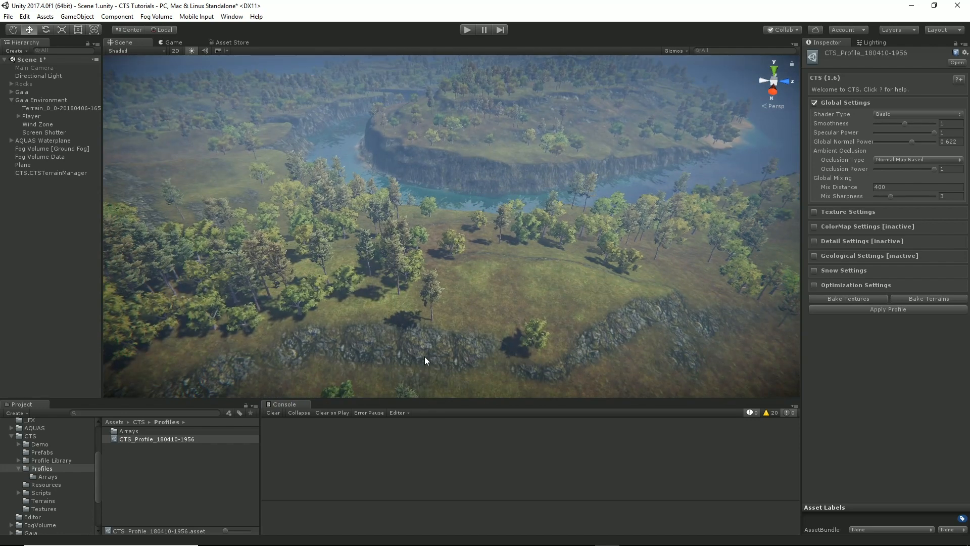
pyautogui.moveTo(501, 280)
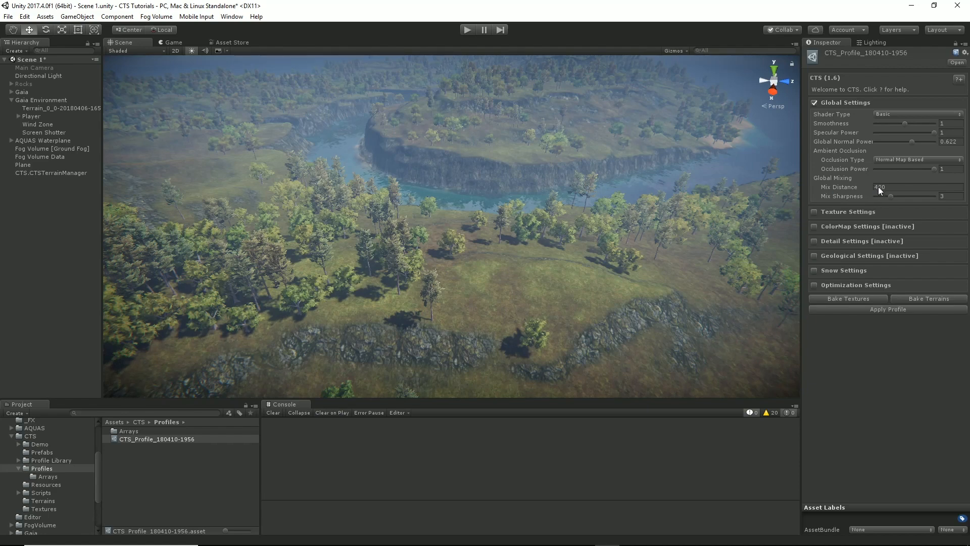
pyautogui.click(915, 187)
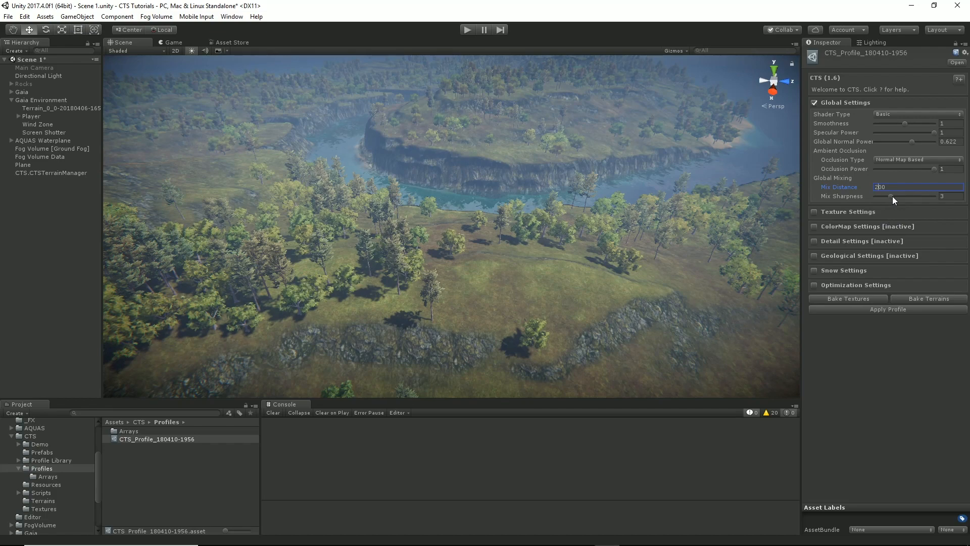
pyautogui.moveTo(892, 196); pyautogui.dragTo(941, 196)
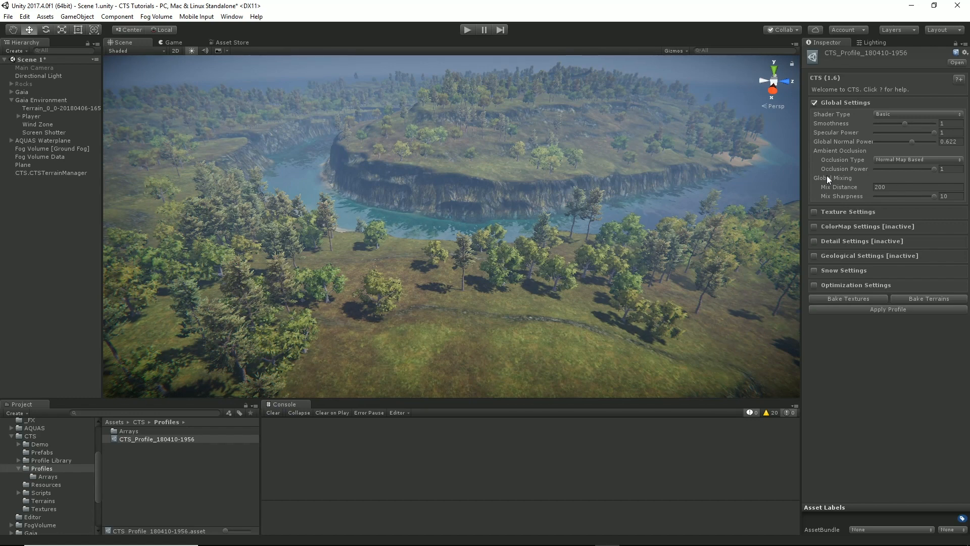
pyautogui.click(919, 187)
pyautogui.write('288.8')
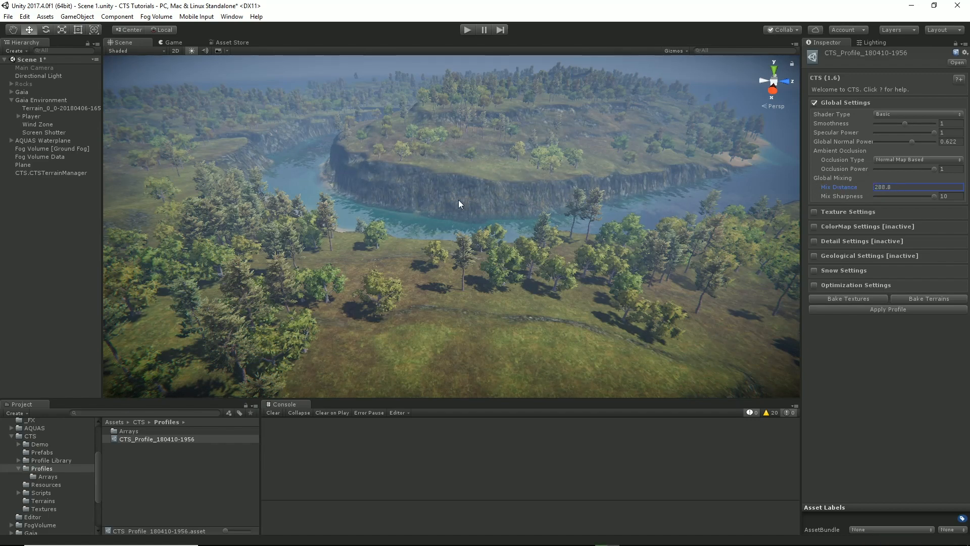
pyautogui.moveTo(562, 208)
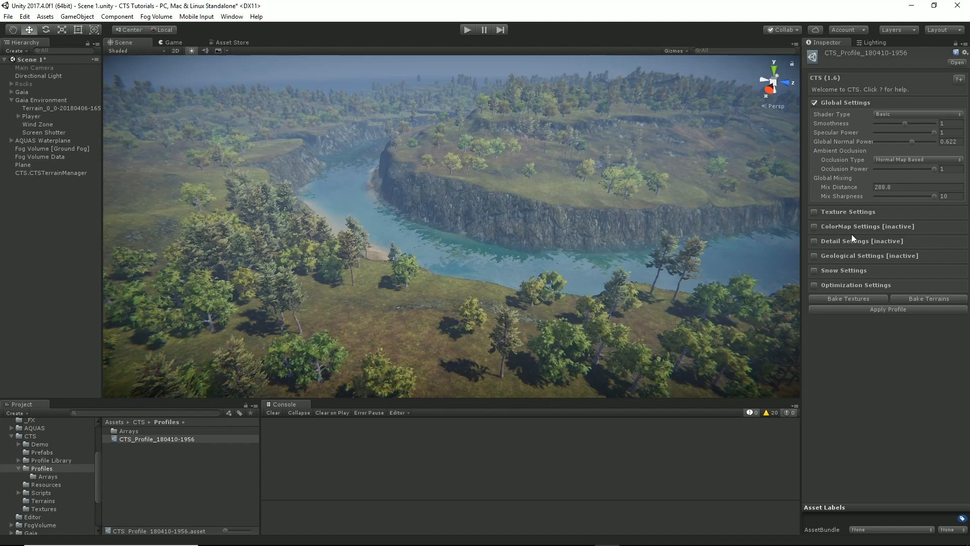
# - Give the Rock_GuiMossyRock texture tile size 23.2 and far multiplier 6.5, then nudge global Mix Sharpness
pyautogui.click(841, 211)
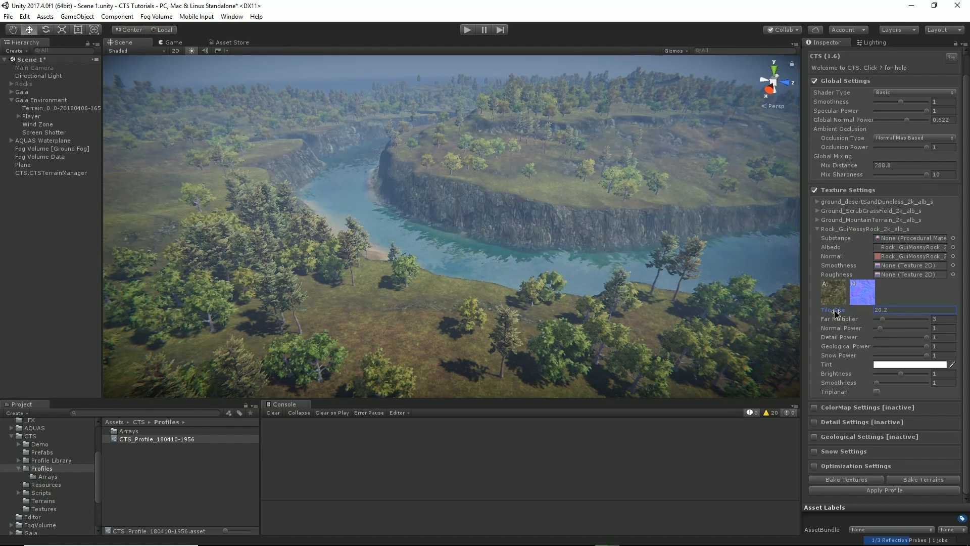
pyautogui.moveTo(831, 309); pyautogui.dragTo(850, 309)
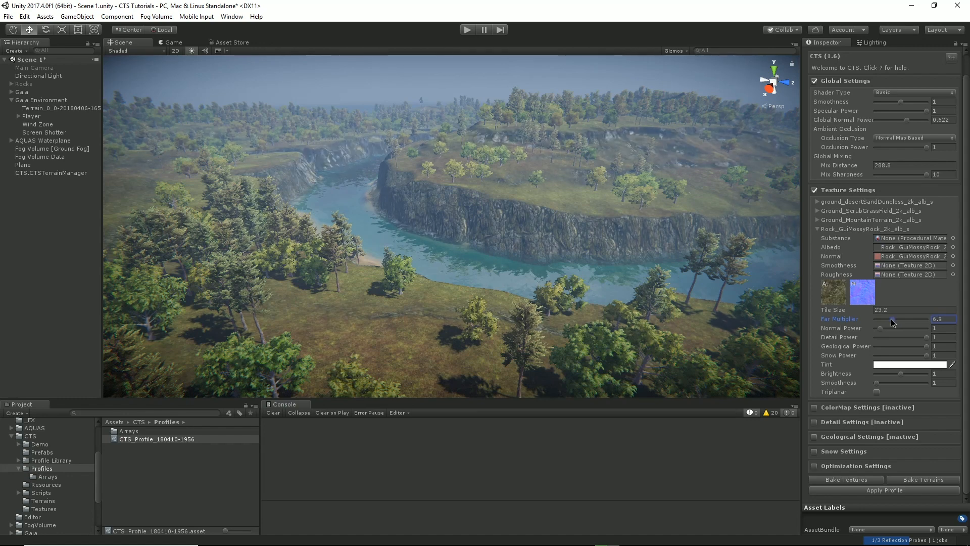
pyautogui.moveTo(900, 318); pyautogui.dragTo(891, 318)
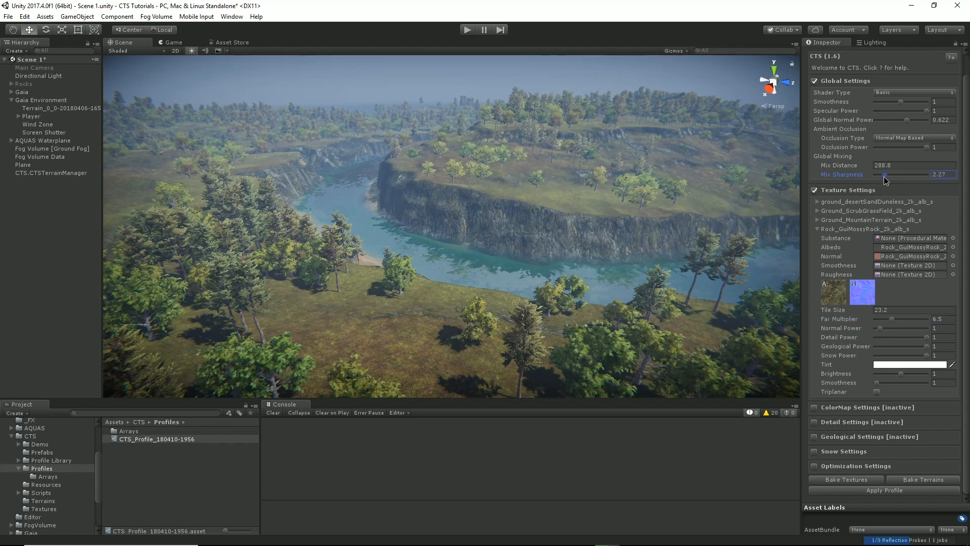
pyautogui.moveTo(885, 180); pyautogui.dragTo(891, 180)
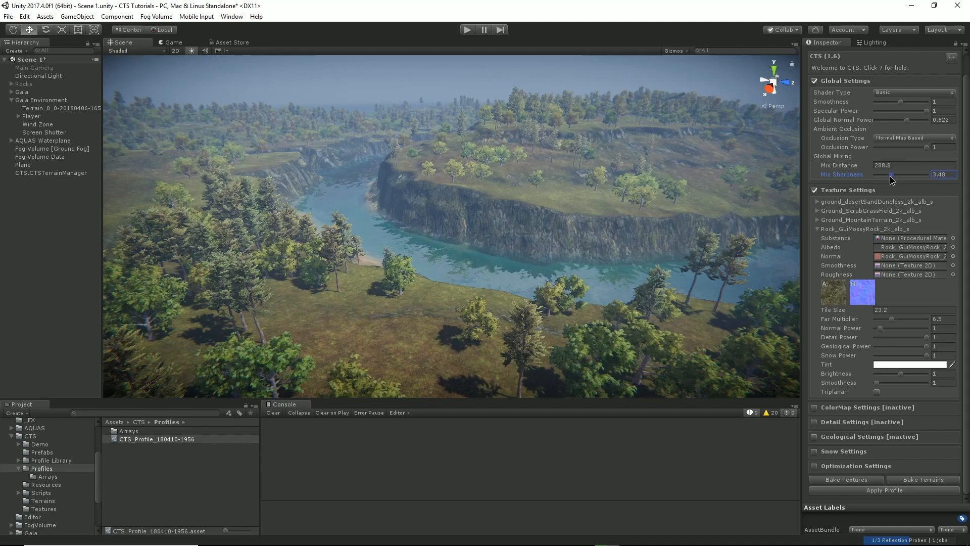
# - Settle global Mix Sharpness at 3.11 and raise Mix Distance to about 300.6
pyautogui.moveTo(891, 179); pyautogui.dragTo(878, 179)
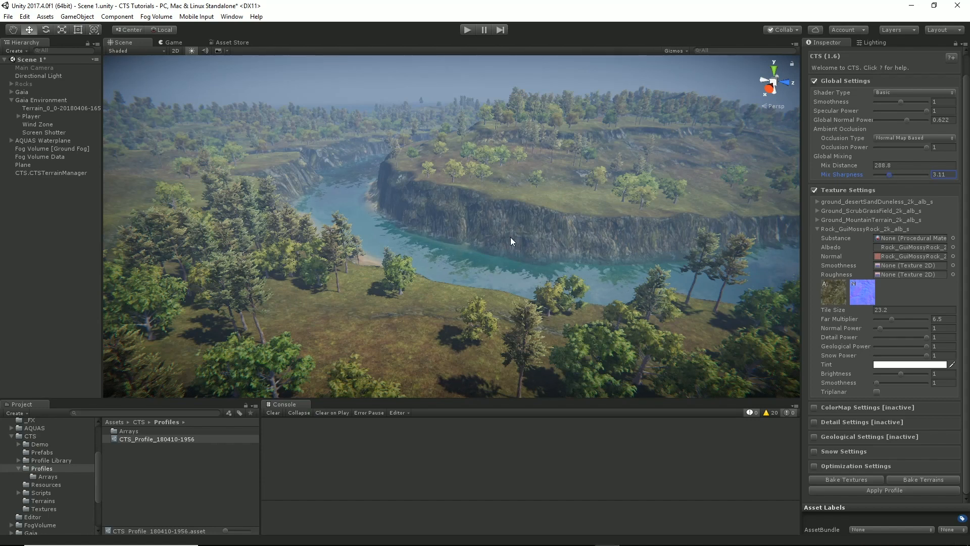
pyautogui.moveTo(520, 241)
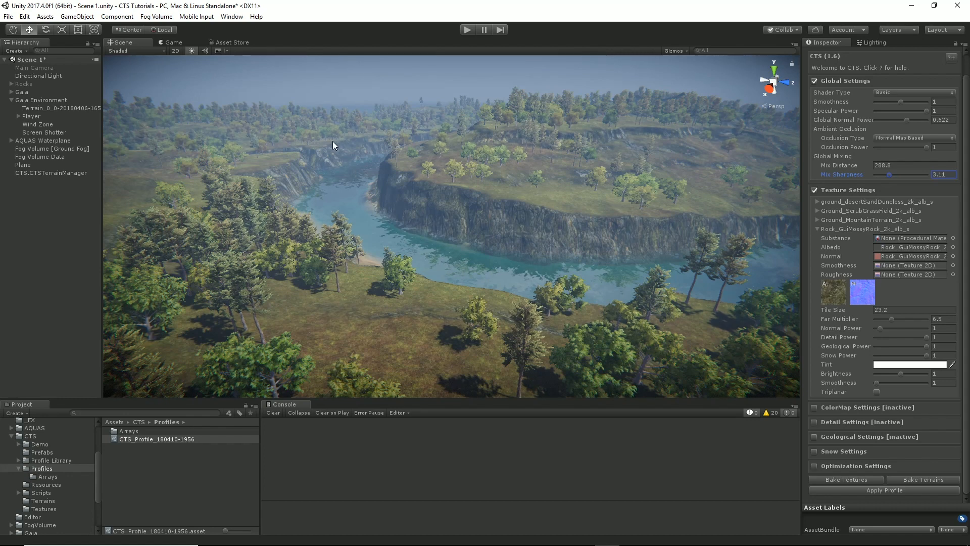
pyautogui.click(913, 165)
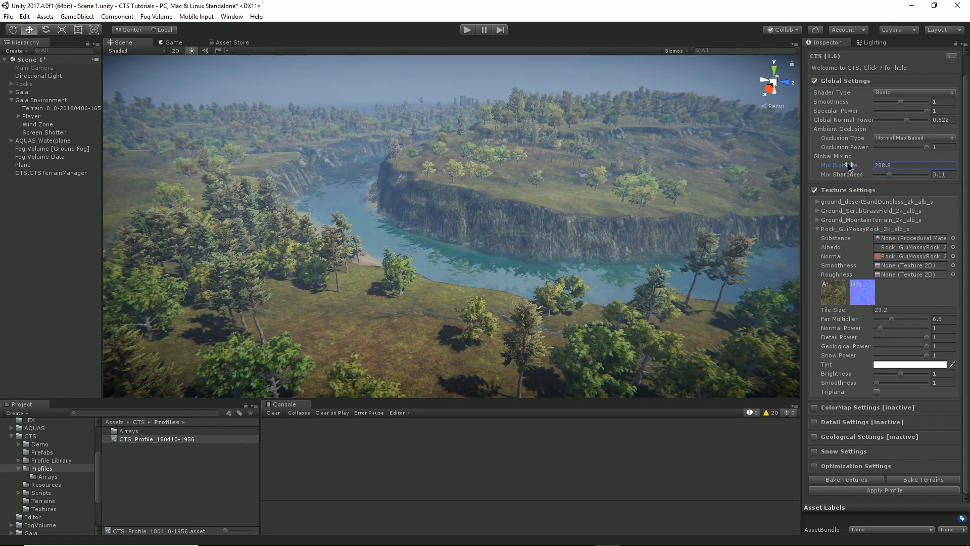
pyautogui.moveTo(897, 165); pyautogui.dragTo(909, 165)
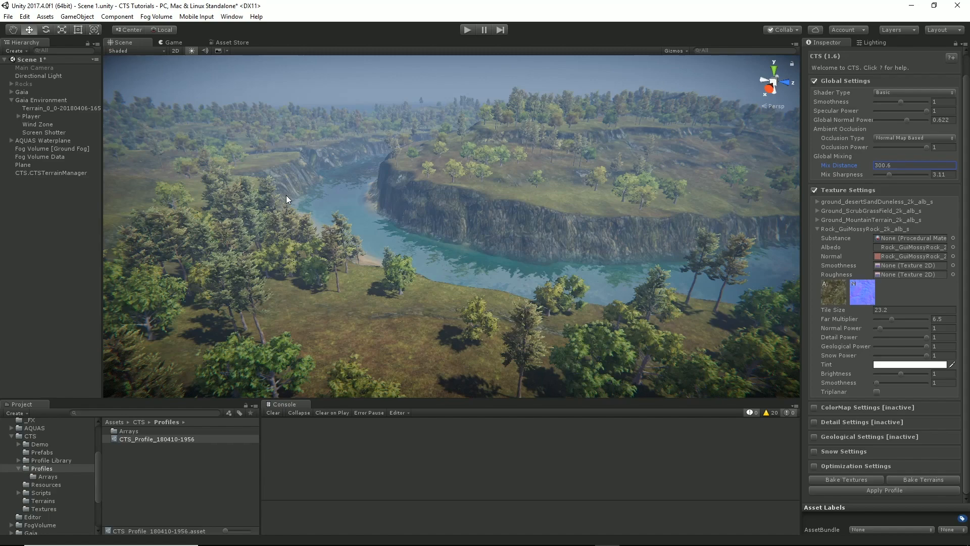
pyautogui.moveTo(868, 234)
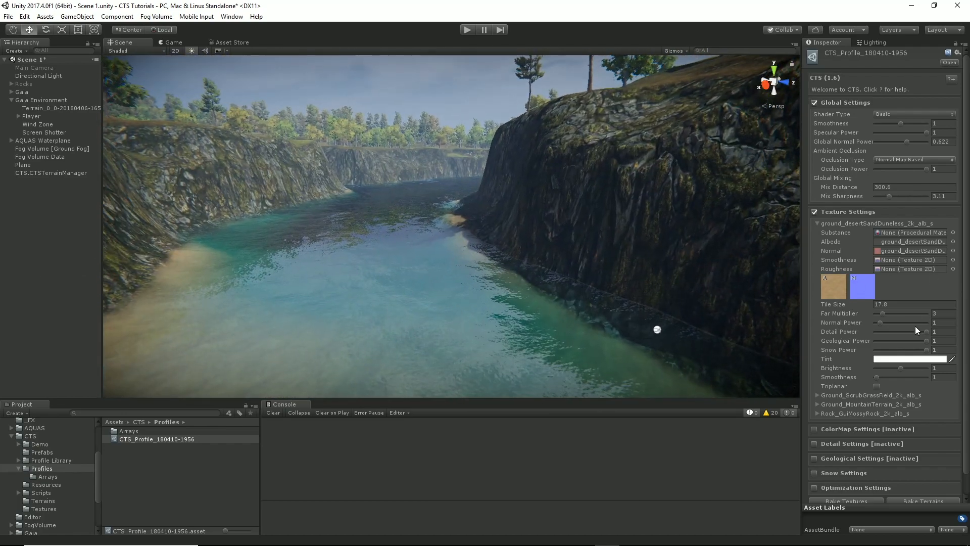
pyautogui.moveTo(894, 315)
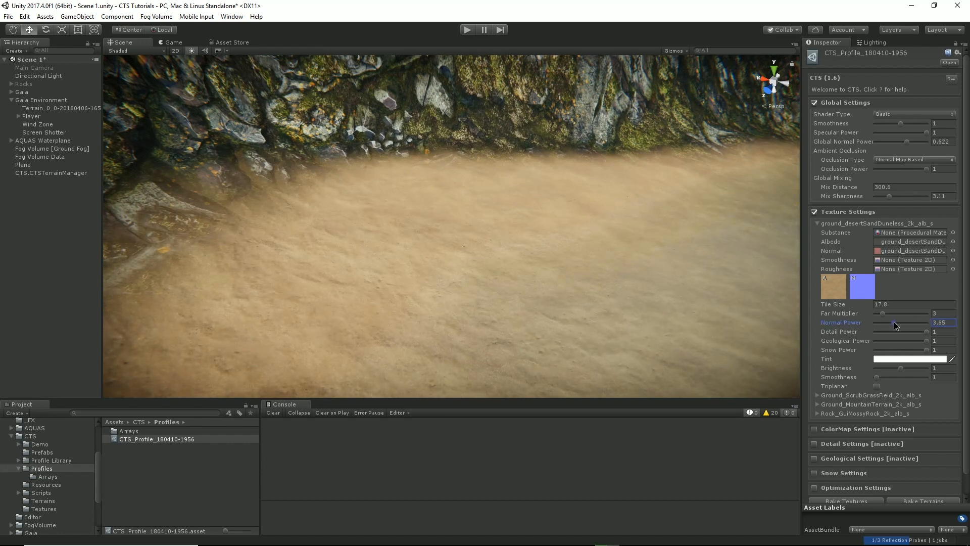
# - Raise the ground_desertSandDuneless texture's Normal Power from 1 to about 4.04
pyautogui.moveTo(891, 322); pyautogui.dragTo(900, 322)
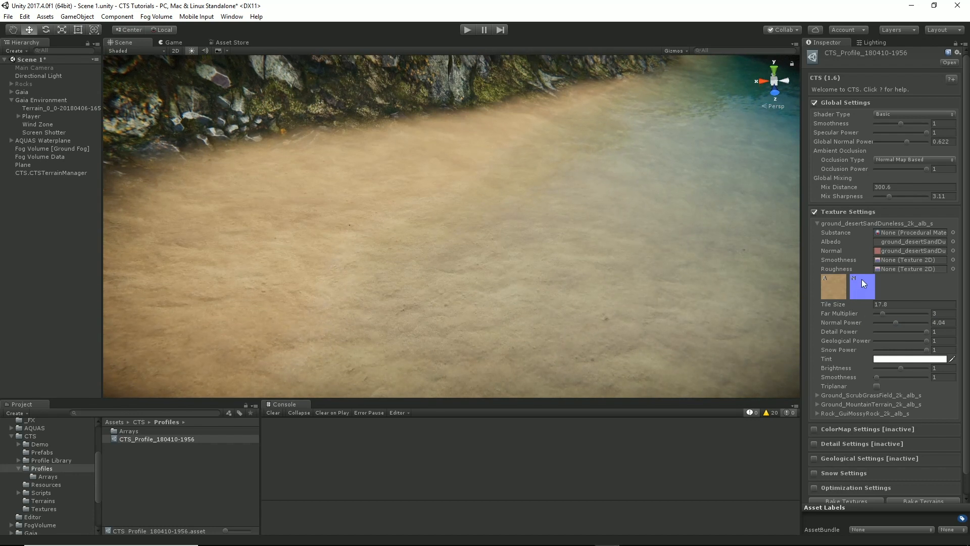
pyautogui.moveTo(883, 343)
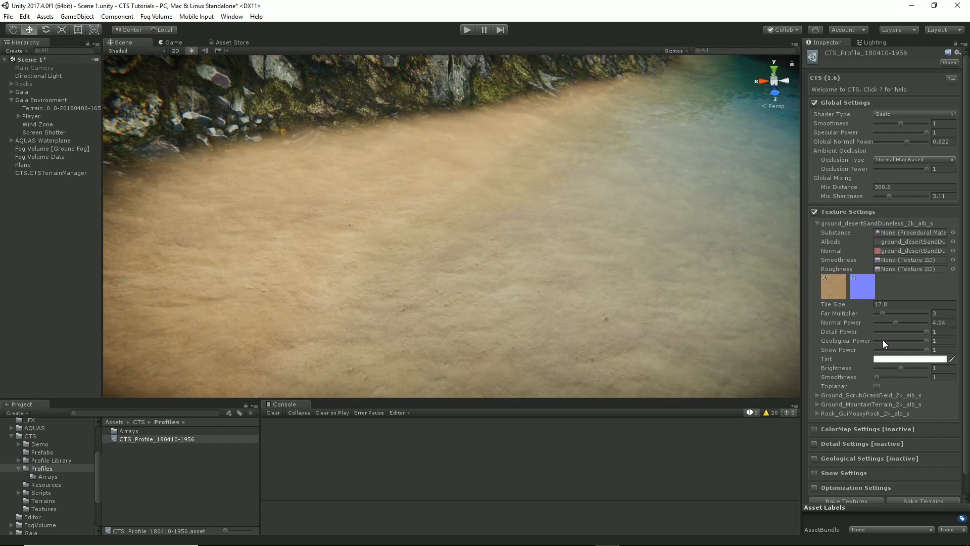
pyautogui.moveTo(671, 265)
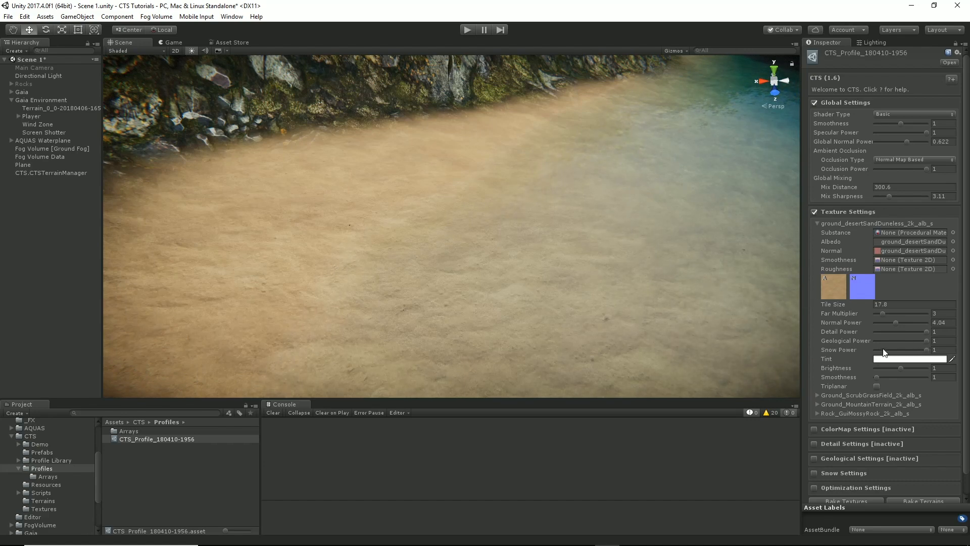
pyautogui.click(909, 359)
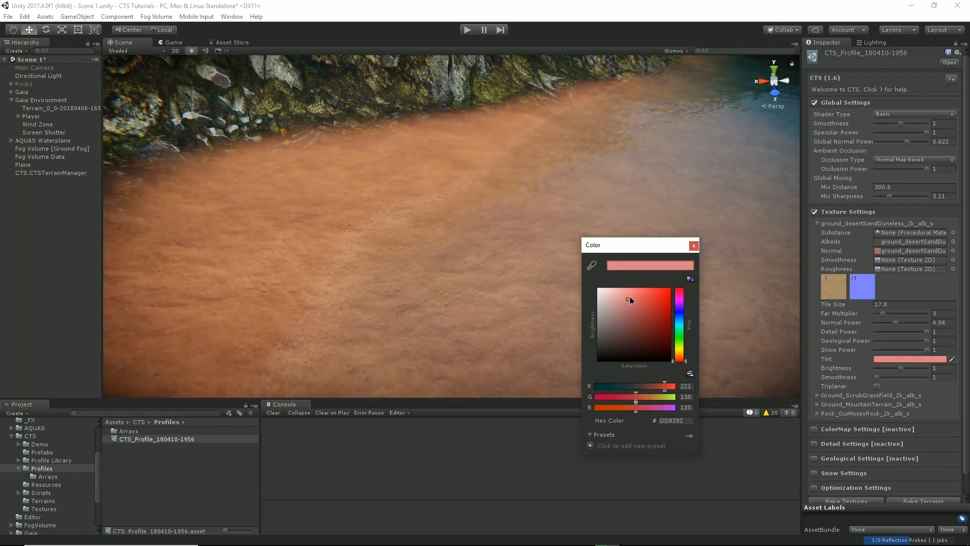
pyautogui.moveTo(628, 299); pyautogui.dragTo(617, 315)
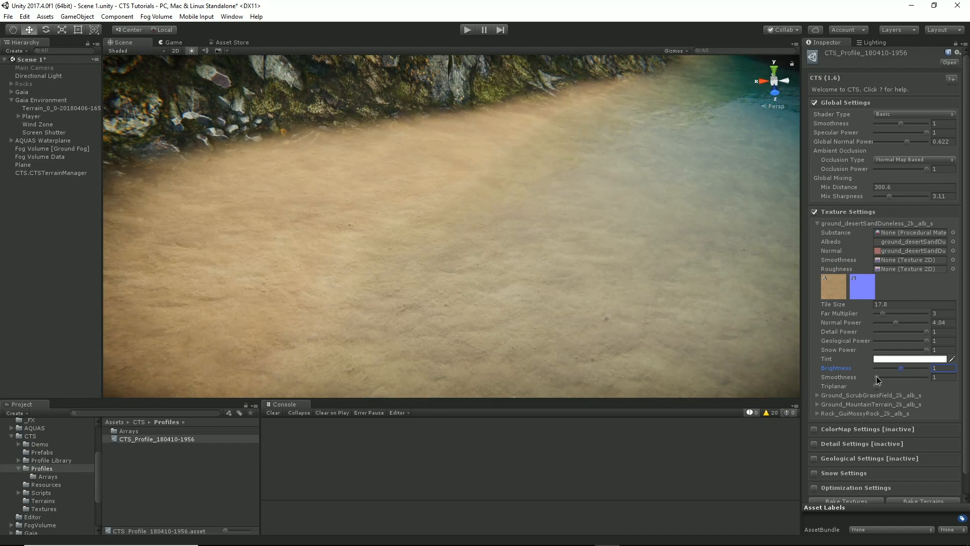
# - Test a higher sand Smoothness, return it to 1, and collapse the desert sand texture foldout
pyautogui.moveTo(875, 377); pyautogui.dragTo(899, 377)
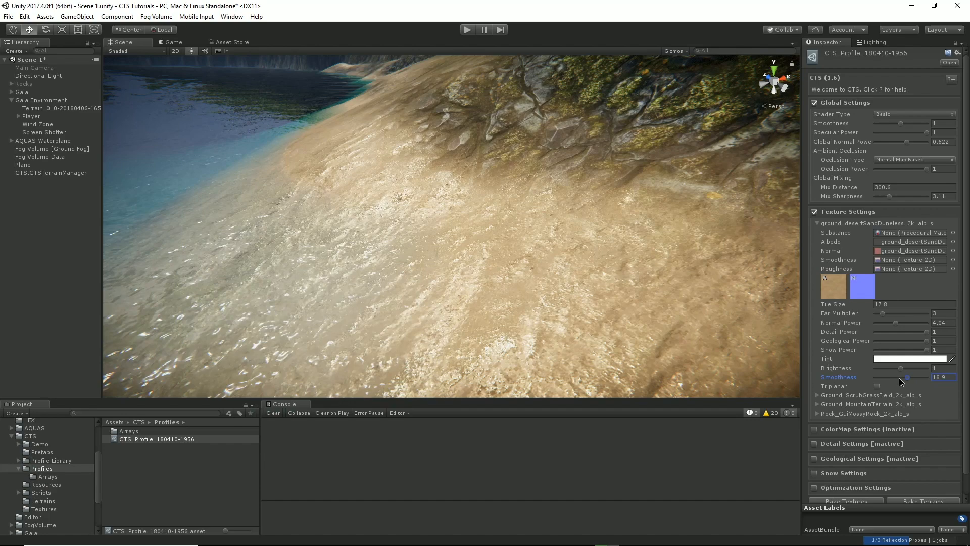
pyautogui.moveTo(906, 377); pyautogui.dragTo(877, 376)
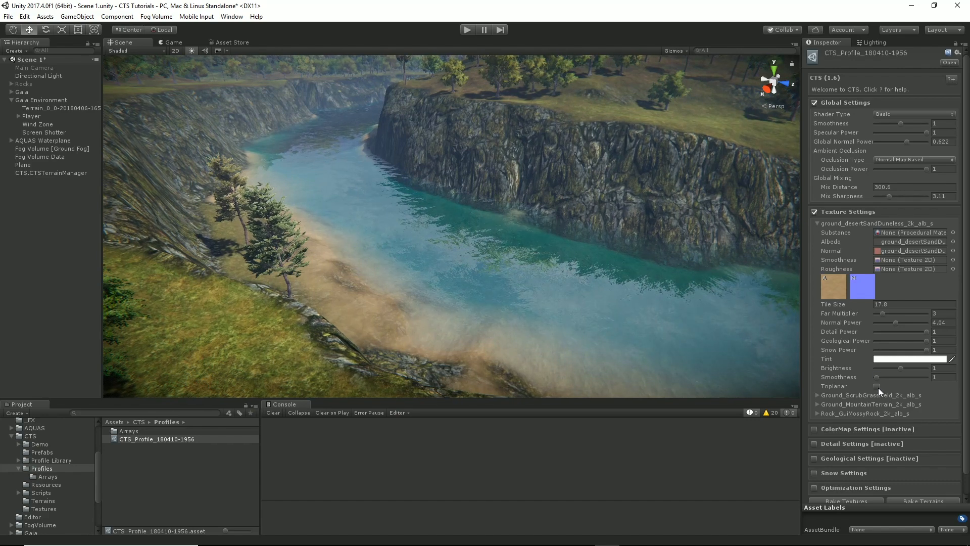
pyautogui.click(818, 222)
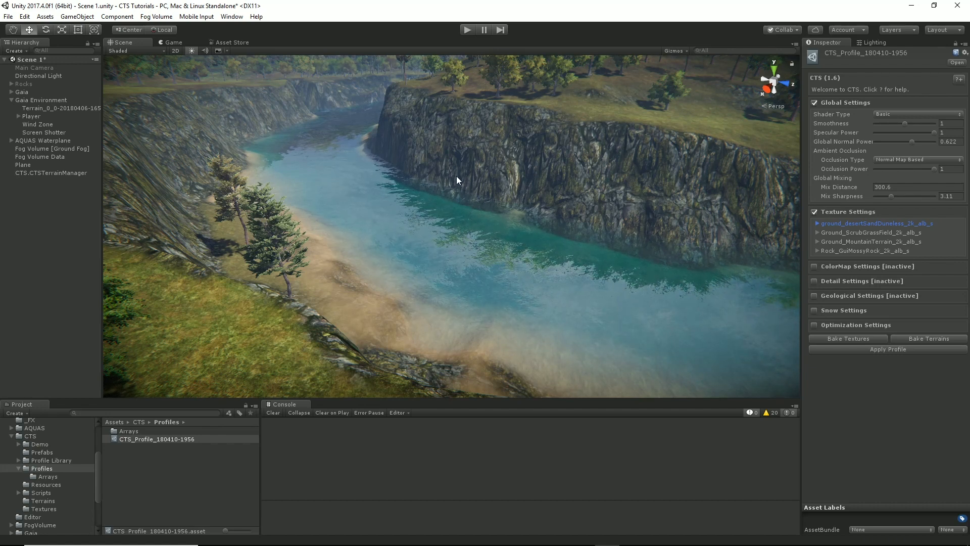
# - Toggle Triplanar on the mossy rock texture to compare, leave it enabled, and move close to the cliff face
pyautogui.click(863, 251)
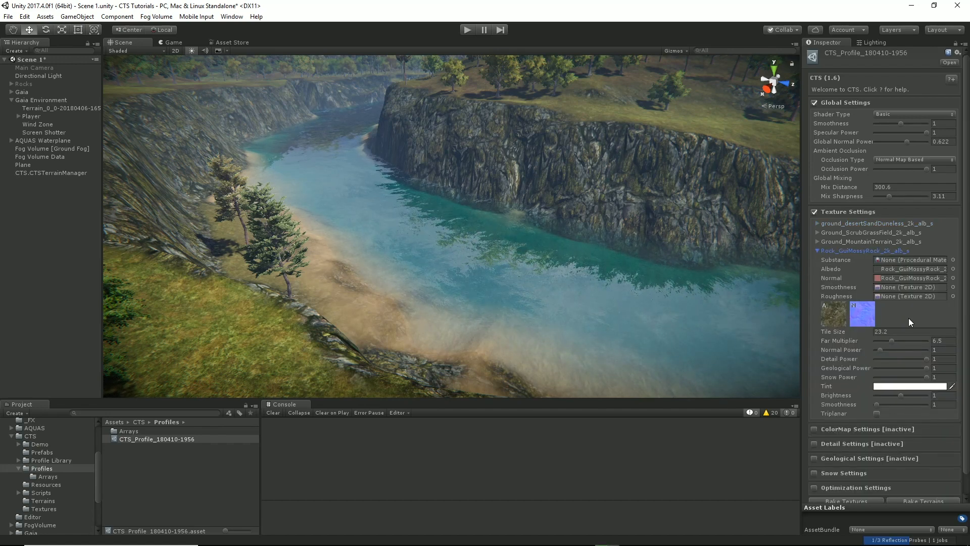
pyautogui.click(876, 412)
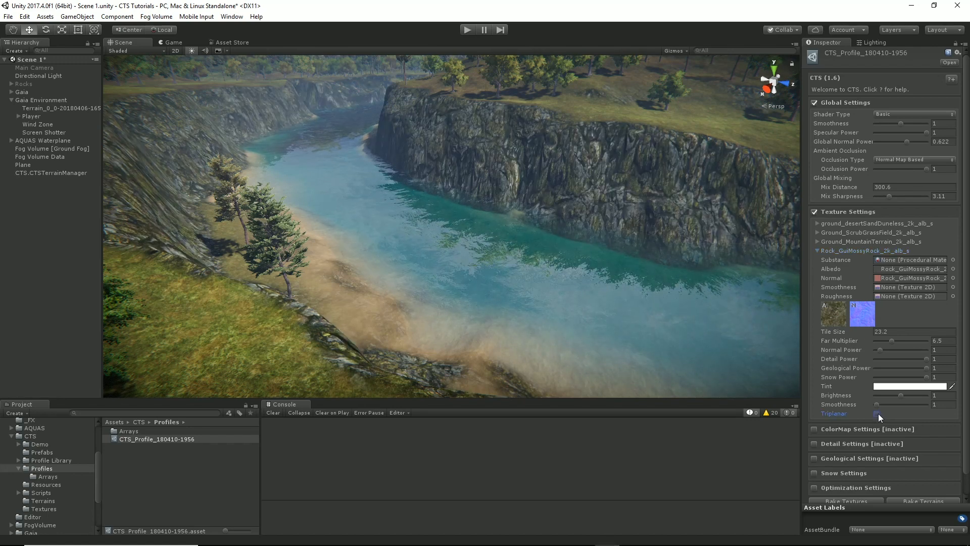
pyautogui.click(877, 413)
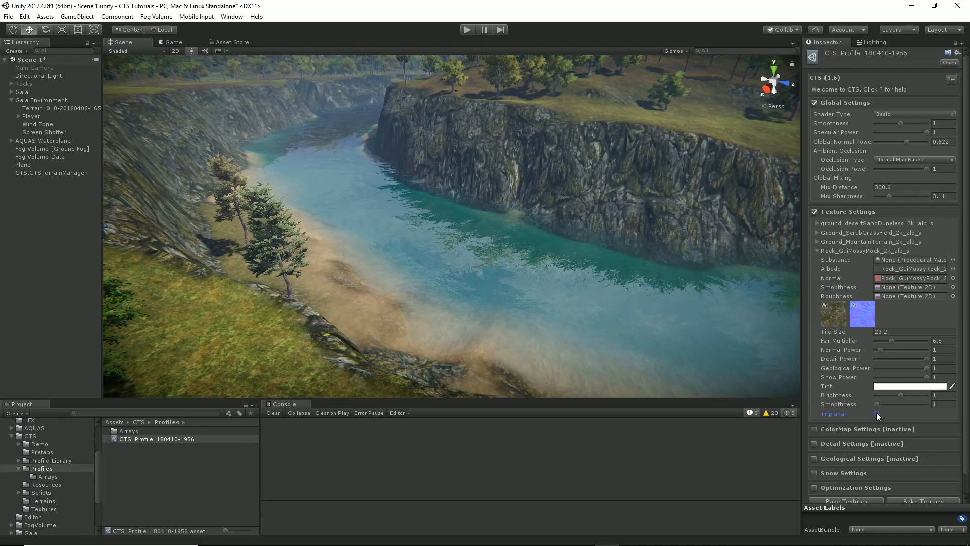
pyautogui.click(875, 413)
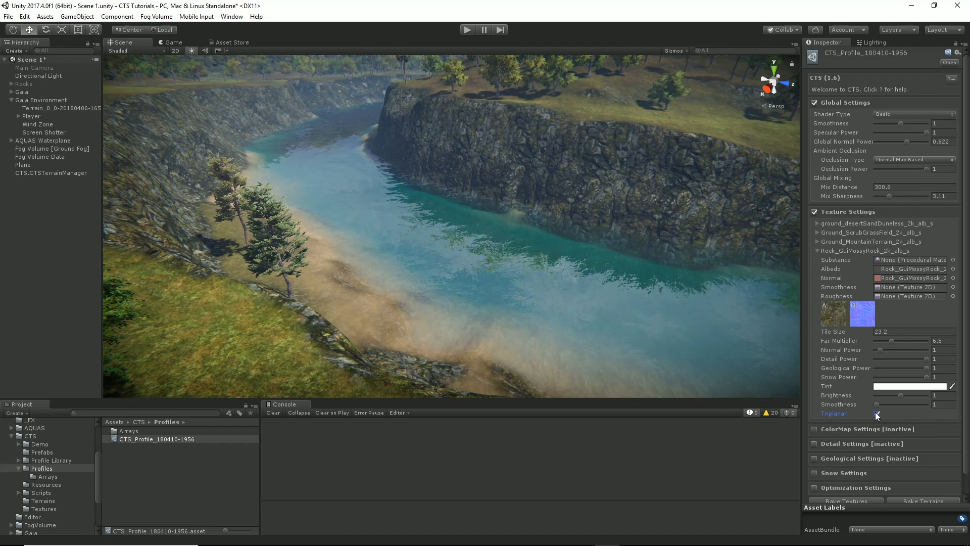
pyautogui.click(877, 413)
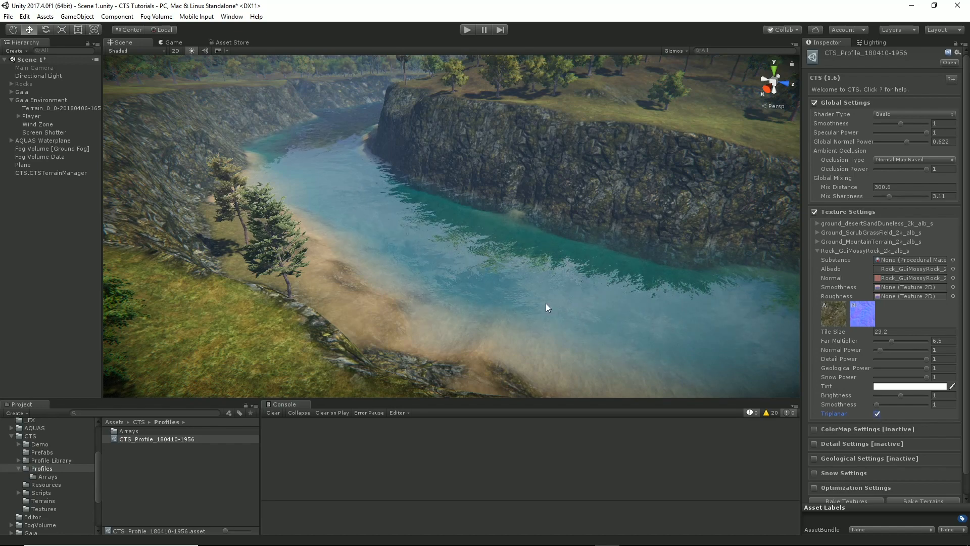
pyautogui.moveTo(547, 307); pyautogui.dragTo(625, 289)
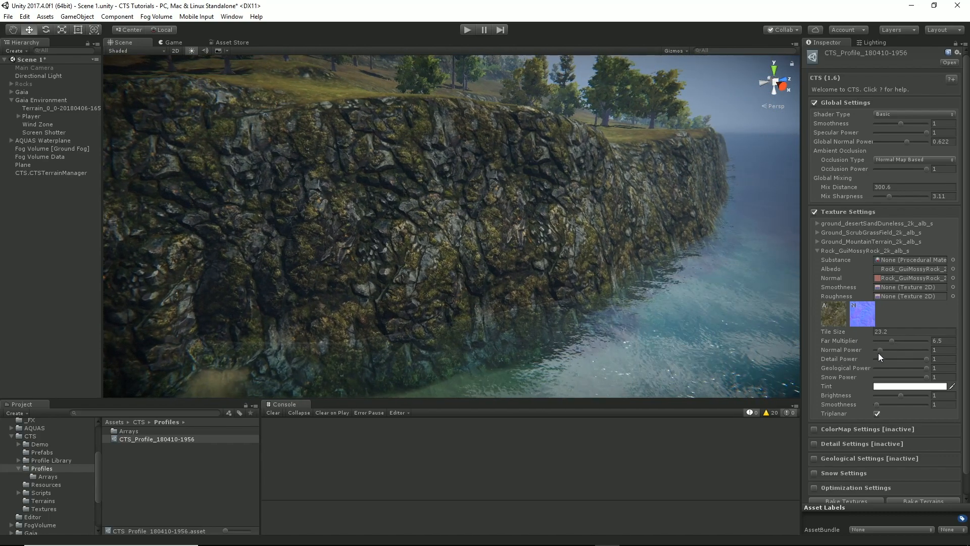
# - Raise the mossy rock texture's normal power to 1.69 and settle its brightness around 1.35
pyautogui.moveTo(891, 350); pyautogui.dragTo(897, 350)
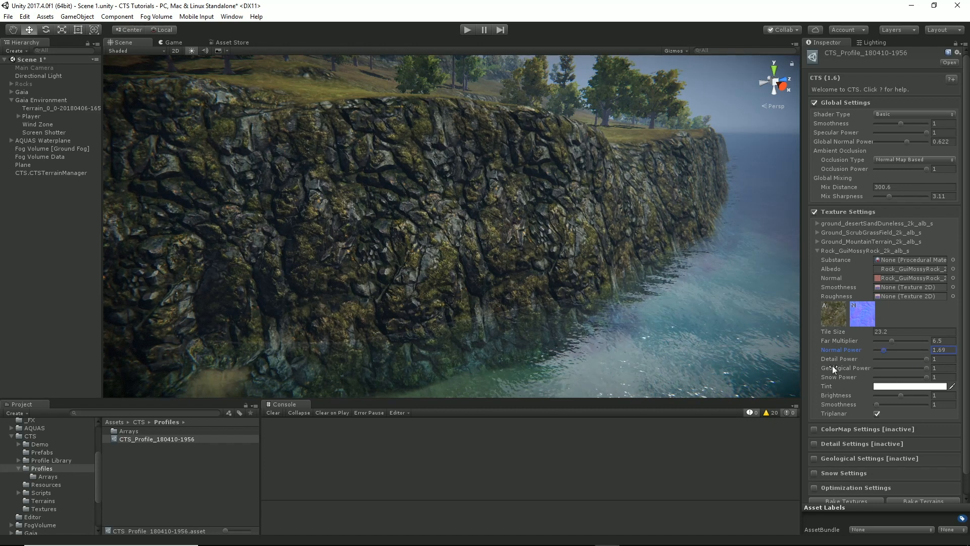
pyautogui.moveTo(868, 376)
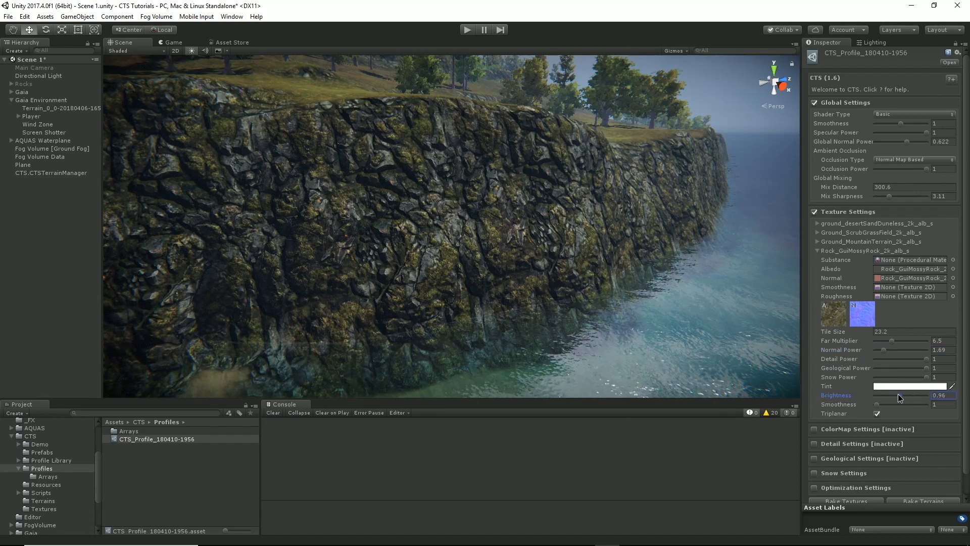
pyautogui.moveTo(877, 398); pyautogui.dragTo(909, 398)
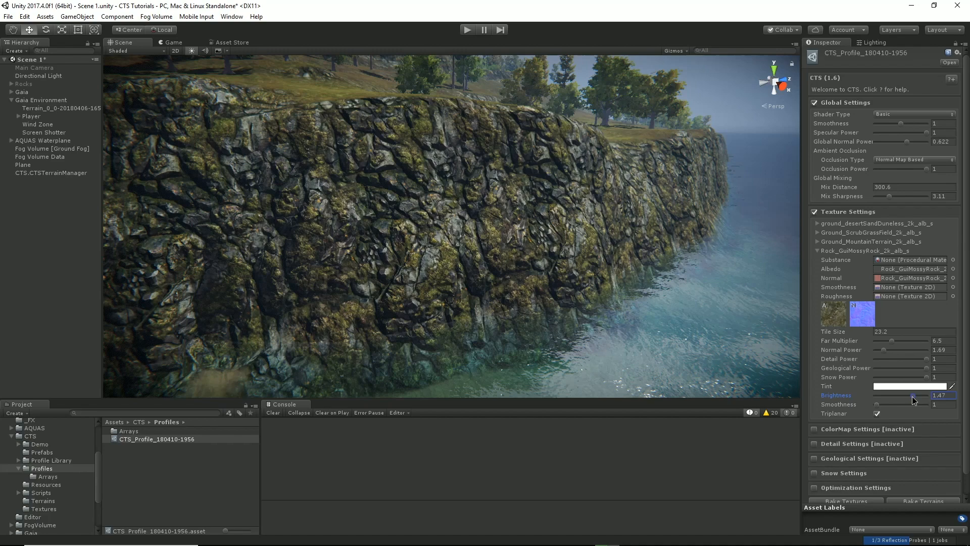
pyautogui.moveTo(916, 401); pyautogui.dragTo(909, 401)
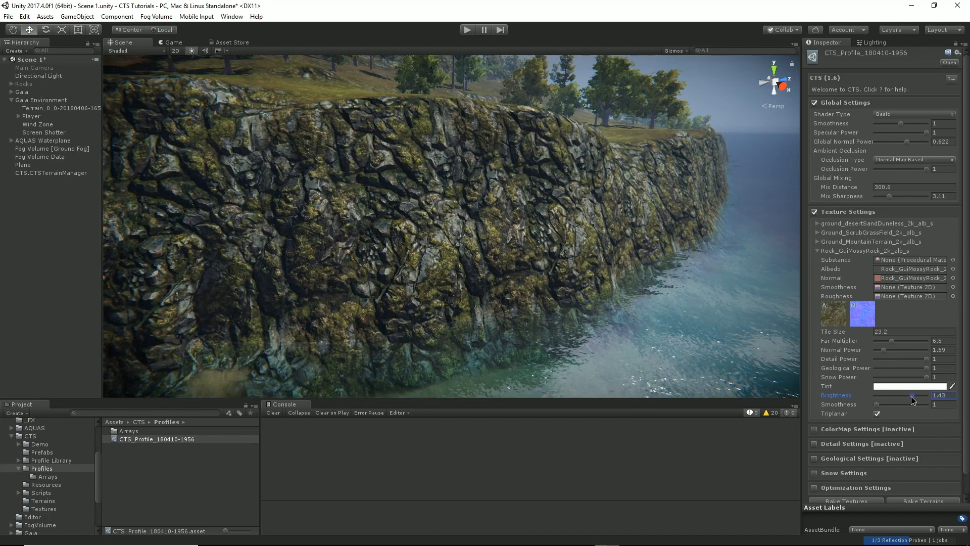
pyautogui.moveTo(909, 395); pyautogui.dragTo(897, 395)
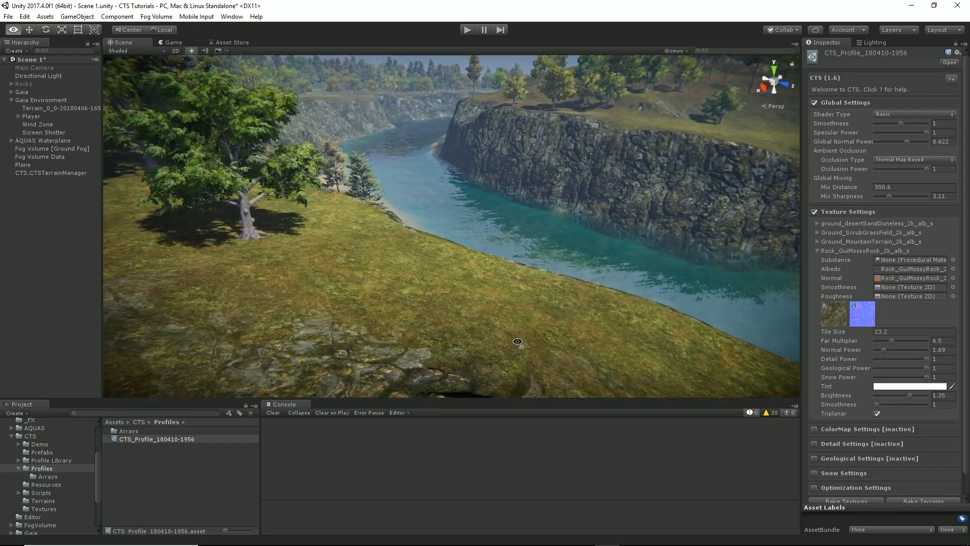
pyautogui.moveTo(517, 342); pyautogui.dragTo(320, 354)
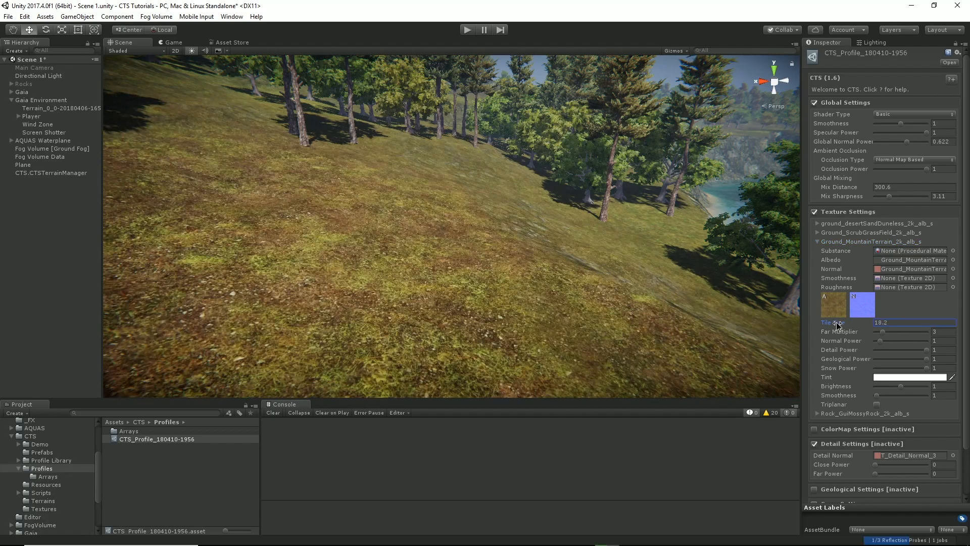
# - Set Ground_MountainTerrain tile size to 16.2 and normal power to 1.49, then collapse its foldout
pyautogui.write('17')
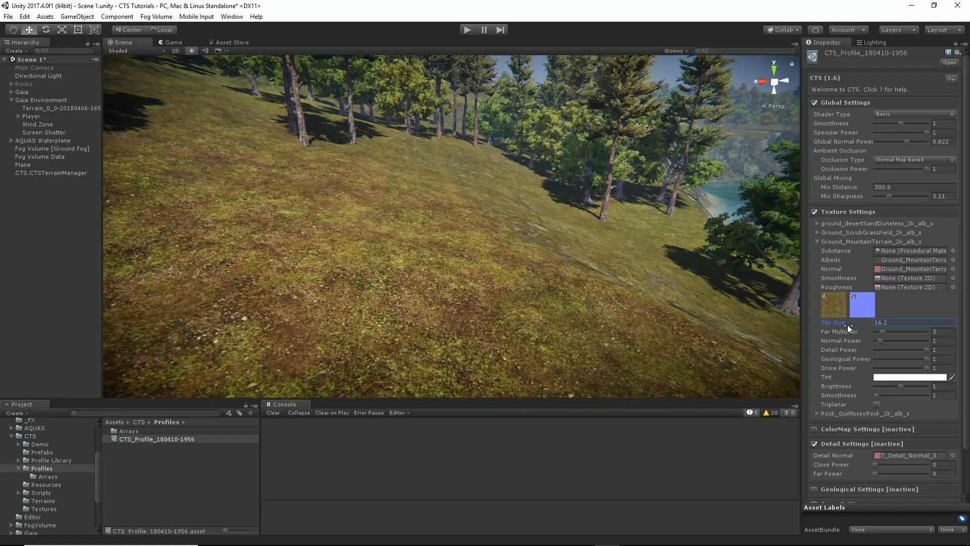
pyautogui.moveTo(883, 345)
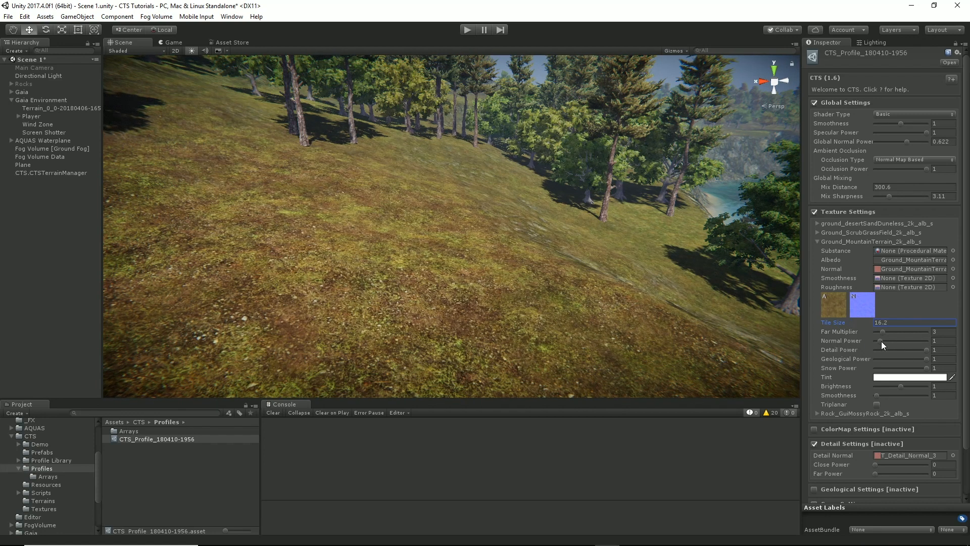
pyautogui.moveTo(875, 341); pyautogui.dragTo(888, 341)
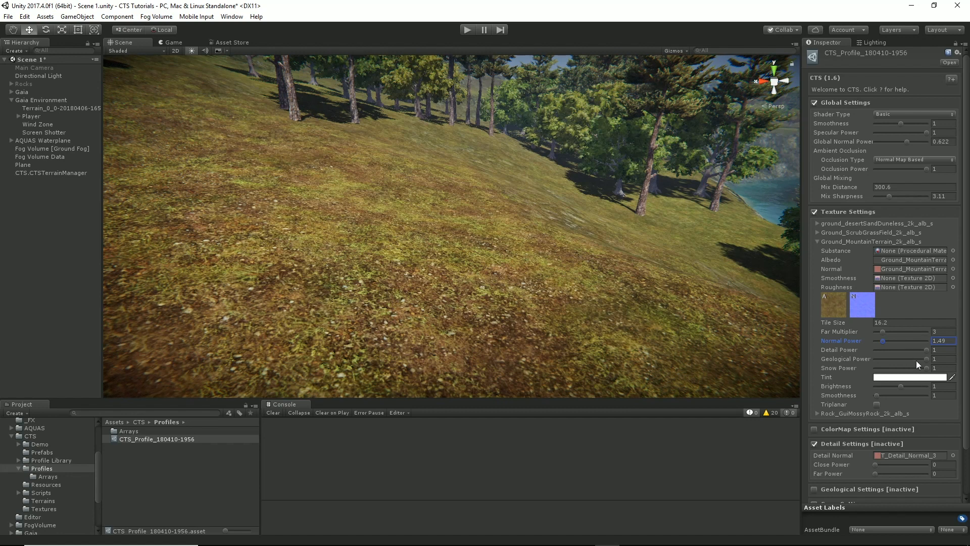
pyautogui.click(816, 242)
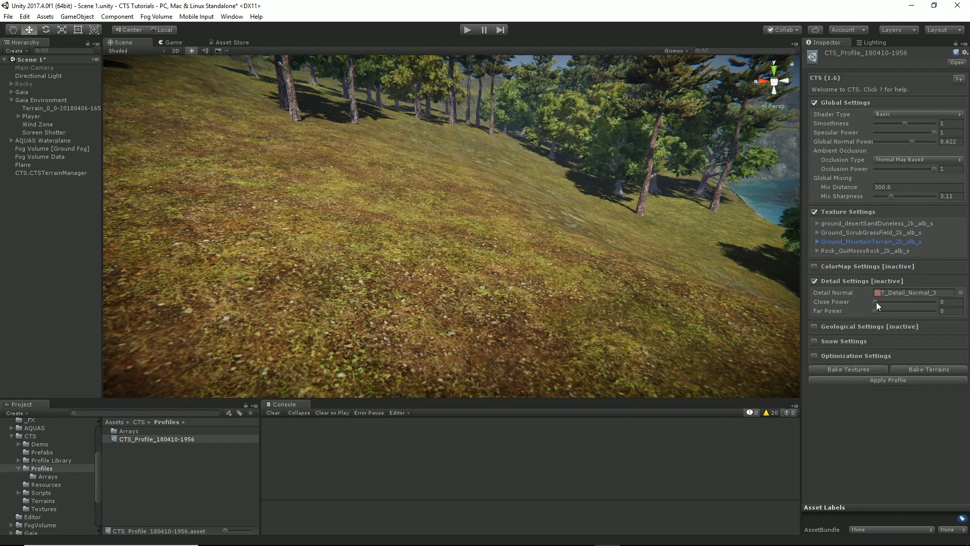
# - Settle the close detail normals at strength 1.54 with close tiling 52
pyautogui.moveTo(875, 302); pyautogui.dragTo(891, 302)
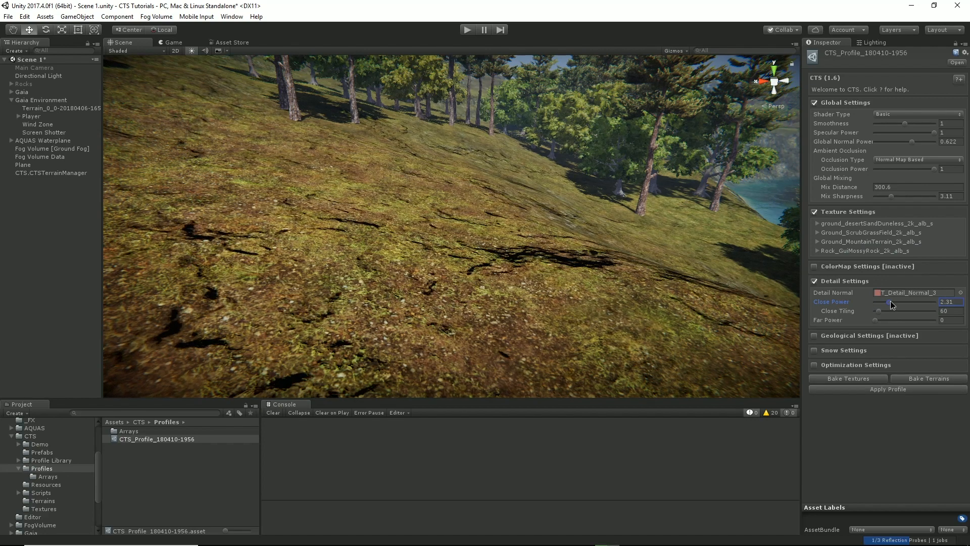
pyautogui.moveTo(889, 302); pyautogui.dragTo(910, 302)
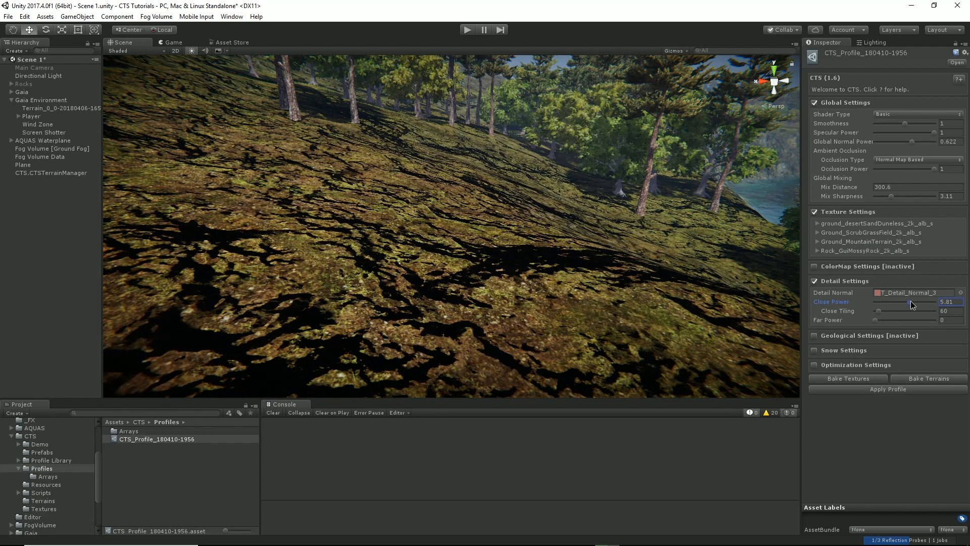
pyautogui.moveTo(910, 301); pyautogui.dragTo(883, 301)
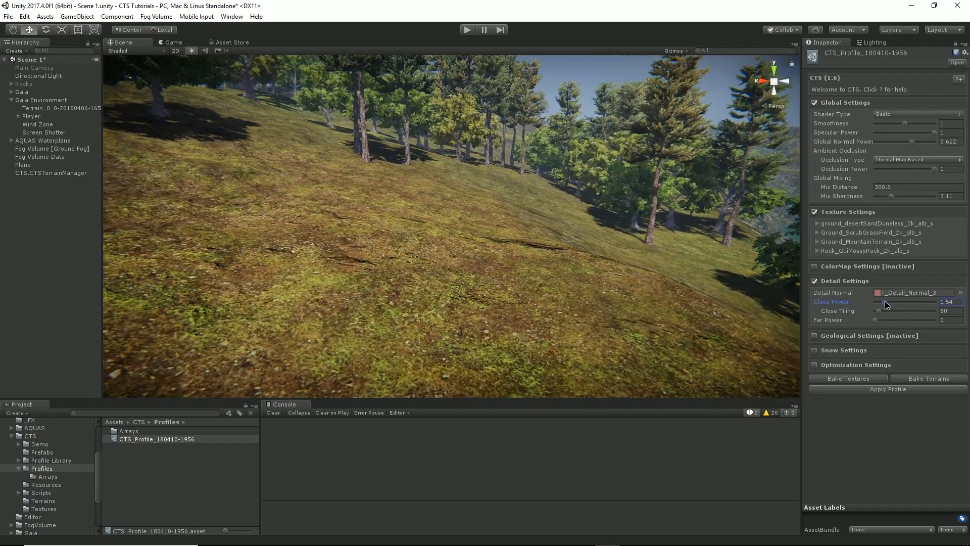
pyautogui.moveTo(875, 301); pyautogui.dragTo(895, 301)
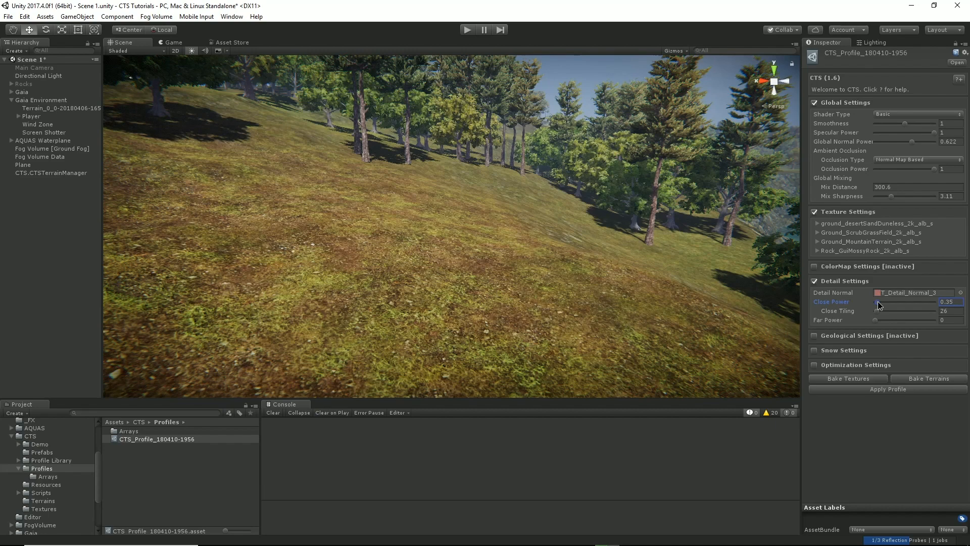
pyautogui.moveTo(876, 302); pyautogui.dragTo(888, 302)
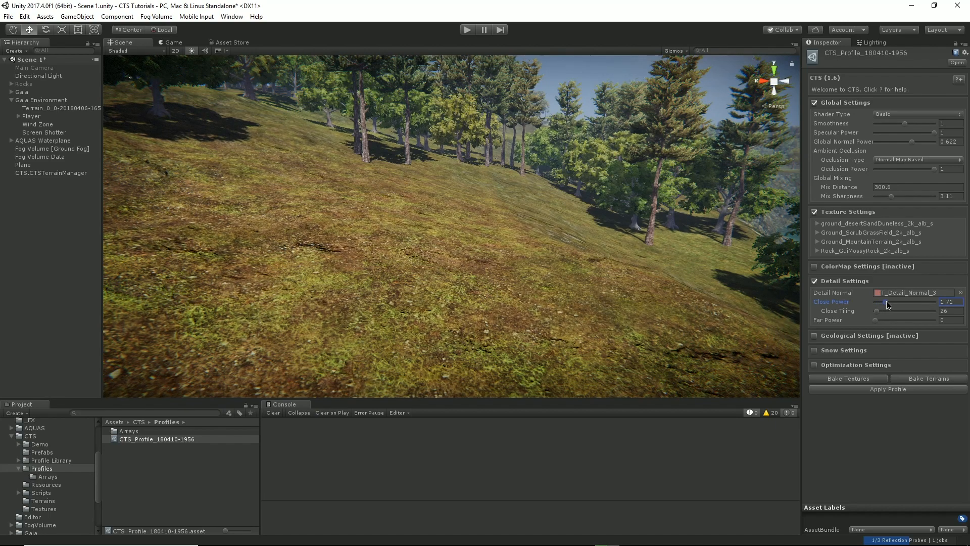
pyautogui.moveTo(891, 304); pyautogui.dragTo(886, 304)
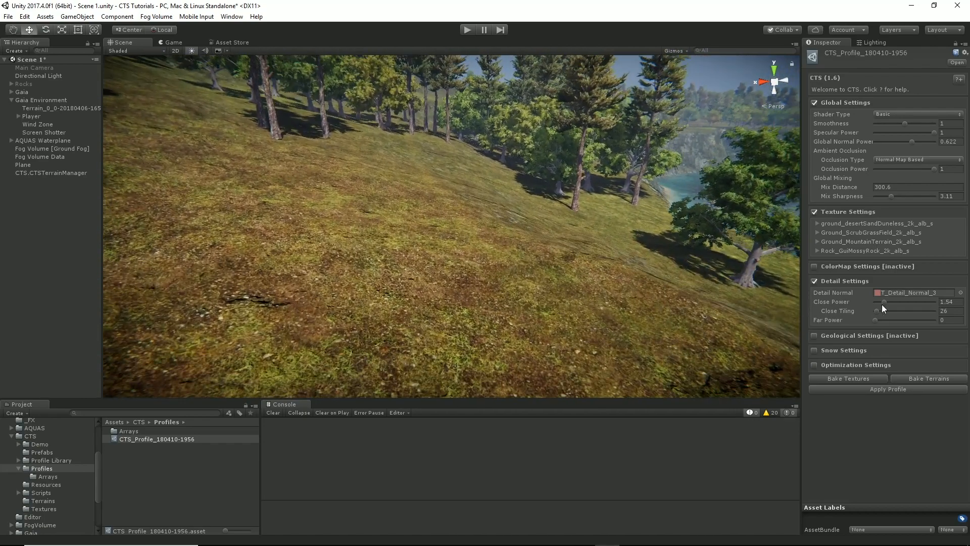
pyautogui.moveTo(883, 302); pyautogui.dragTo(892, 302)
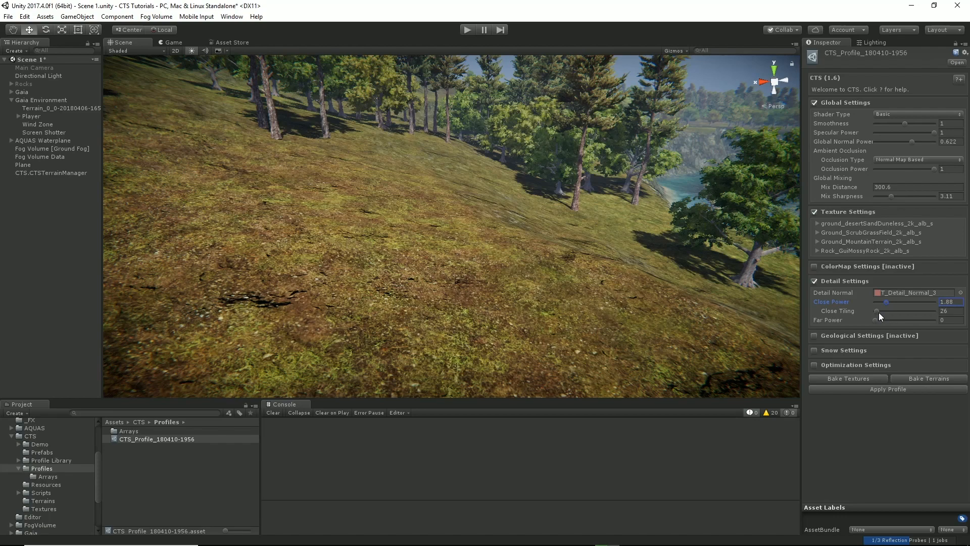
pyautogui.moveTo(877, 316); pyautogui.dragTo(910, 316)
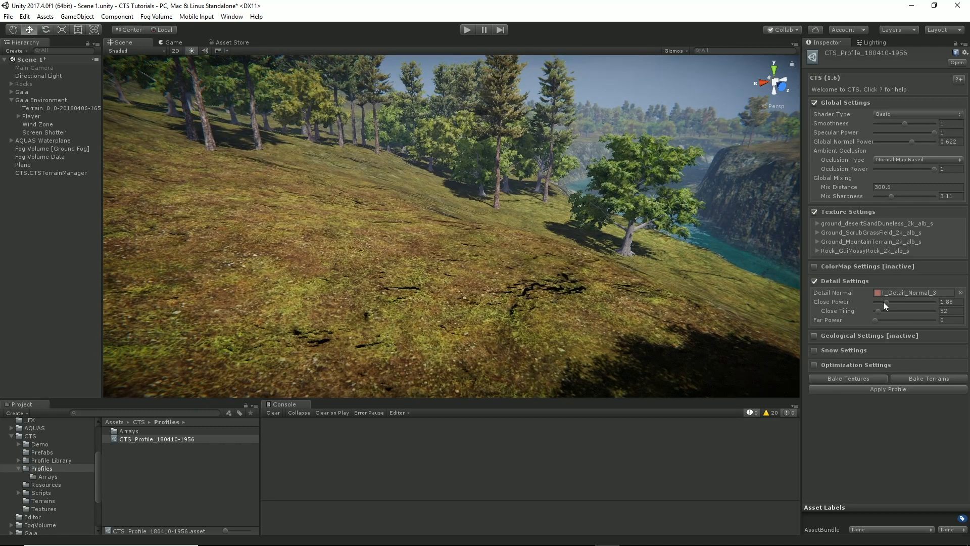
pyautogui.moveTo(888, 302); pyautogui.dragTo(881, 302)
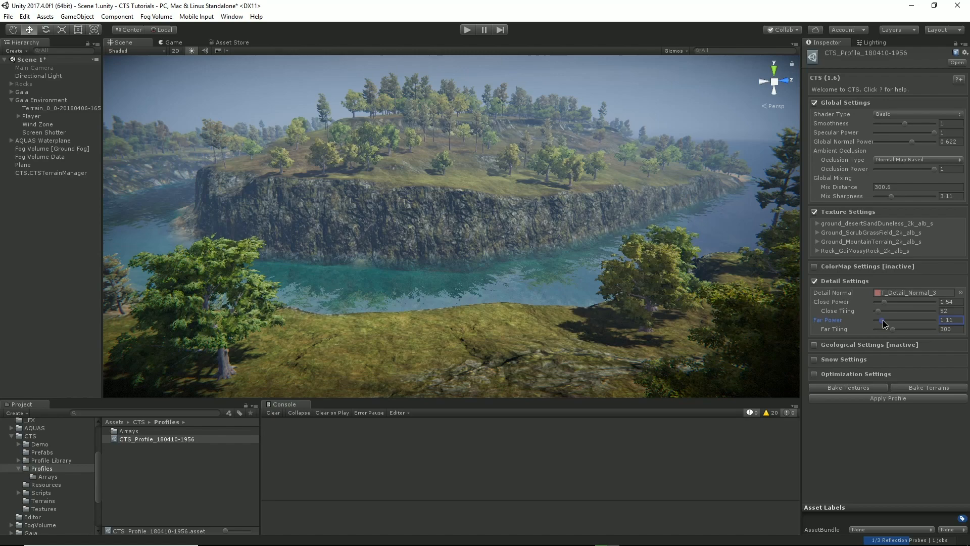
# - Set the far detail normals to strength 2.82 and tiling 539, checking the wooded hillside
pyautogui.moveTo(879, 320); pyautogui.dragTo(909, 321)
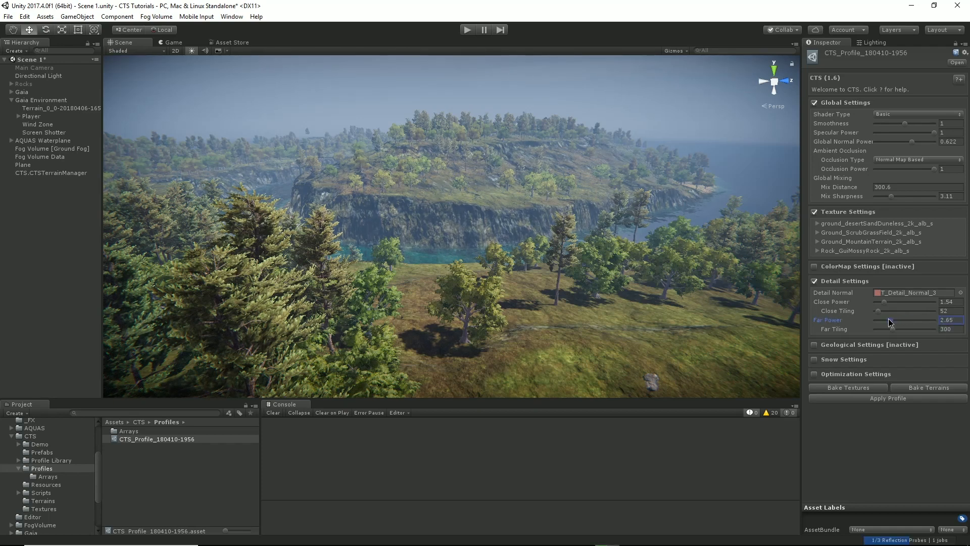
pyautogui.moveTo(885, 320); pyautogui.dragTo(892, 320)
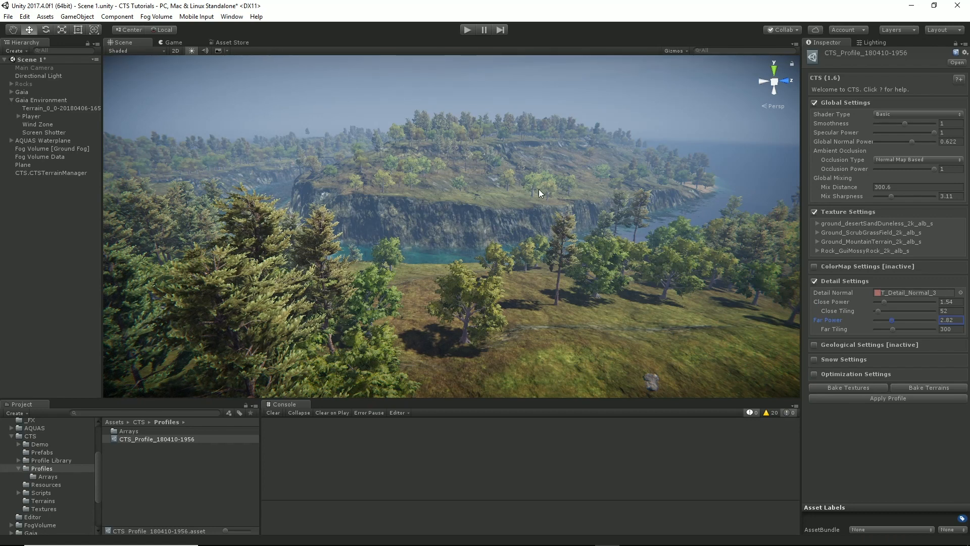
pyautogui.moveTo(885, 329); pyautogui.dragTo(906, 328)
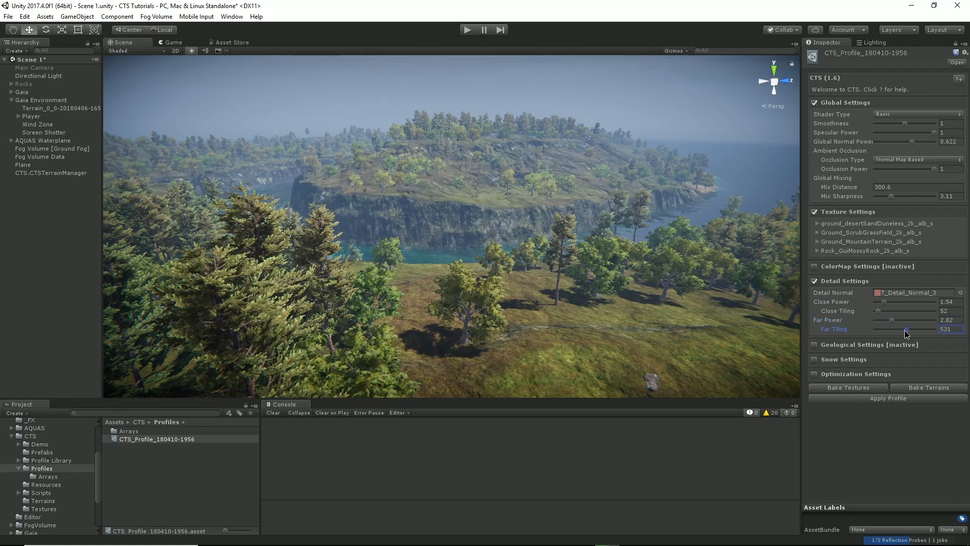
pyautogui.moveTo(891, 328); pyautogui.dragTo(909, 328)
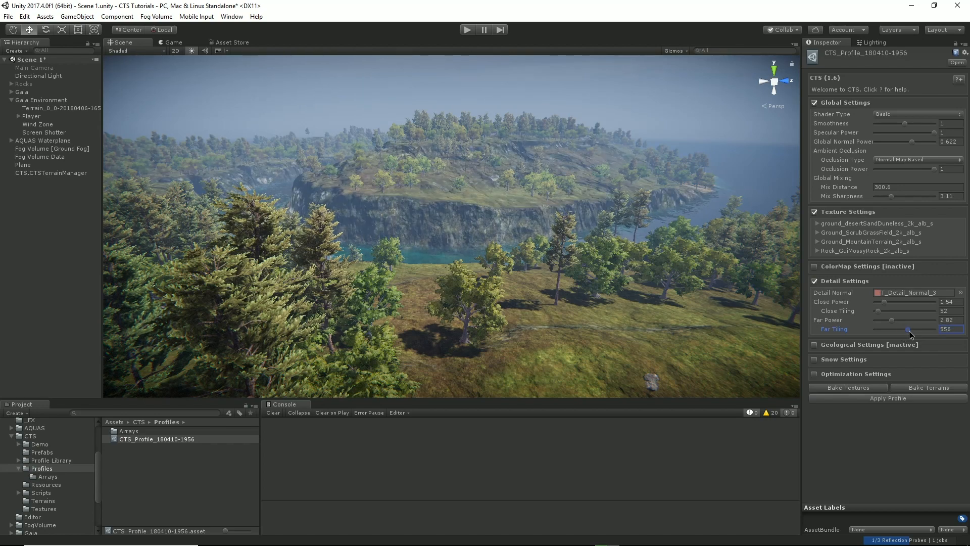
pyautogui.moveTo(907, 328); pyautogui.dragTo(912, 328)
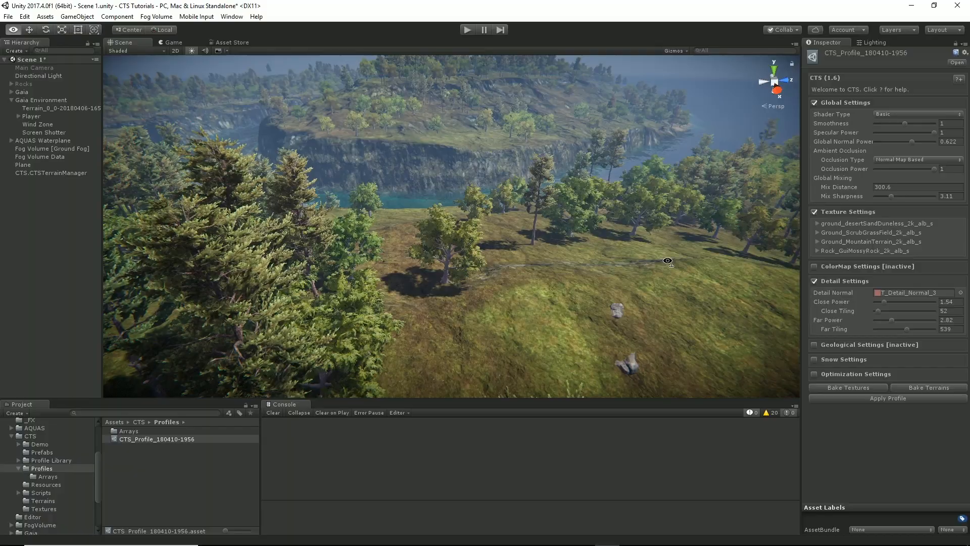
pyautogui.moveTo(667, 260); pyautogui.dragTo(471, 240)
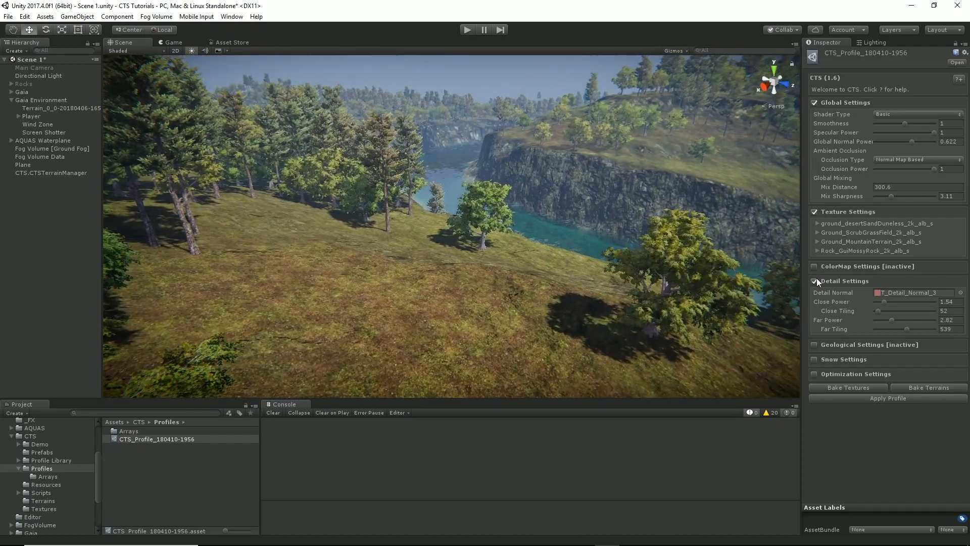
# - Choose the geological texture and set close banding strength with close tiling 40
pyautogui.click(814, 280)
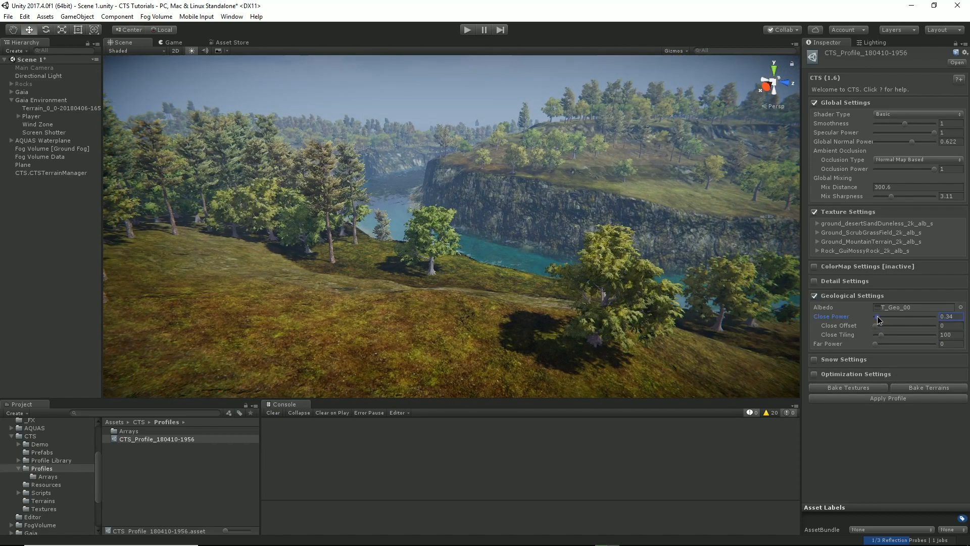
pyautogui.moveTo(877, 320); pyautogui.dragTo(934, 320)
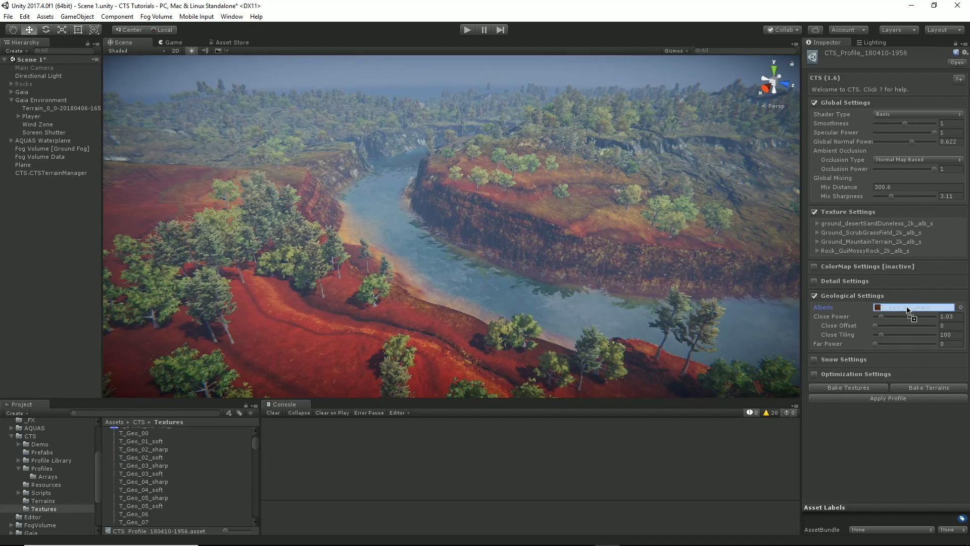
pyautogui.click(916, 307)
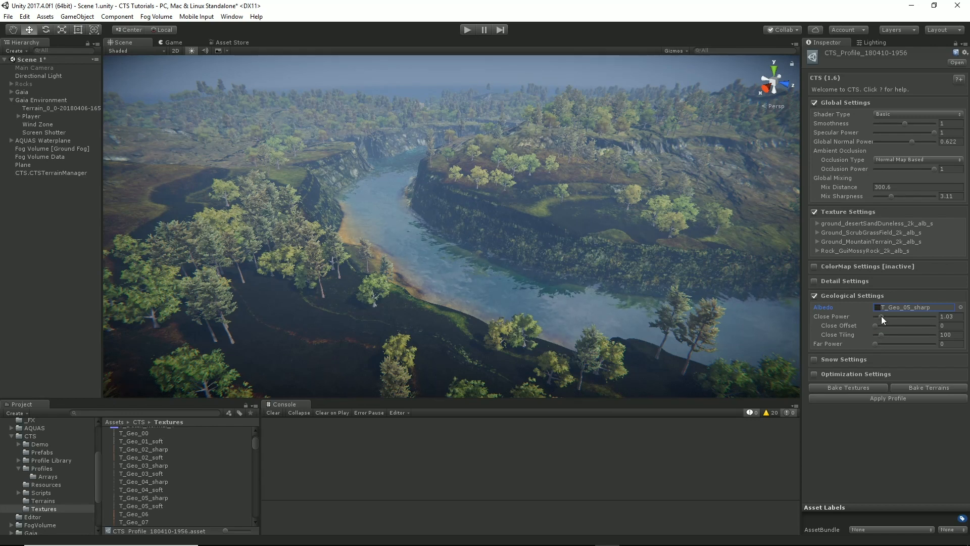
pyautogui.click(815, 295)
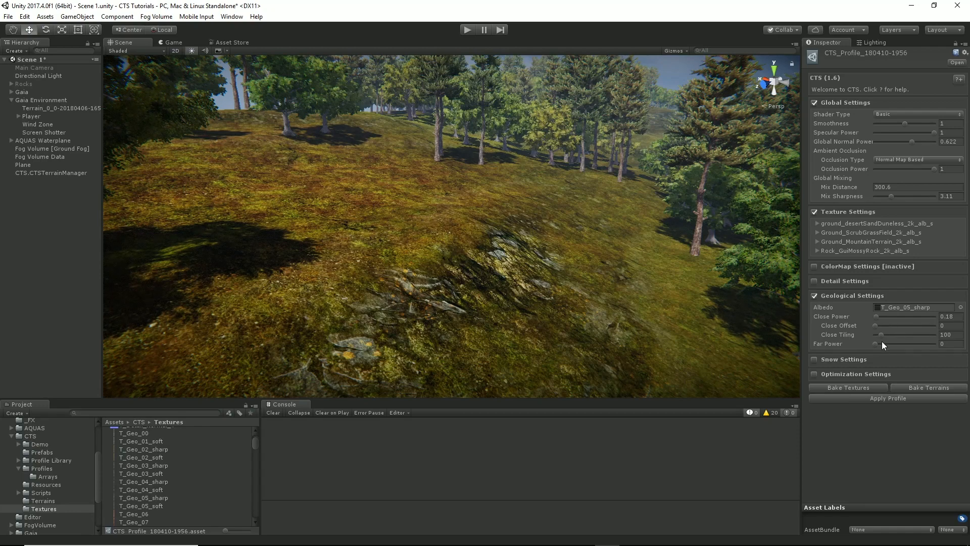
pyautogui.moveTo(927, 335); pyautogui.dragTo(876, 334)
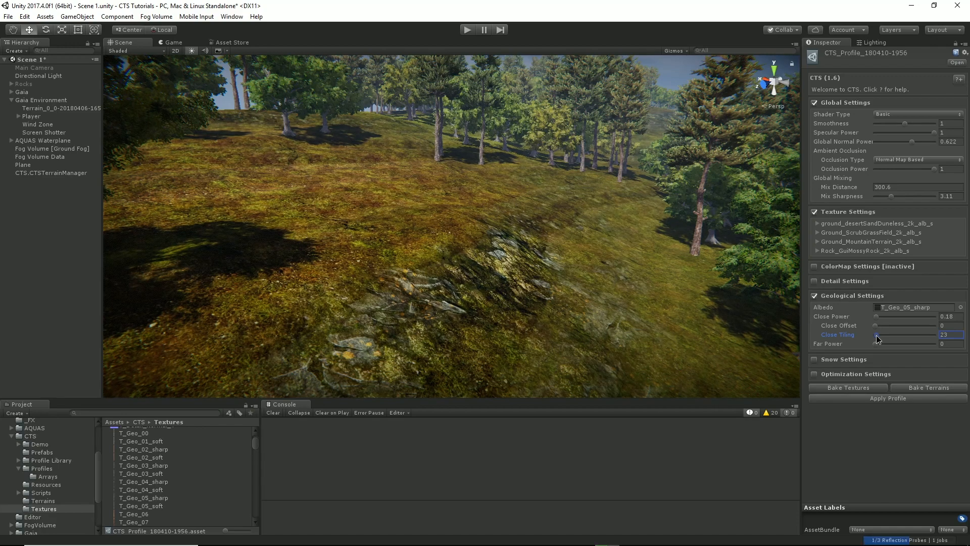
pyautogui.moveTo(877, 335); pyautogui.dragTo(897, 334)
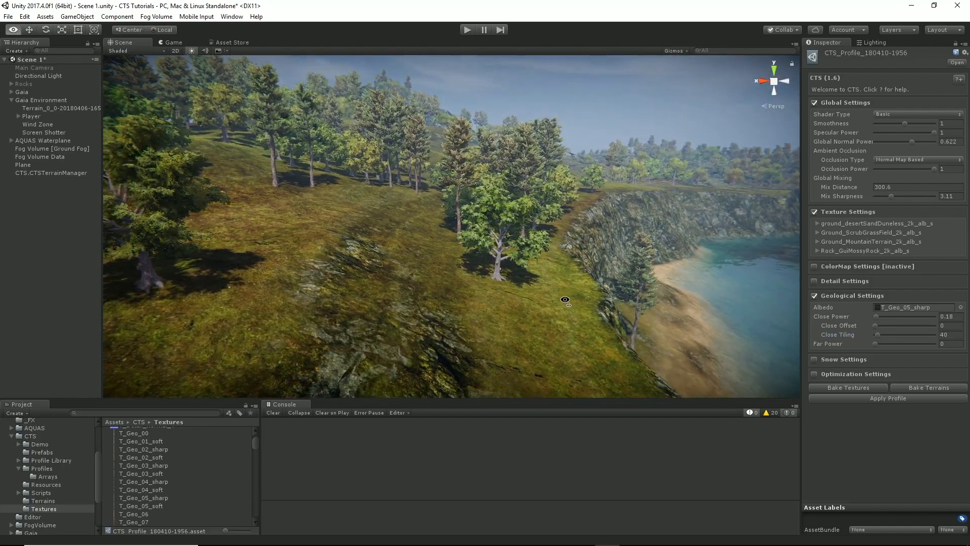
# - Add far geological banding at power 0.26 with a slight far offset over the river canyon
pyautogui.moveTo(563, 300); pyautogui.dragTo(634, 306)
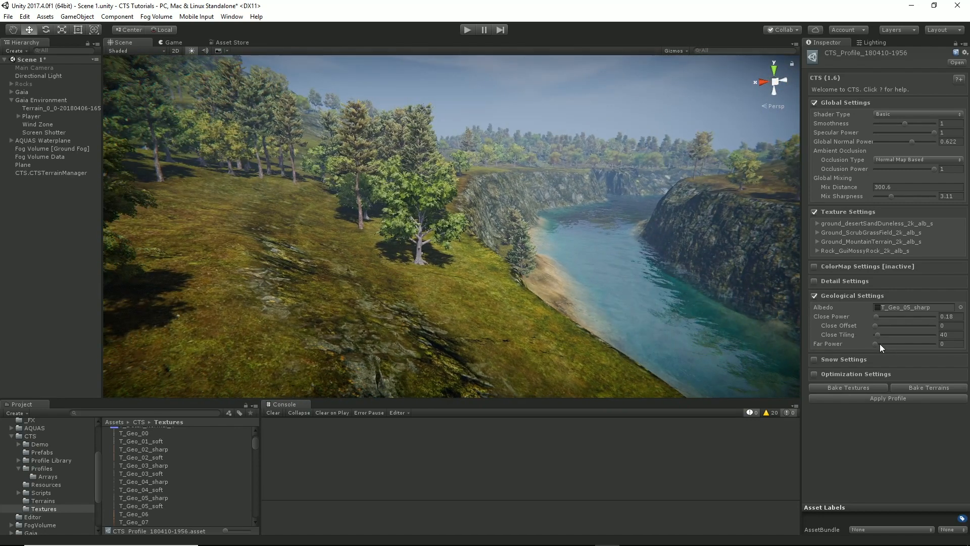
pyautogui.moveTo(871, 344); pyautogui.dragTo(877, 343)
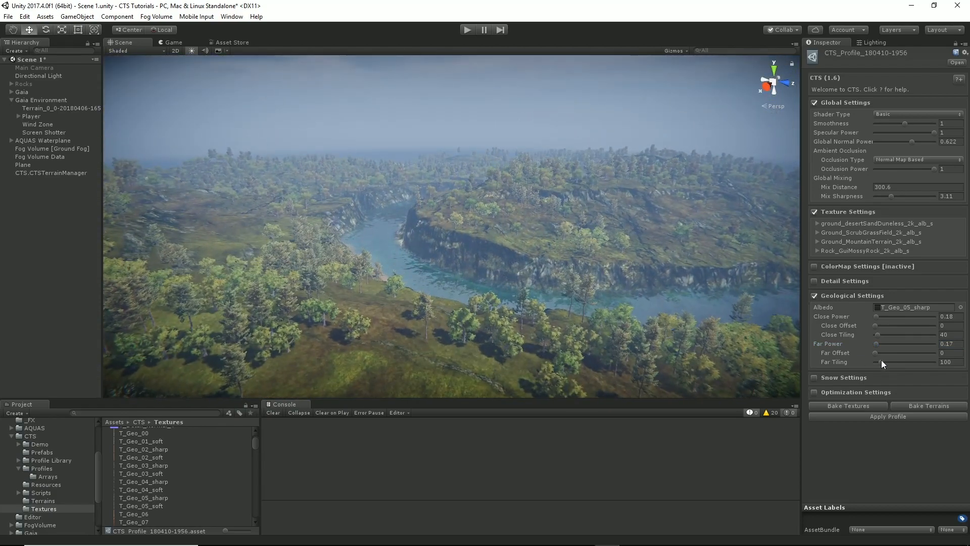
pyautogui.click(894, 344)
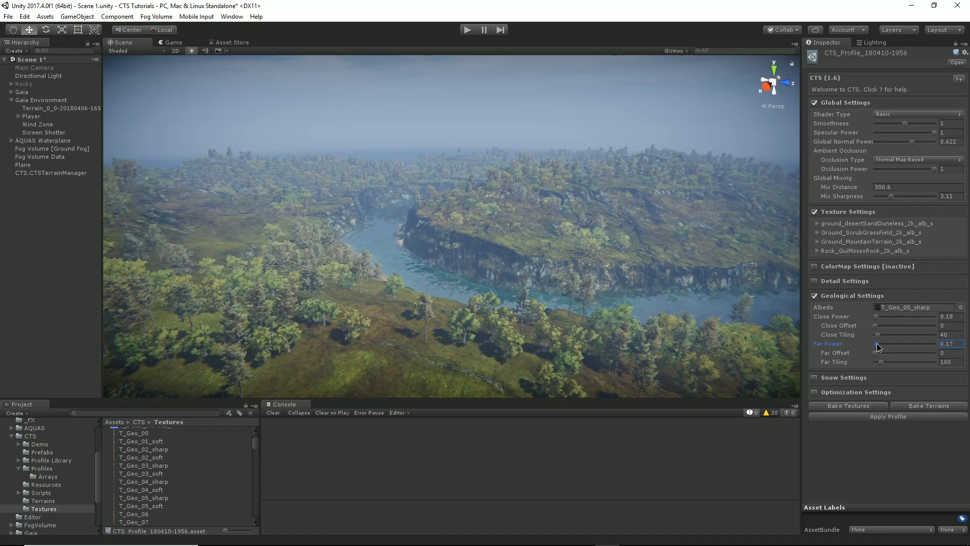
pyautogui.moveTo(875, 343); pyautogui.dragTo(883, 344)
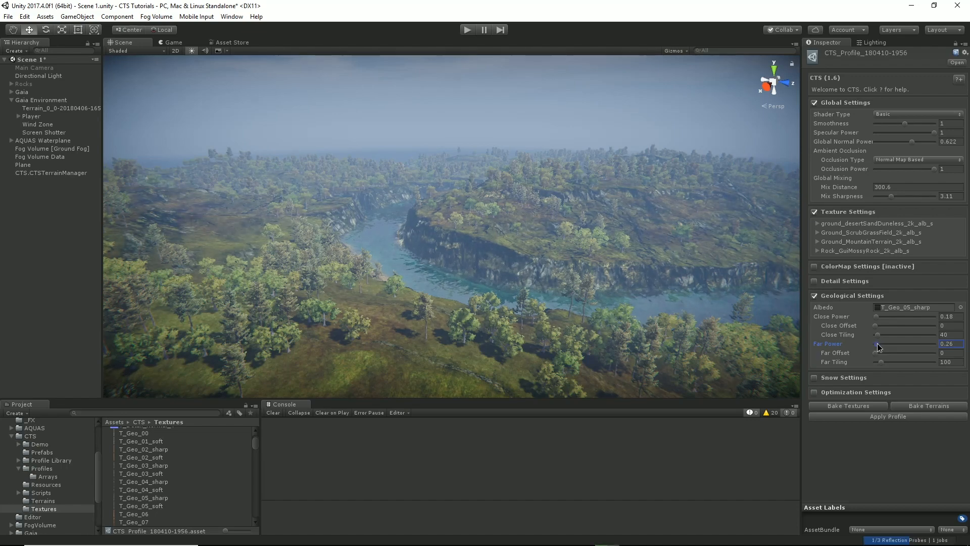
pyautogui.moveTo(883, 370)
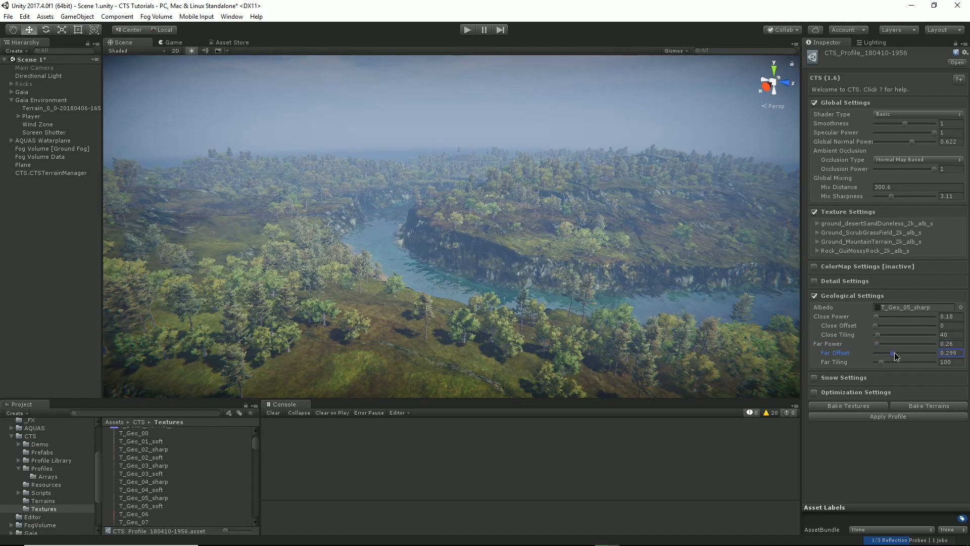
pyautogui.moveTo(889, 353); pyautogui.dragTo(903, 353)
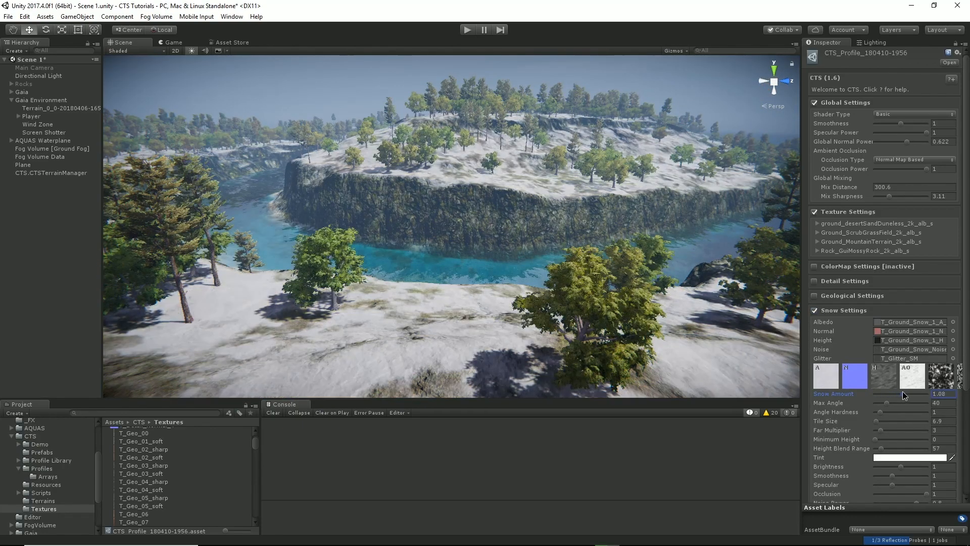
# - Raise the snow amount to about 1.41 so the slopes turn mostly white
pyautogui.moveTo(888, 393); pyautogui.dragTo(903, 393)
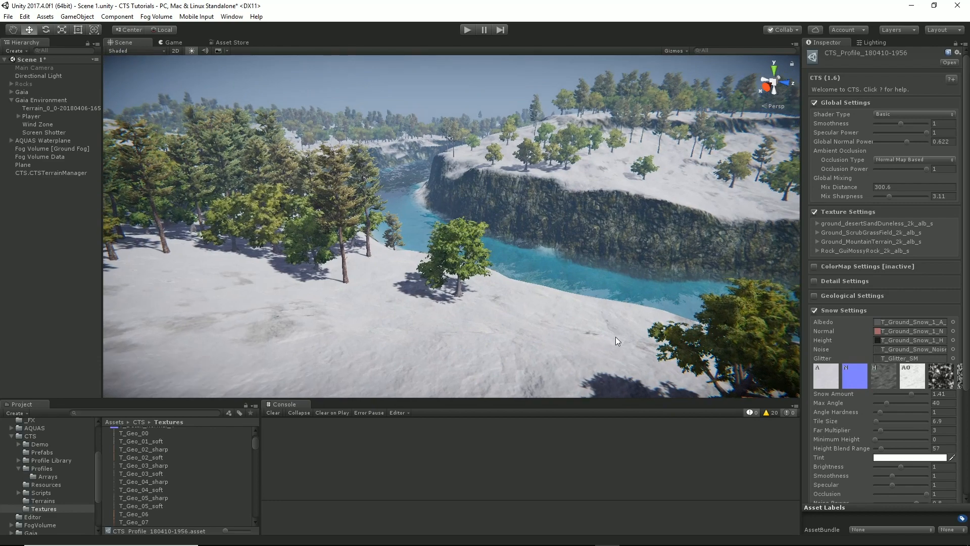
pyautogui.moveTo(615, 341); pyautogui.dragTo(563, 310)
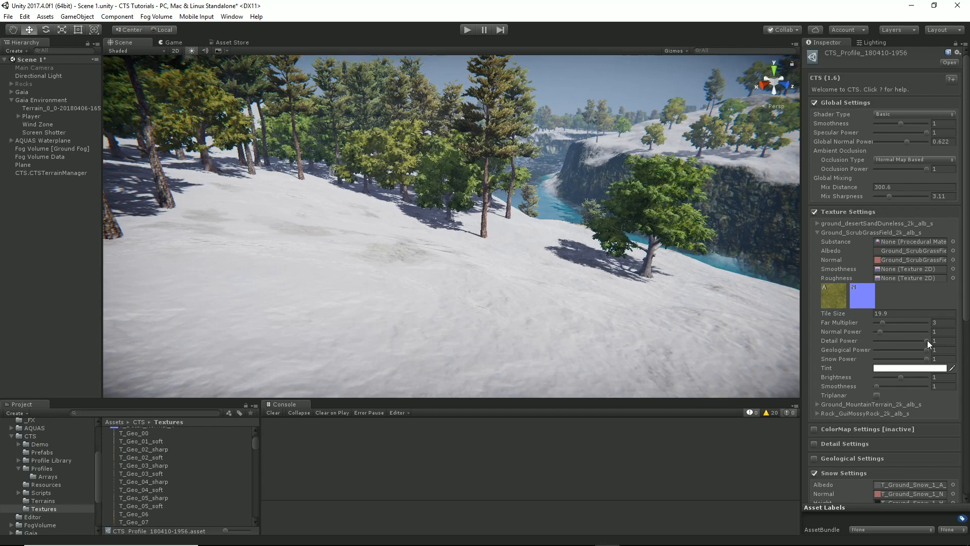
# - Lower the scrub grass texture's snow power to 0.422 and its geological power to 0
pyautogui.moveTo(931, 340); pyautogui.dragTo(875, 340)
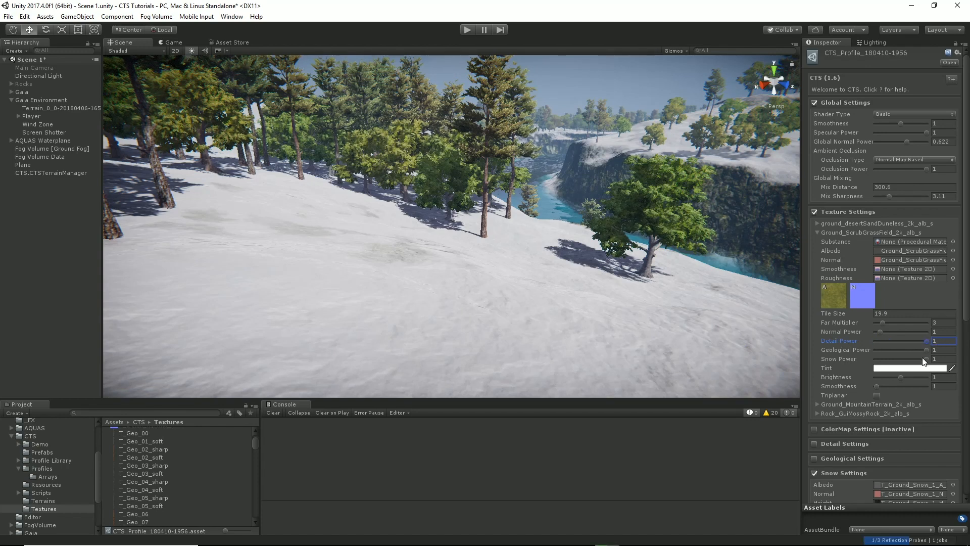
pyautogui.moveTo(921, 359); pyautogui.dragTo(912, 359)
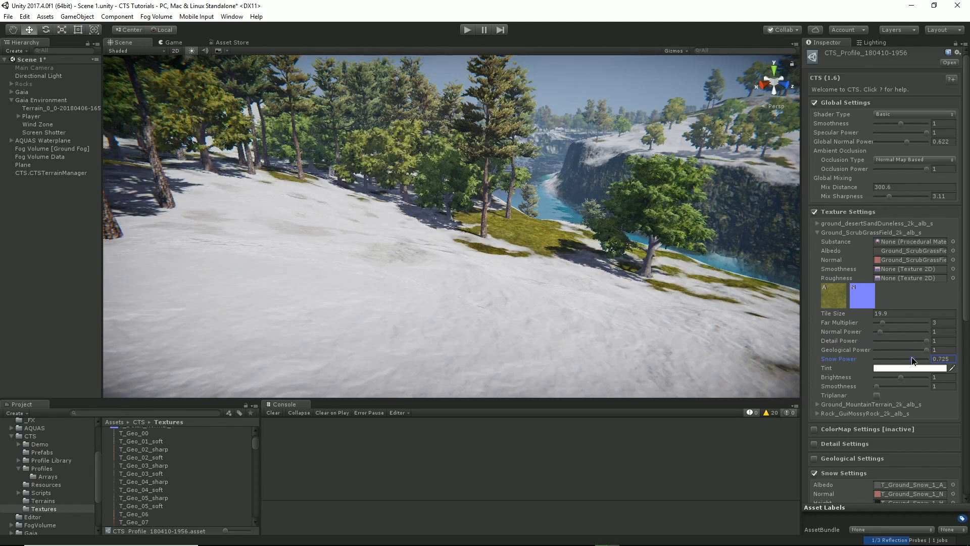
pyautogui.moveTo(913, 359); pyautogui.dragTo(897, 358)
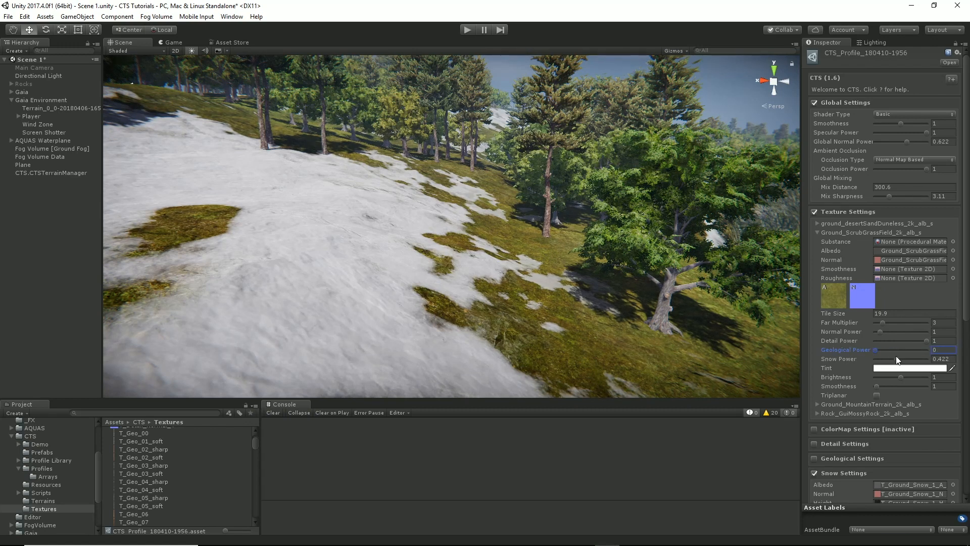
pyautogui.moveTo(896, 350); pyautogui.dragTo(889, 349)
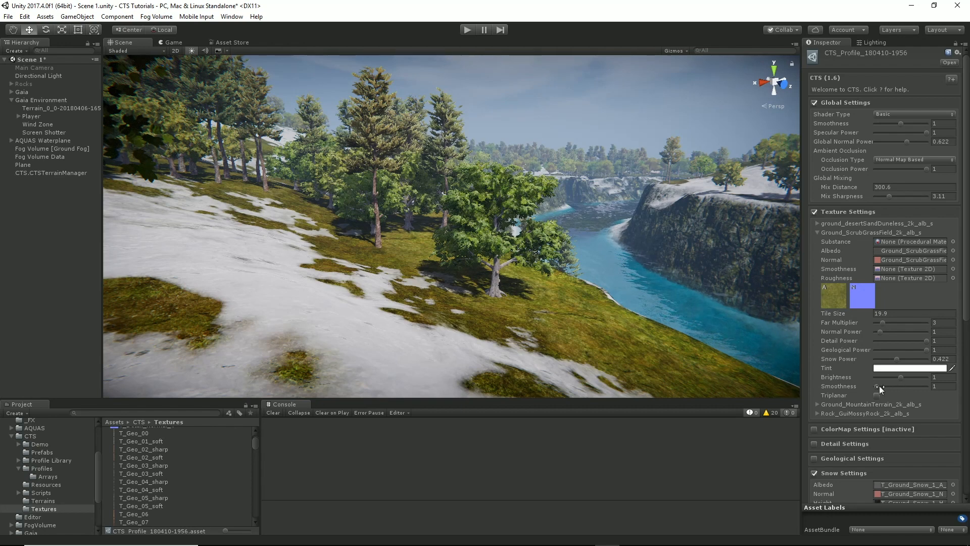
# - Test darkening the scrub grass brightness, restore it to 1, and collapse its settings
pyautogui.moveTo(909, 376); pyautogui.dragTo(900, 376)
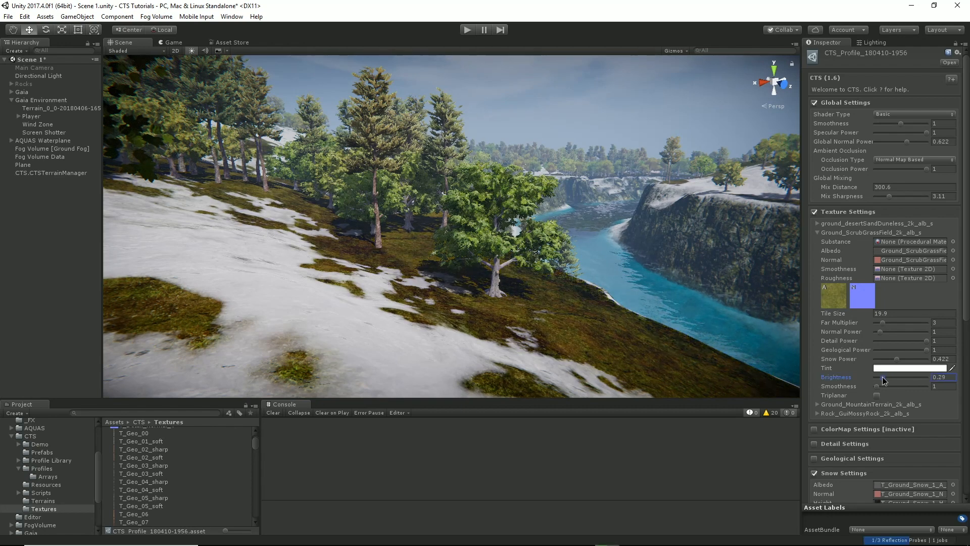
pyautogui.moveTo(885, 377); pyautogui.dragTo(934, 377)
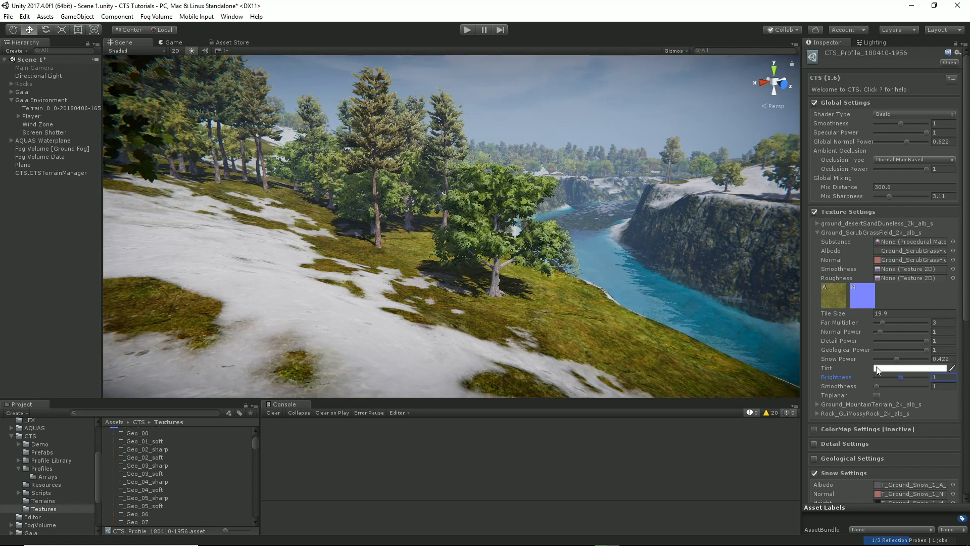
pyautogui.click(817, 233)
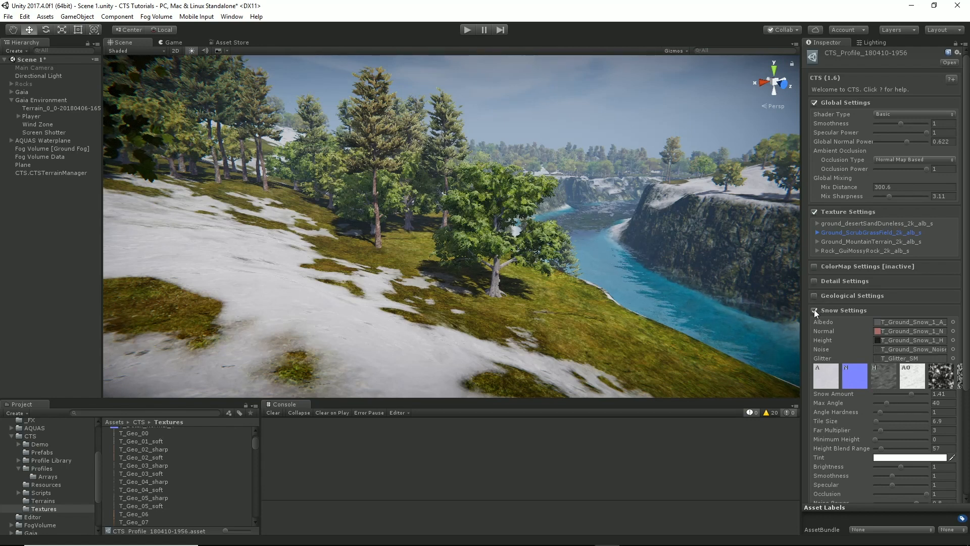
# - Review optimization settings, keeping albedo size Texture_1024 and LOD distance 1000
pyautogui.click(842, 310)
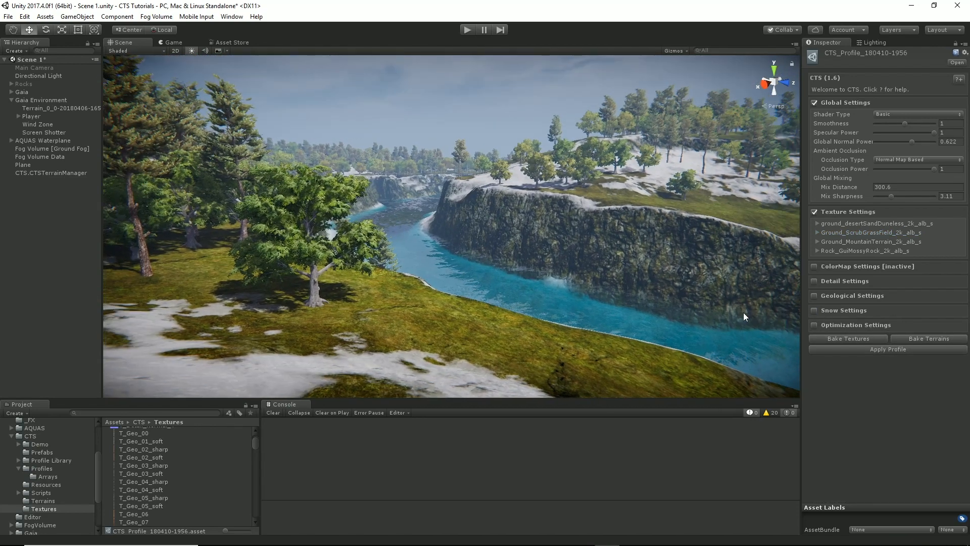
pyautogui.click(815, 324)
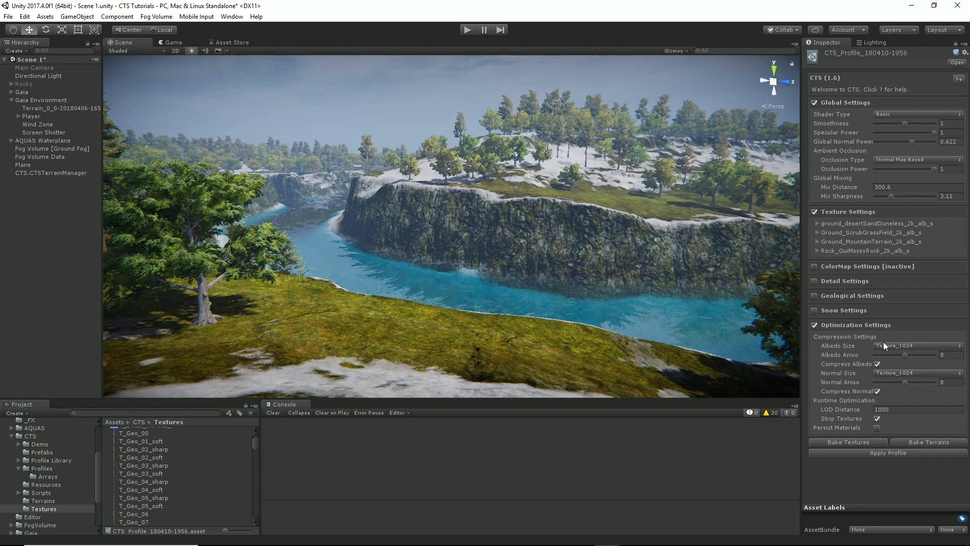
pyautogui.click(917, 345)
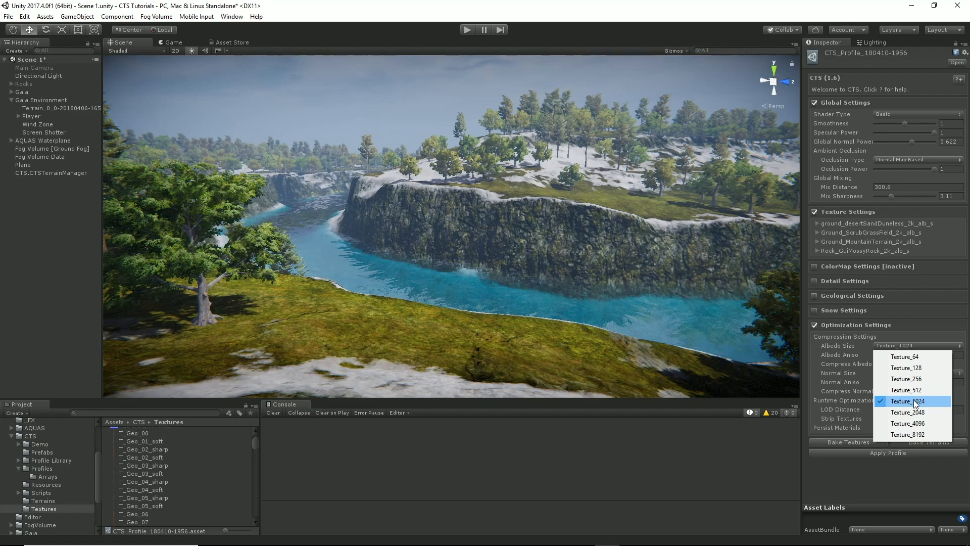
pyautogui.click(908, 401)
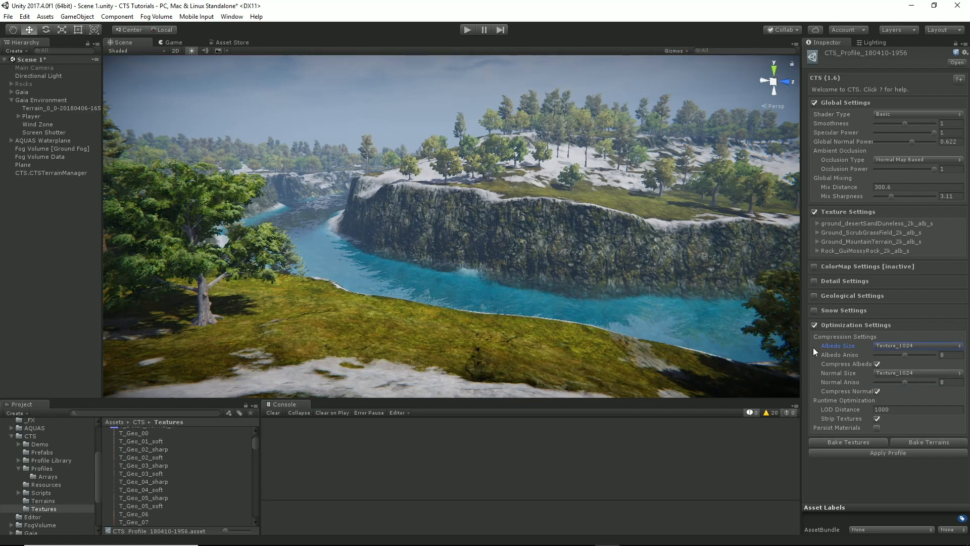
pyautogui.moveTo(673, 346)
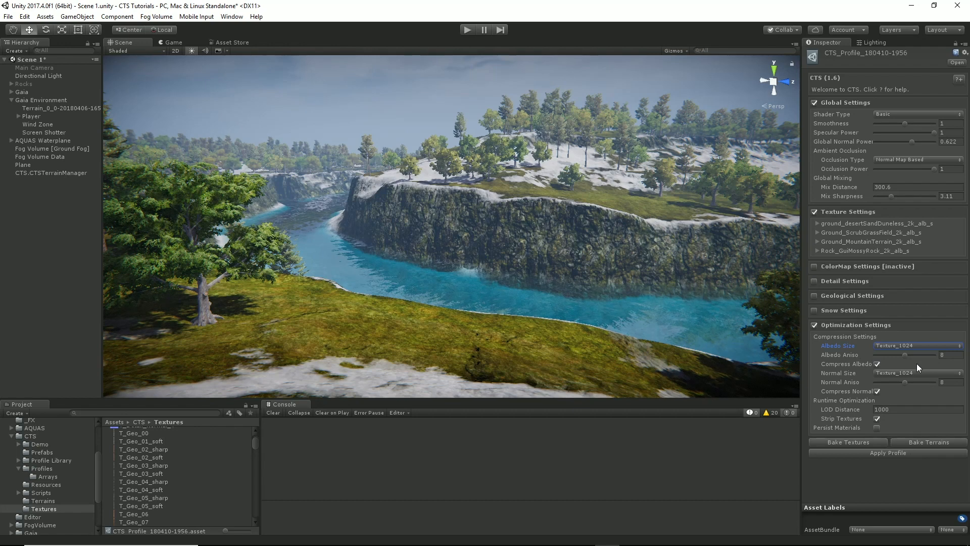
pyautogui.moveTo(903, 364)
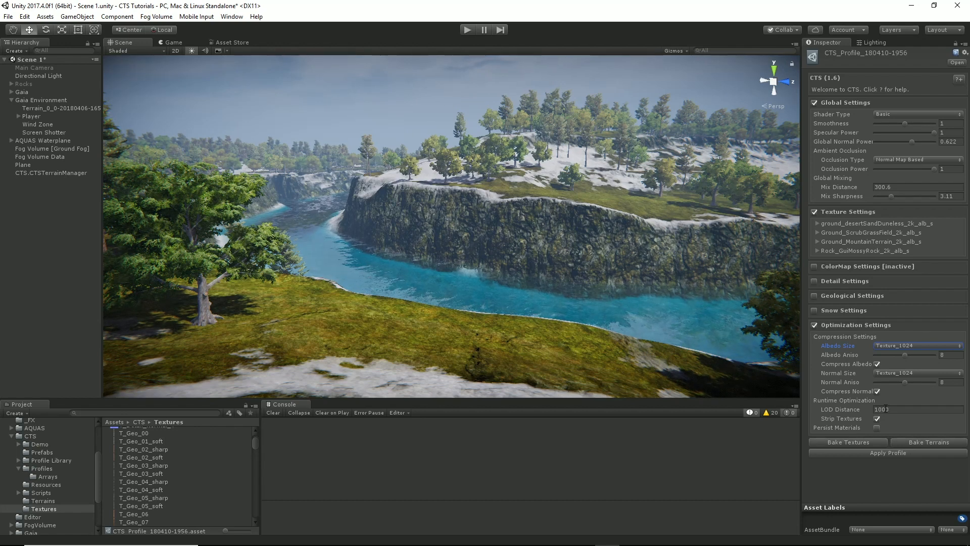
pyautogui.click(916, 409)
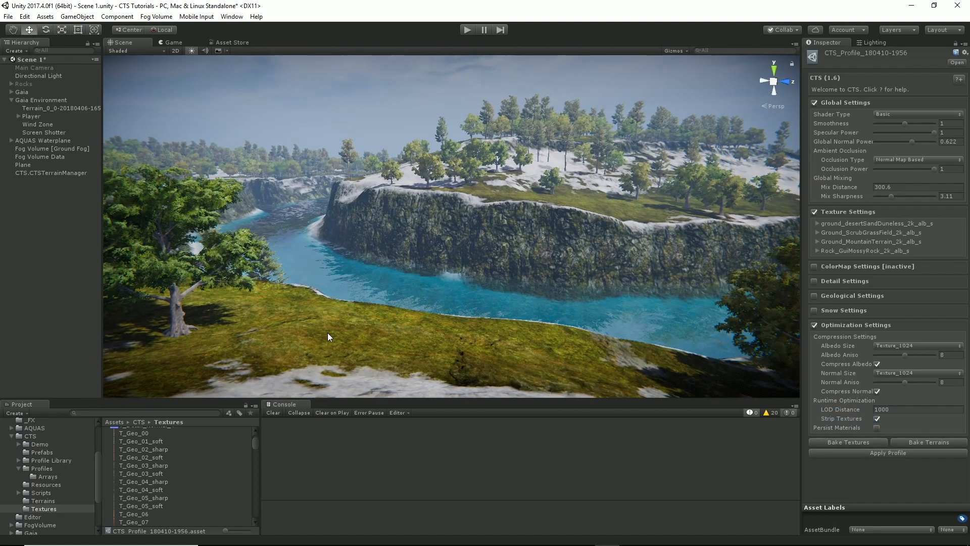
pyautogui.moveTo(490, 180)
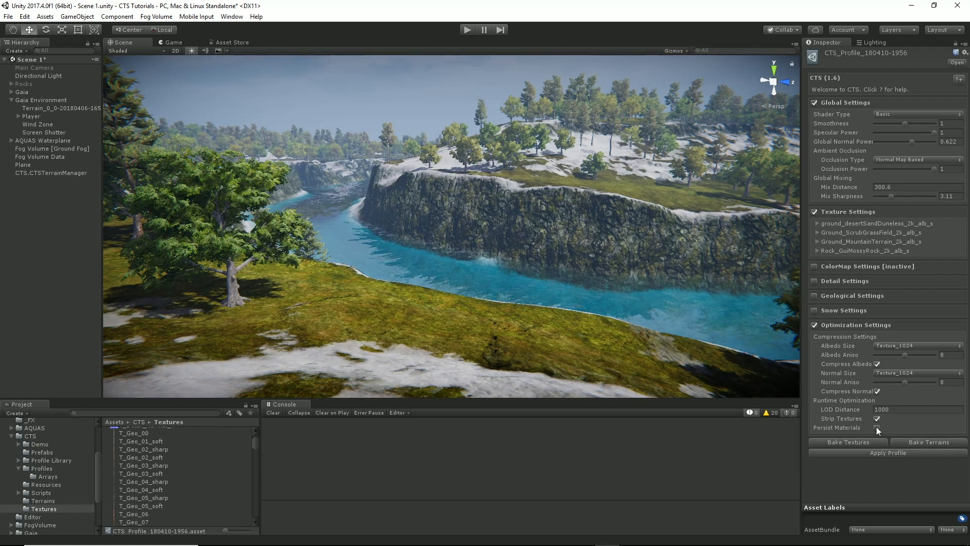
pyautogui.moveTo(874, 427)
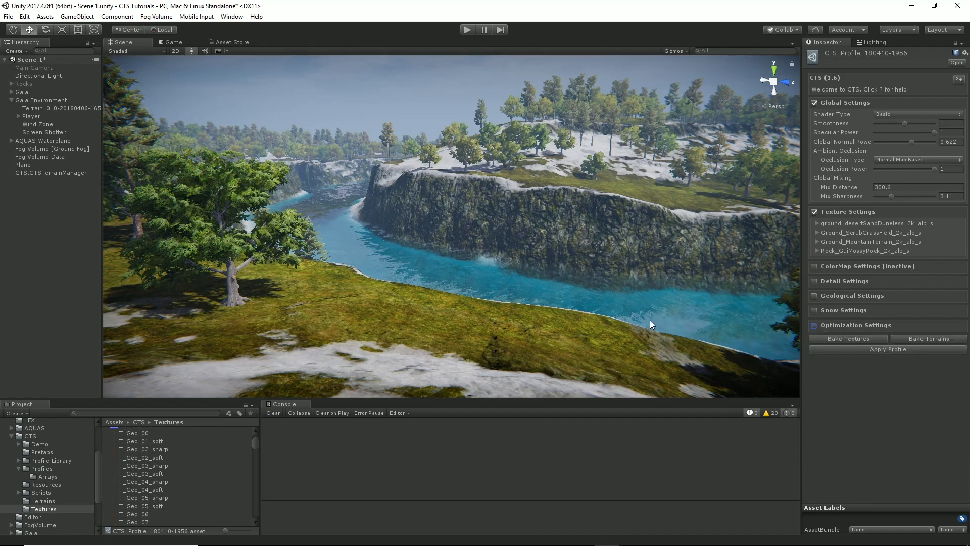
# - Assign ColorMap2 from the _Demo folder to the shader's colour map slot
pyautogui.moveTo(649, 324); pyautogui.dragTo(630, 328)
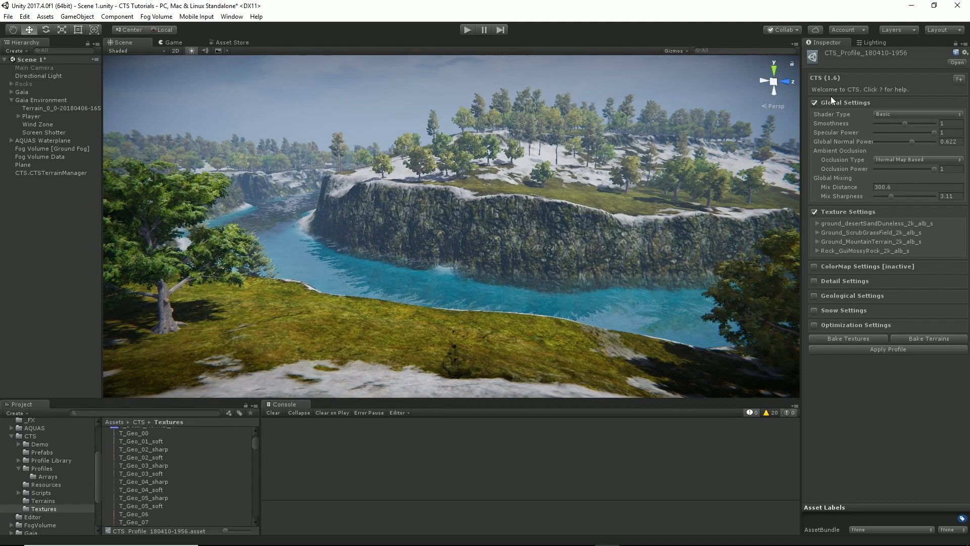
pyautogui.click(815, 102)
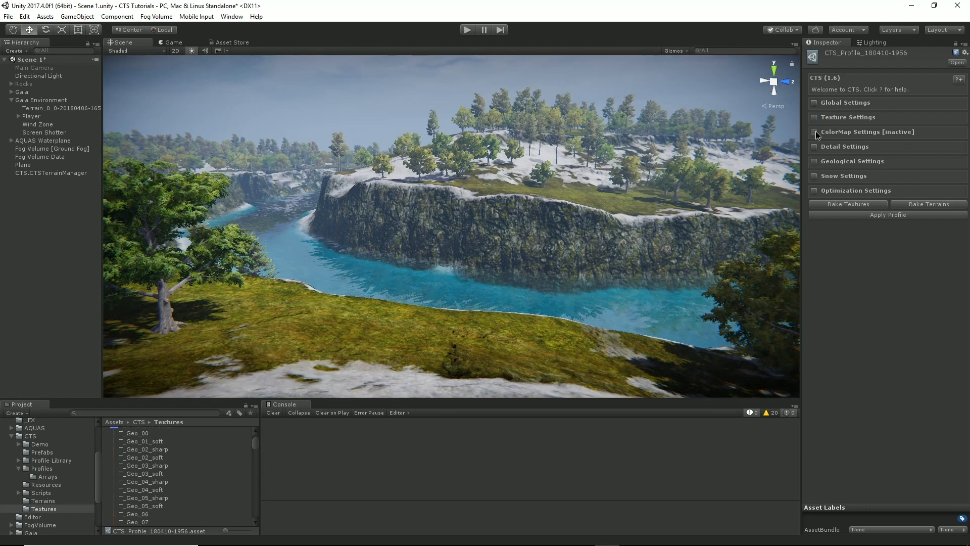
pyautogui.click(814, 132)
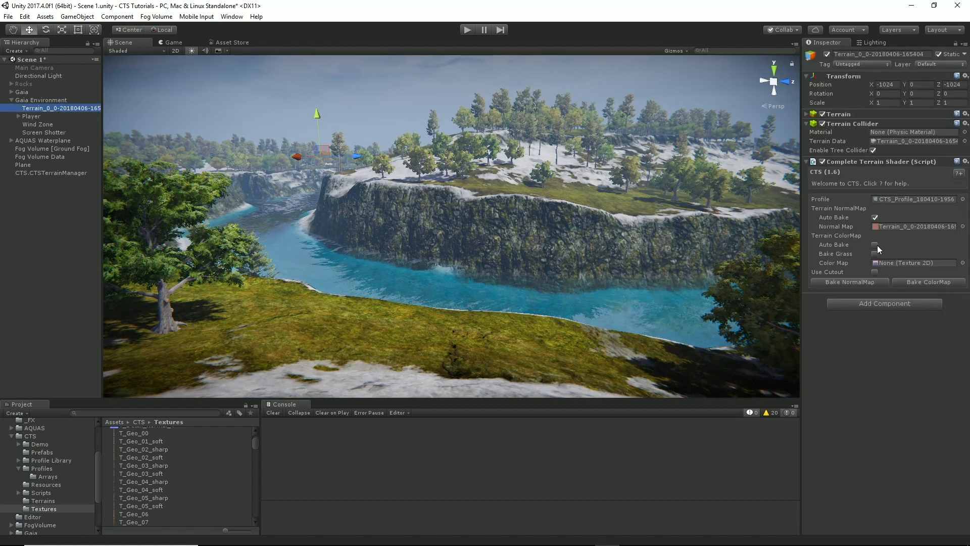
pyautogui.moveTo(848, 245)
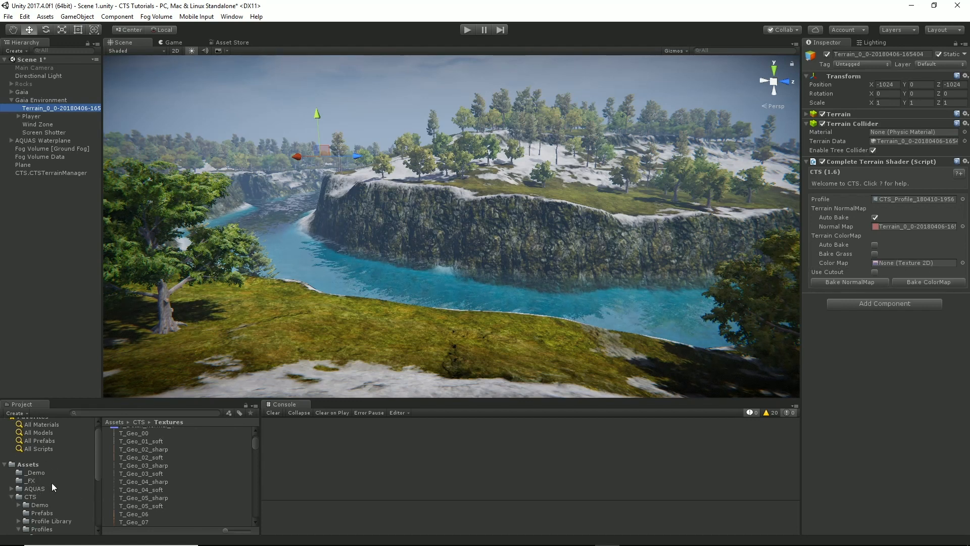
pyautogui.click(35, 471)
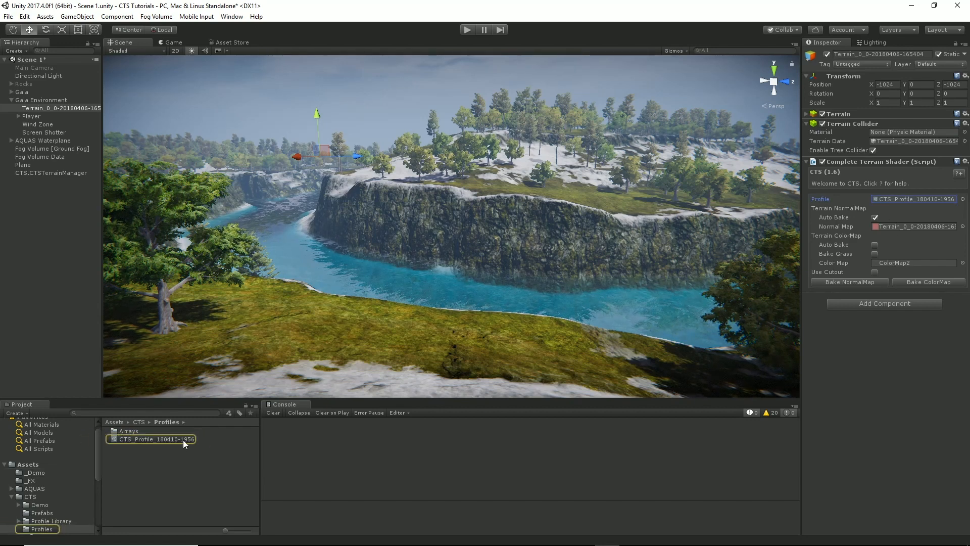
# - In the CTS profile, raise colour map close power, far power and transparency to 1
pyautogui.click(157, 438)
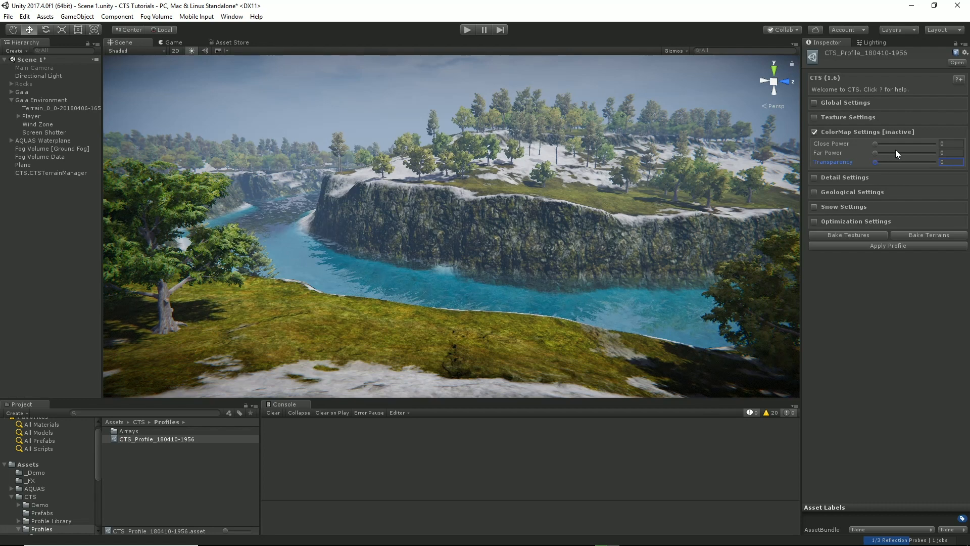
pyautogui.moveTo(875, 144); pyautogui.dragTo(889, 143)
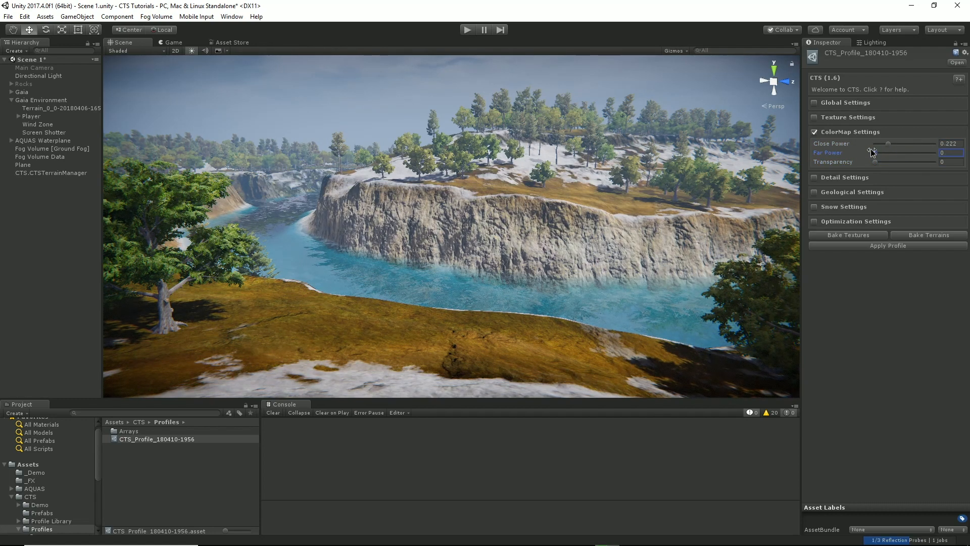
pyautogui.moveTo(871, 152); pyautogui.dragTo(878, 152)
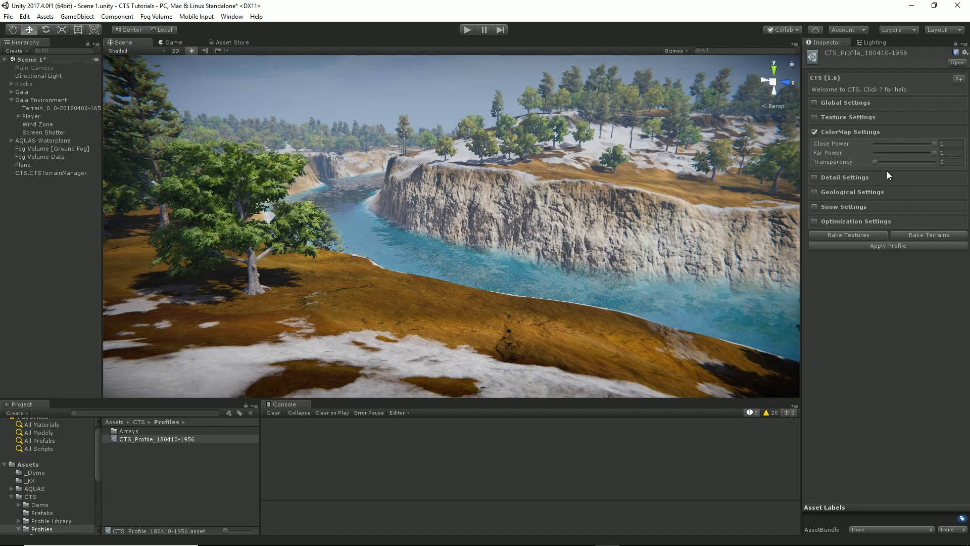
pyautogui.moveTo(883, 161); pyautogui.dragTo(900, 161)
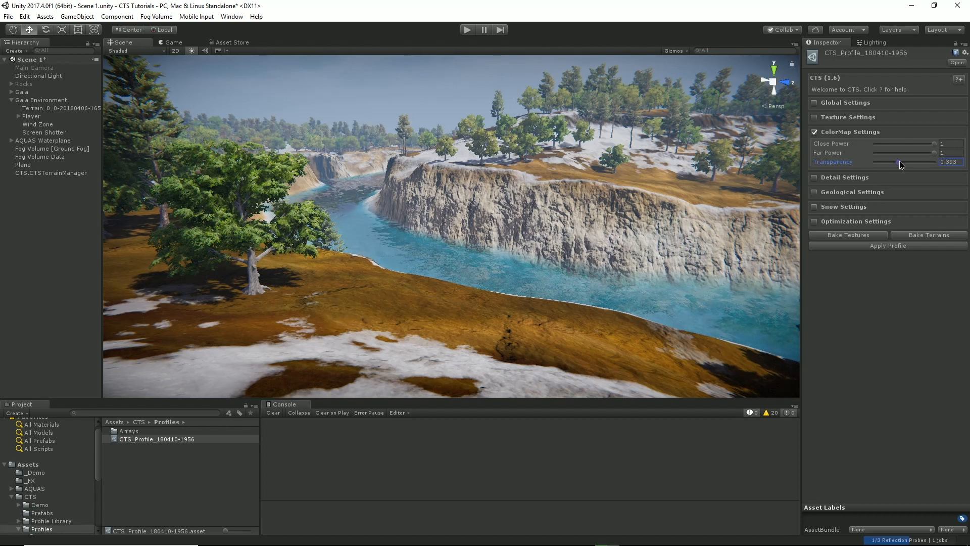
pyautogui.moveTo(900, 162); pyautogui.dragTo(940, 162)
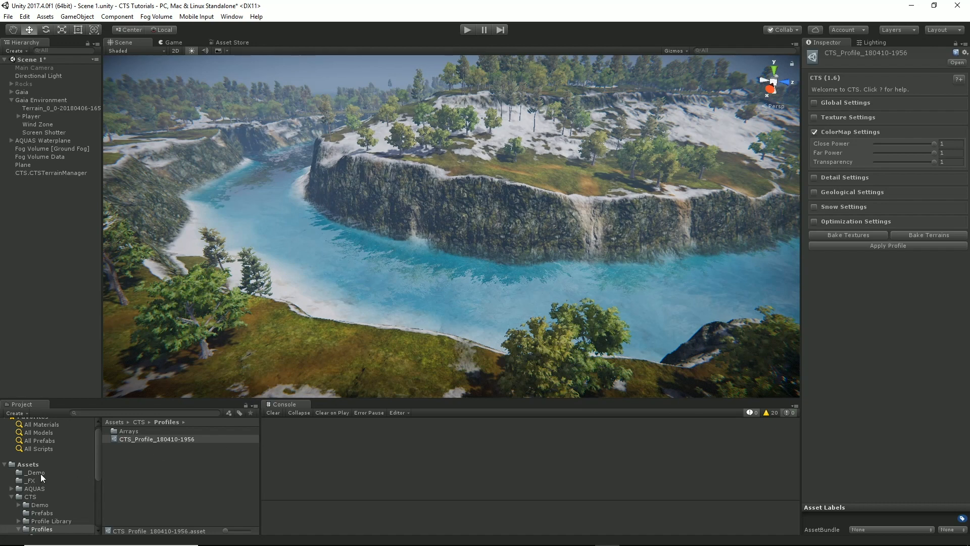
# - Select ColorMap2 in the _Demo folder and toggle its preview between alpha and full colour
pyautogui.click(36, 472)
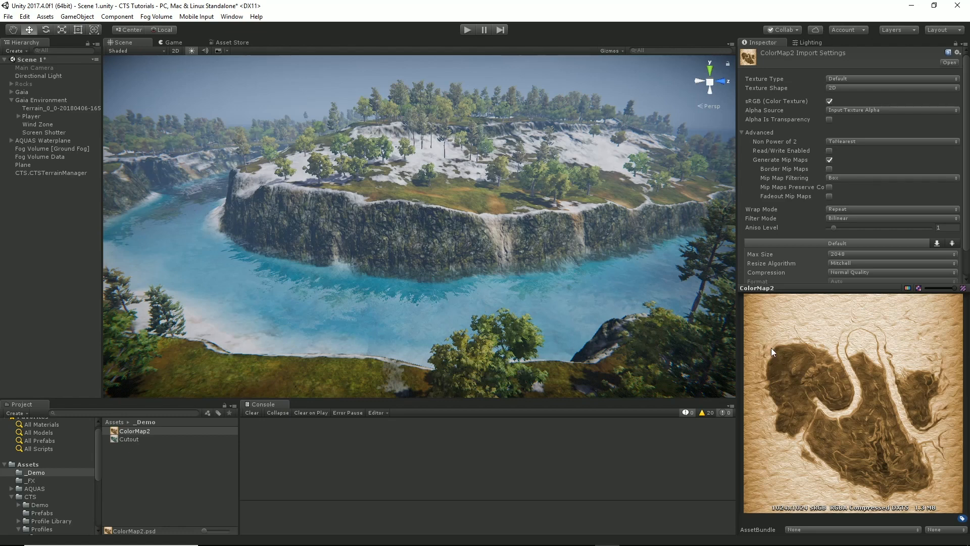
pyautogui.moveTo(815, 334)
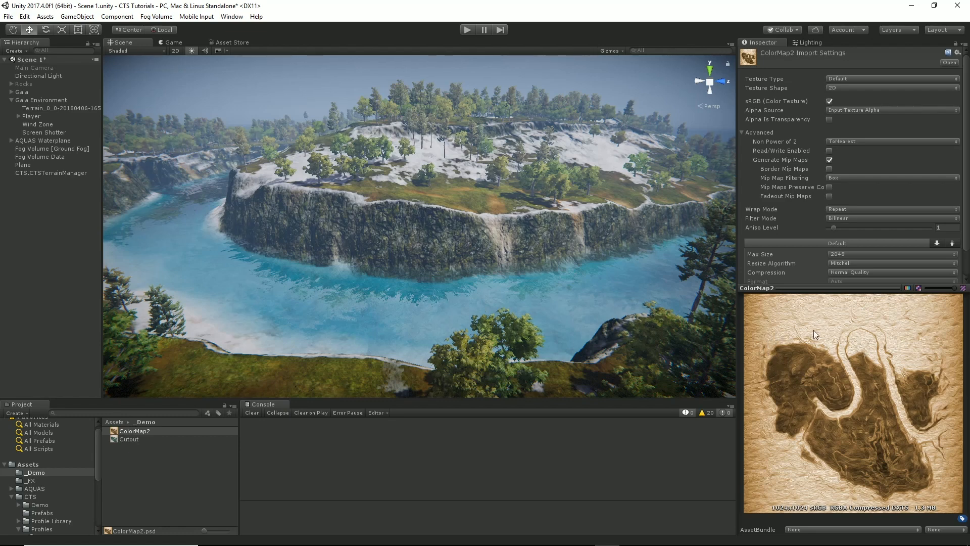
pyautogui.moveTo(854, 279)
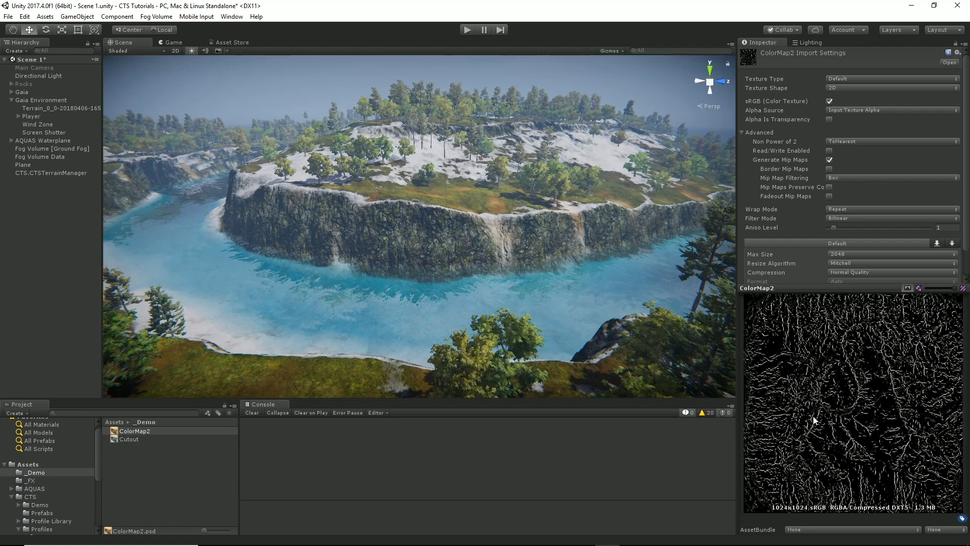
pyautogui.moveTo(507, 229)
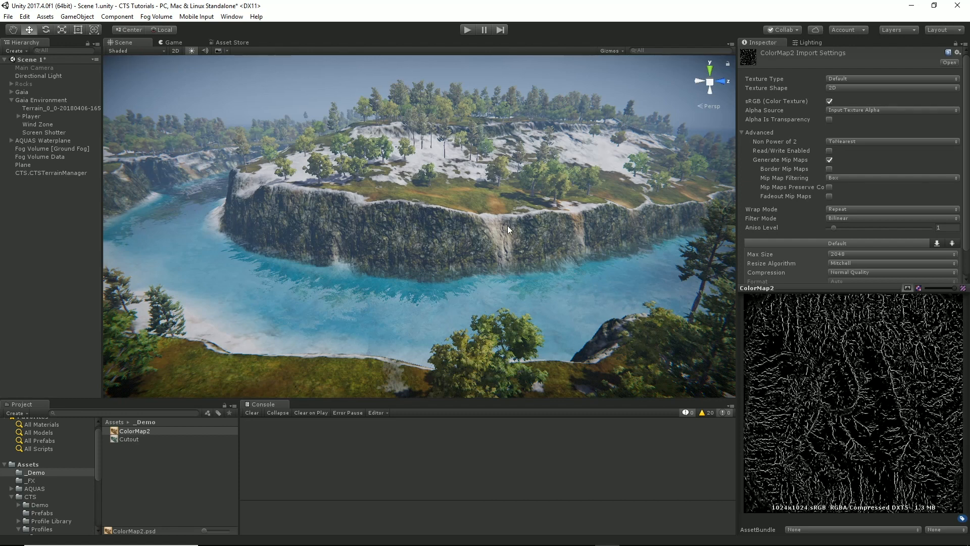
pyautogui.moveTo(611, 199)
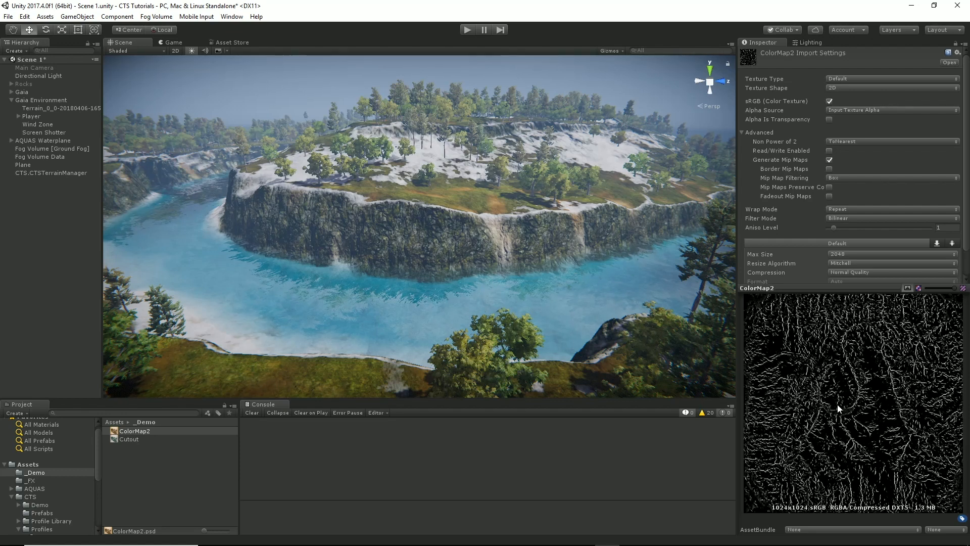
pyautogui.moveTo(854, 387)
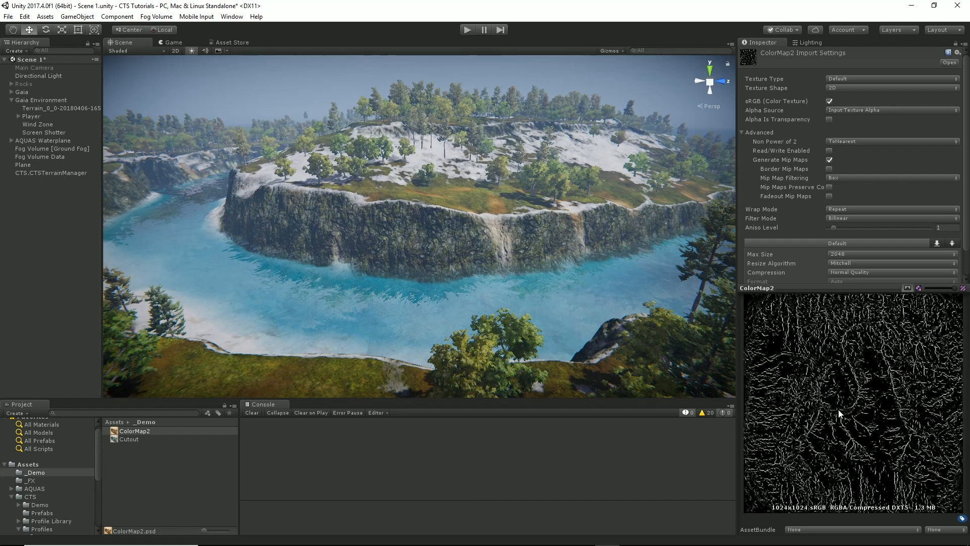
pyautogui.moveTo(900, 296)
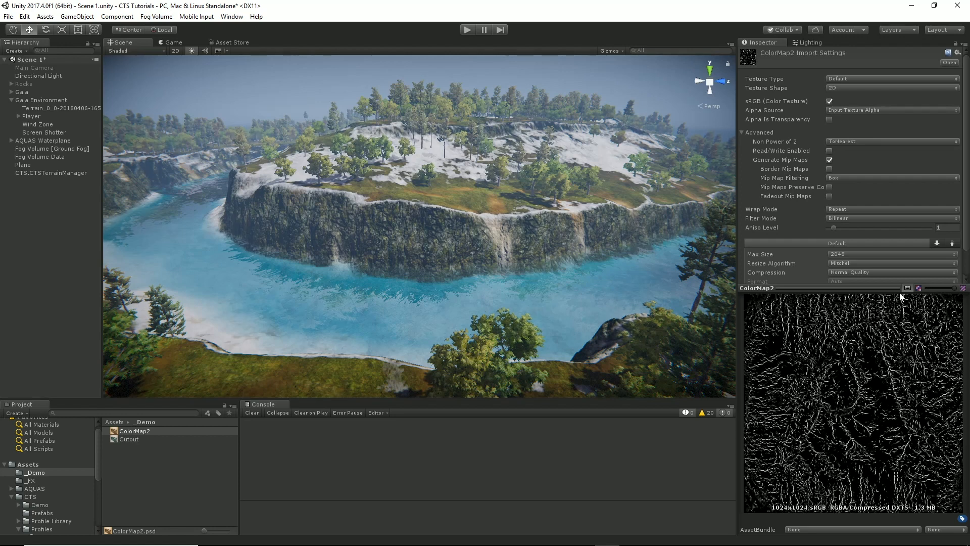
pyautogui.click(905, 287)
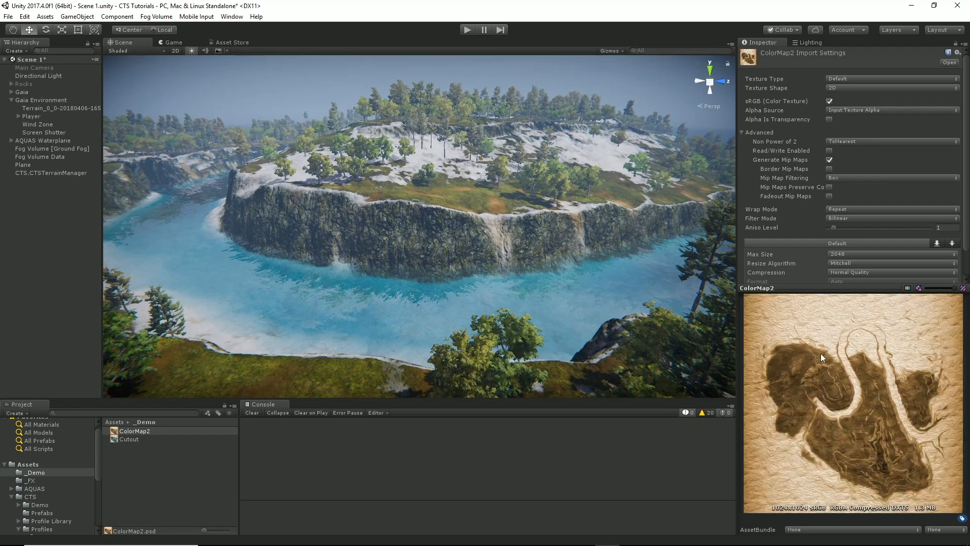
pyautogui.moveTo(748, 364)
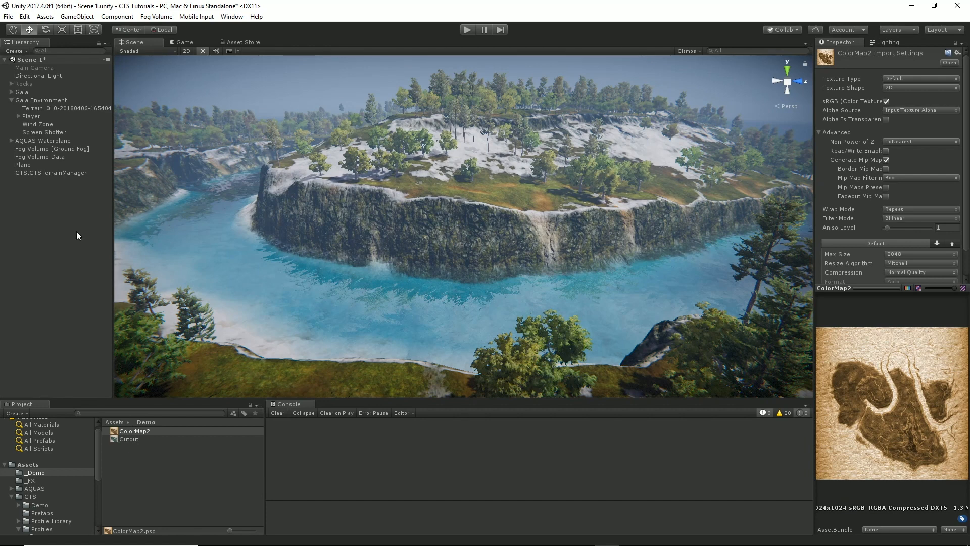
# - On the terrain, enable Use Cutout below threshold with the Cutout texture as mask
pyautogui.click(66, 108)
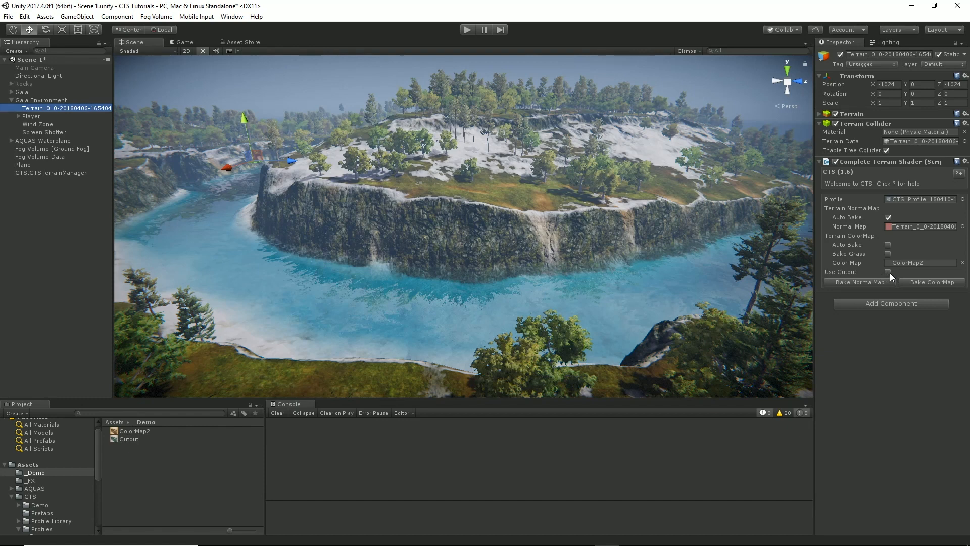
pyautogui.click(888, 272)
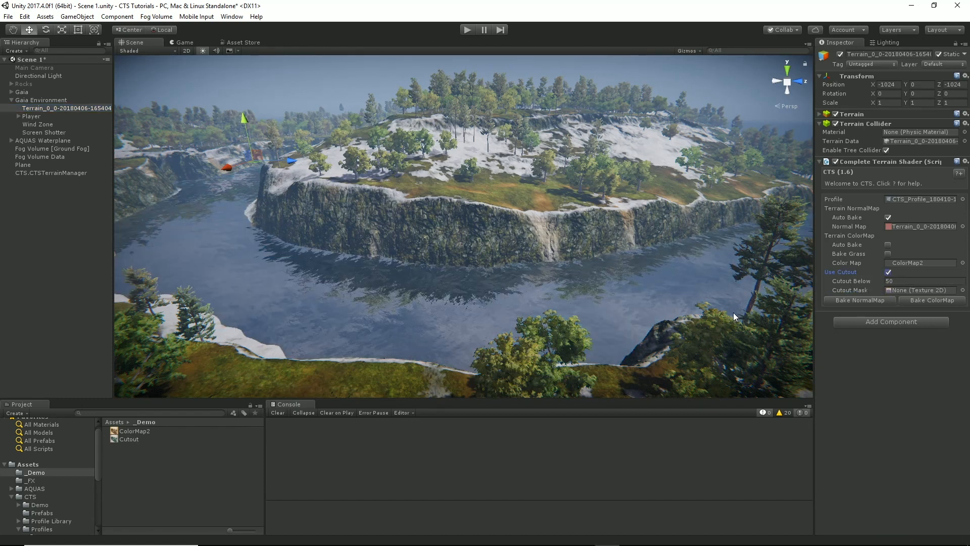
pyautogui.click(921, 281)
pyautogui.write('0')
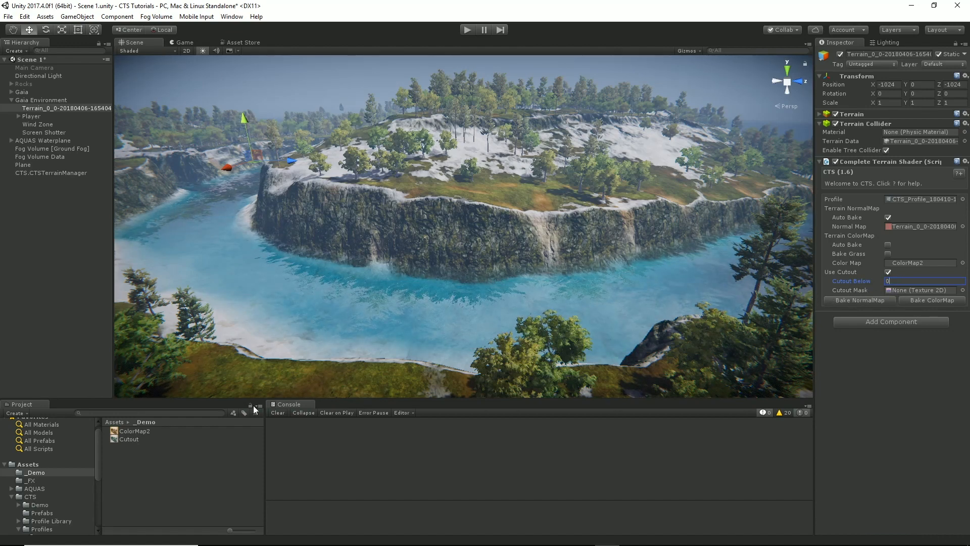
pyautogui.click(921, 290)
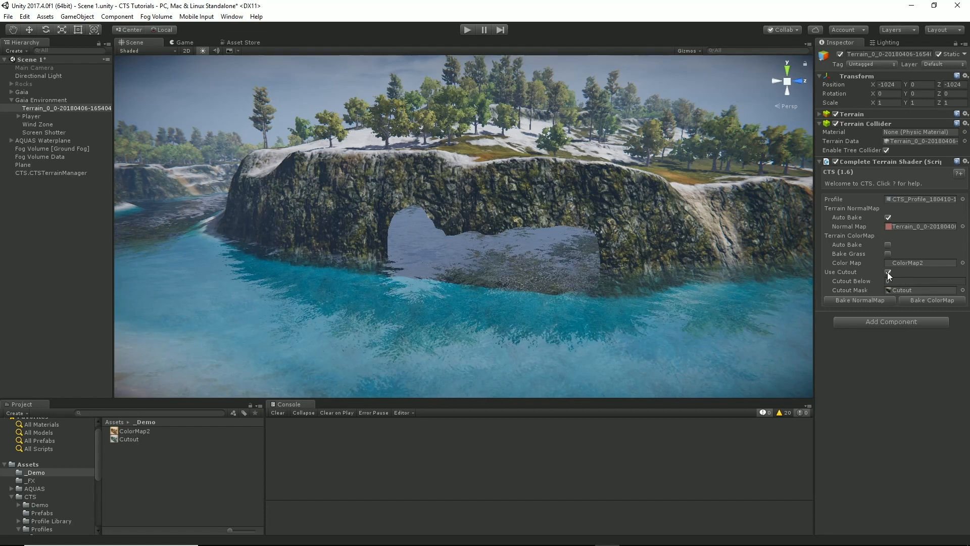
# - Enter play mode and untick Maximize On Play to keep the editor visible
pyautogui.click(888, 272)
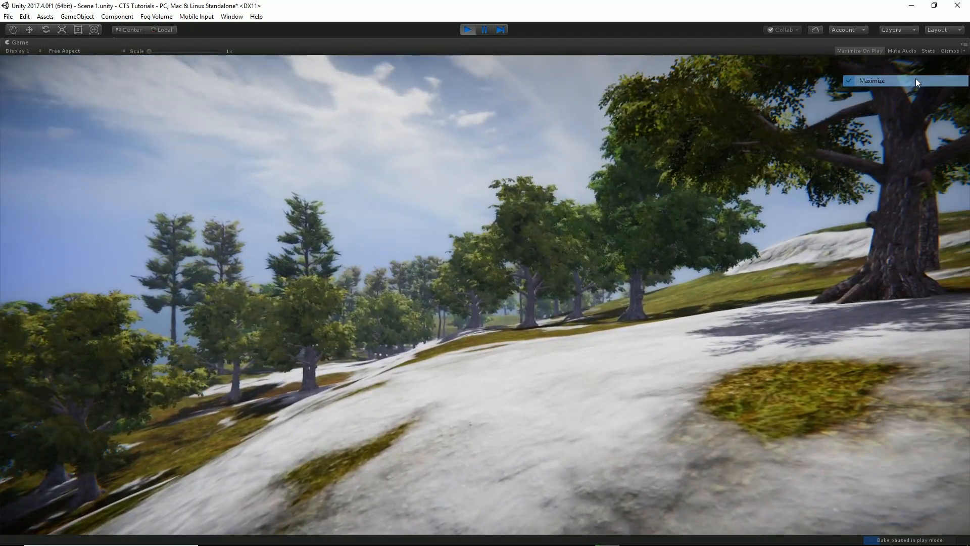
pyautogui.click(872, 81)
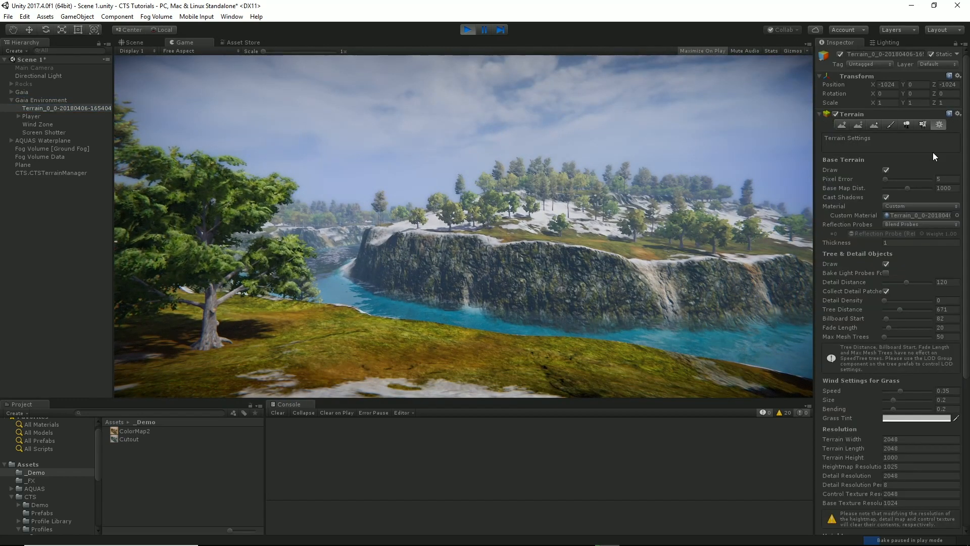
pyautogui.click(923, 124)
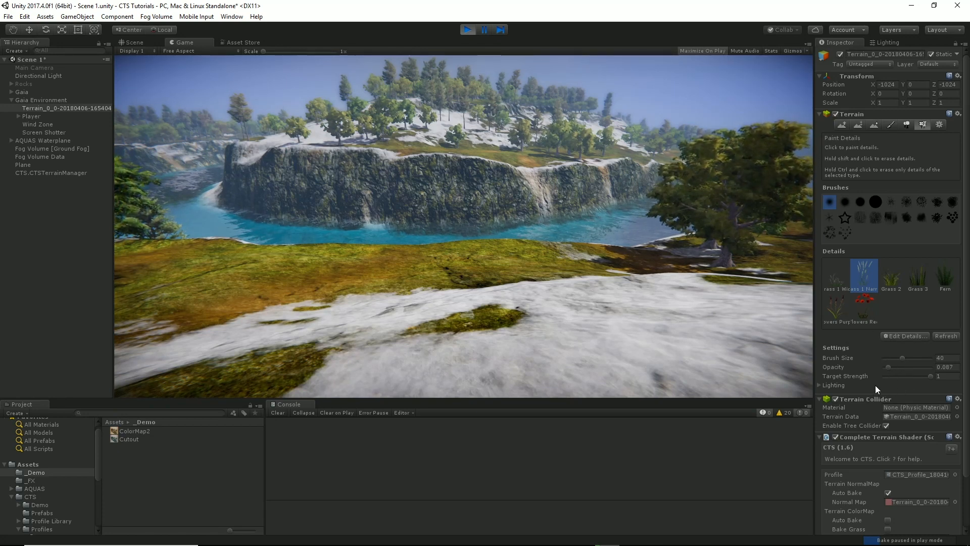
pyautogui.click(939, 124)
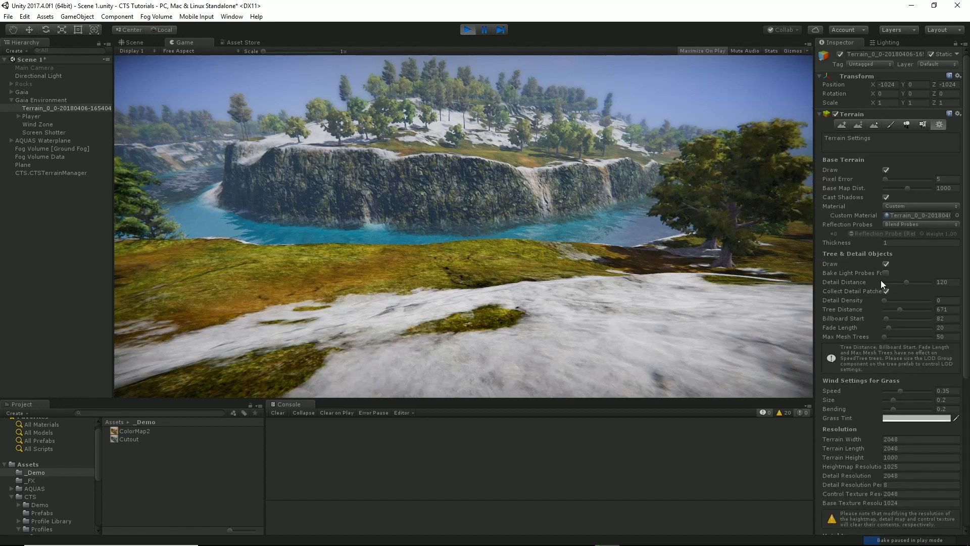
# - Raise the terrain Detail Density from 0 to about 0.38 so grass covers the slope
pyautogui.moveTo(886, 304); pyautogui.dragTo(905, 304)
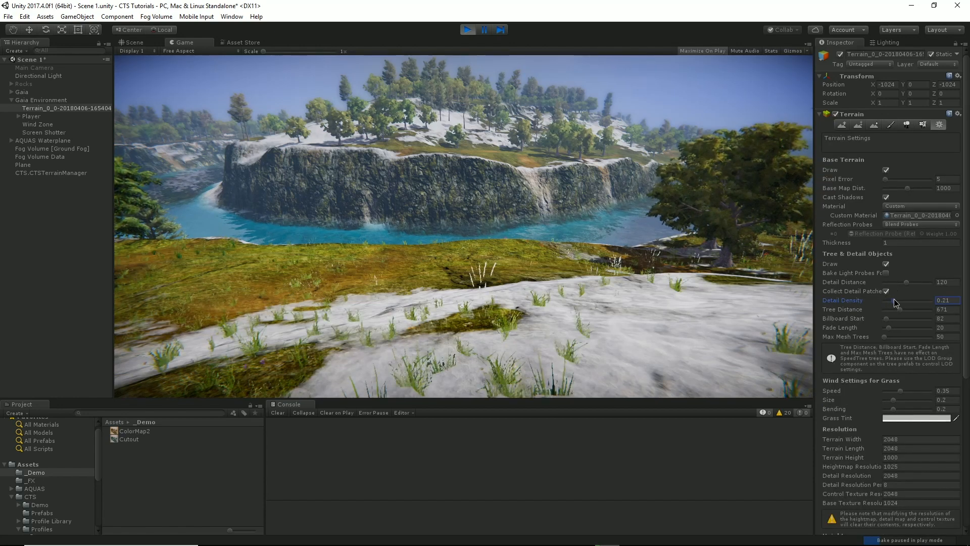
pyautogui.moveTo(886, 300); pyautogui.dragTo(903, 300)
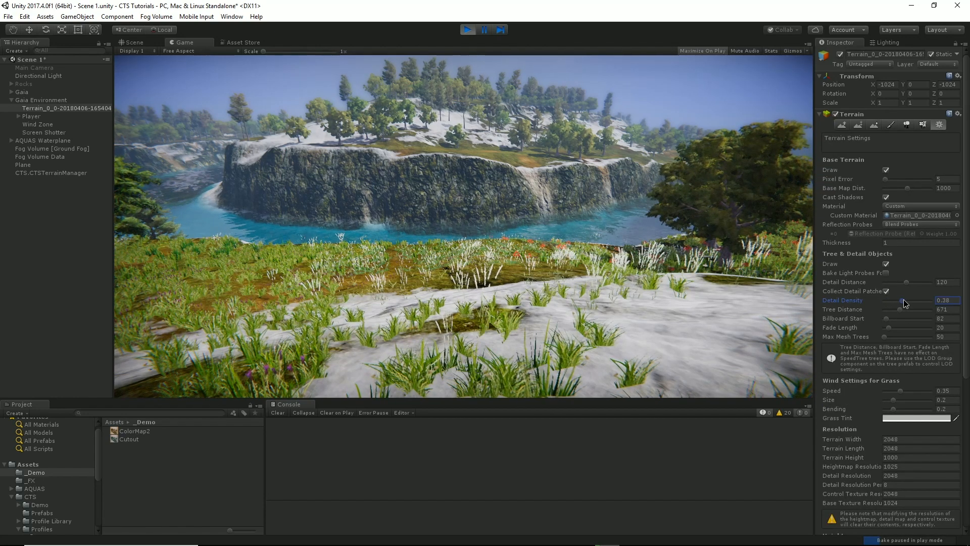